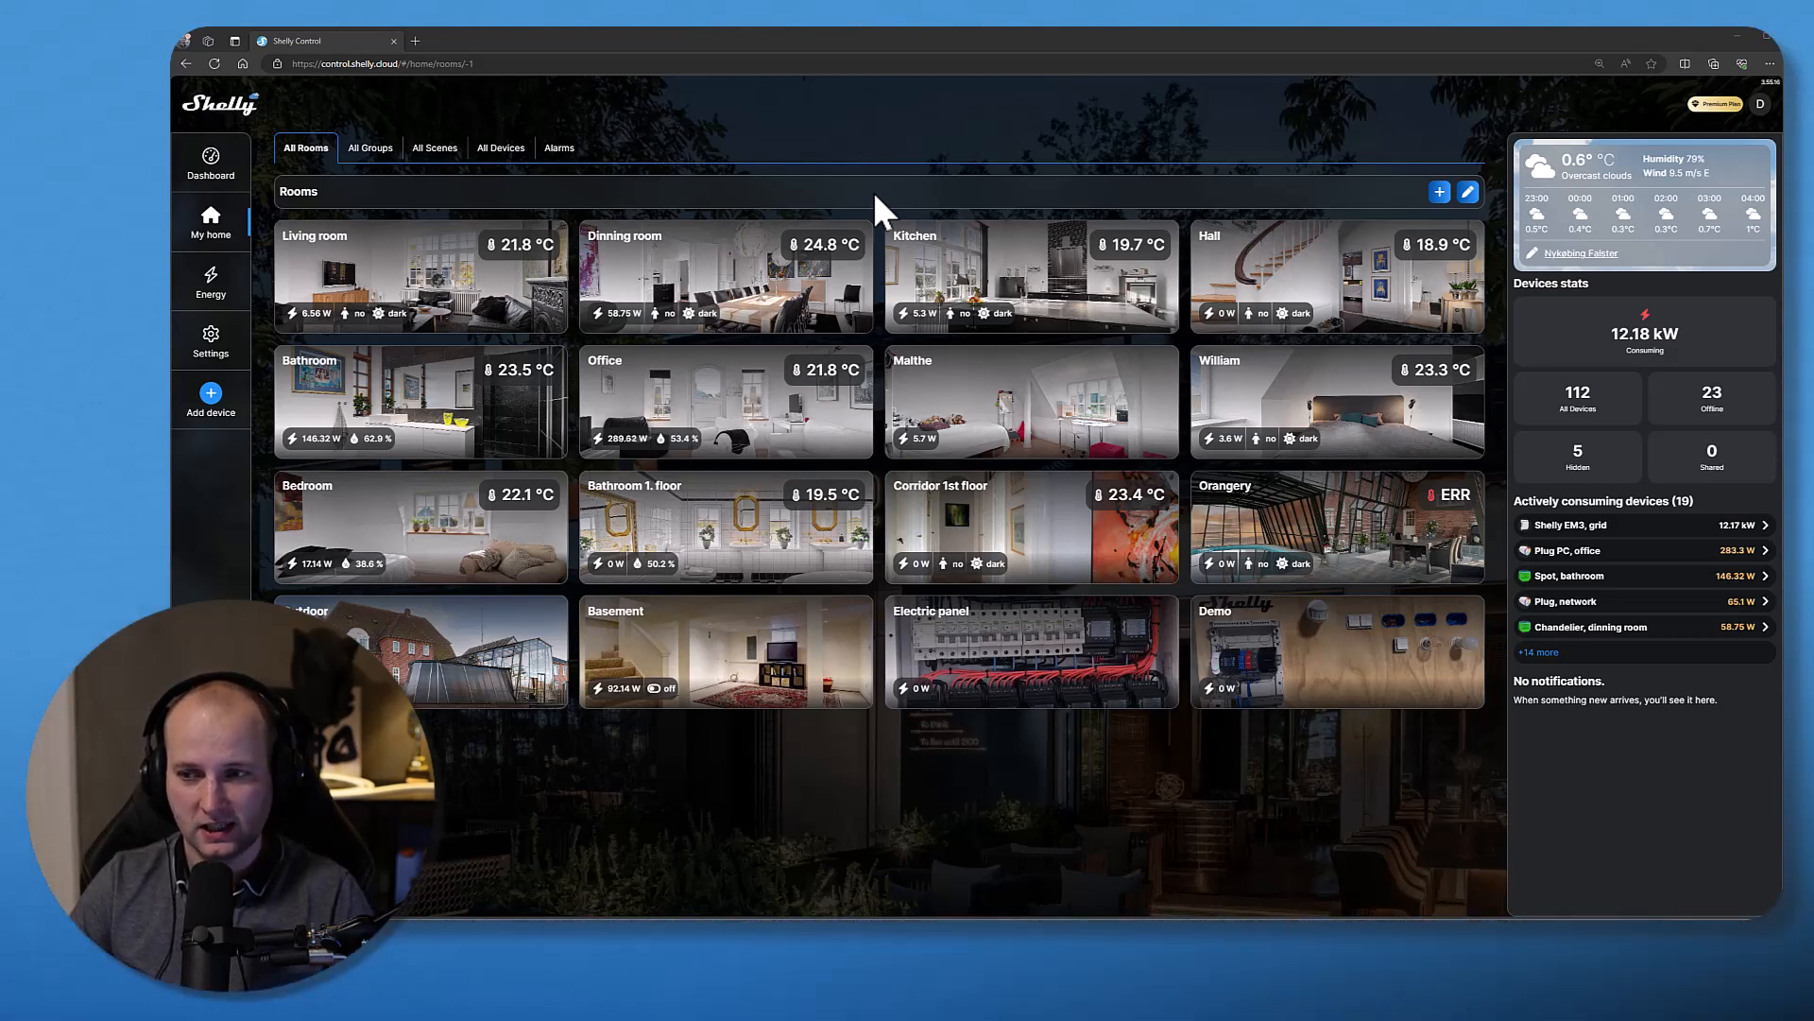
pyautogui.moveTo(1236, 274)
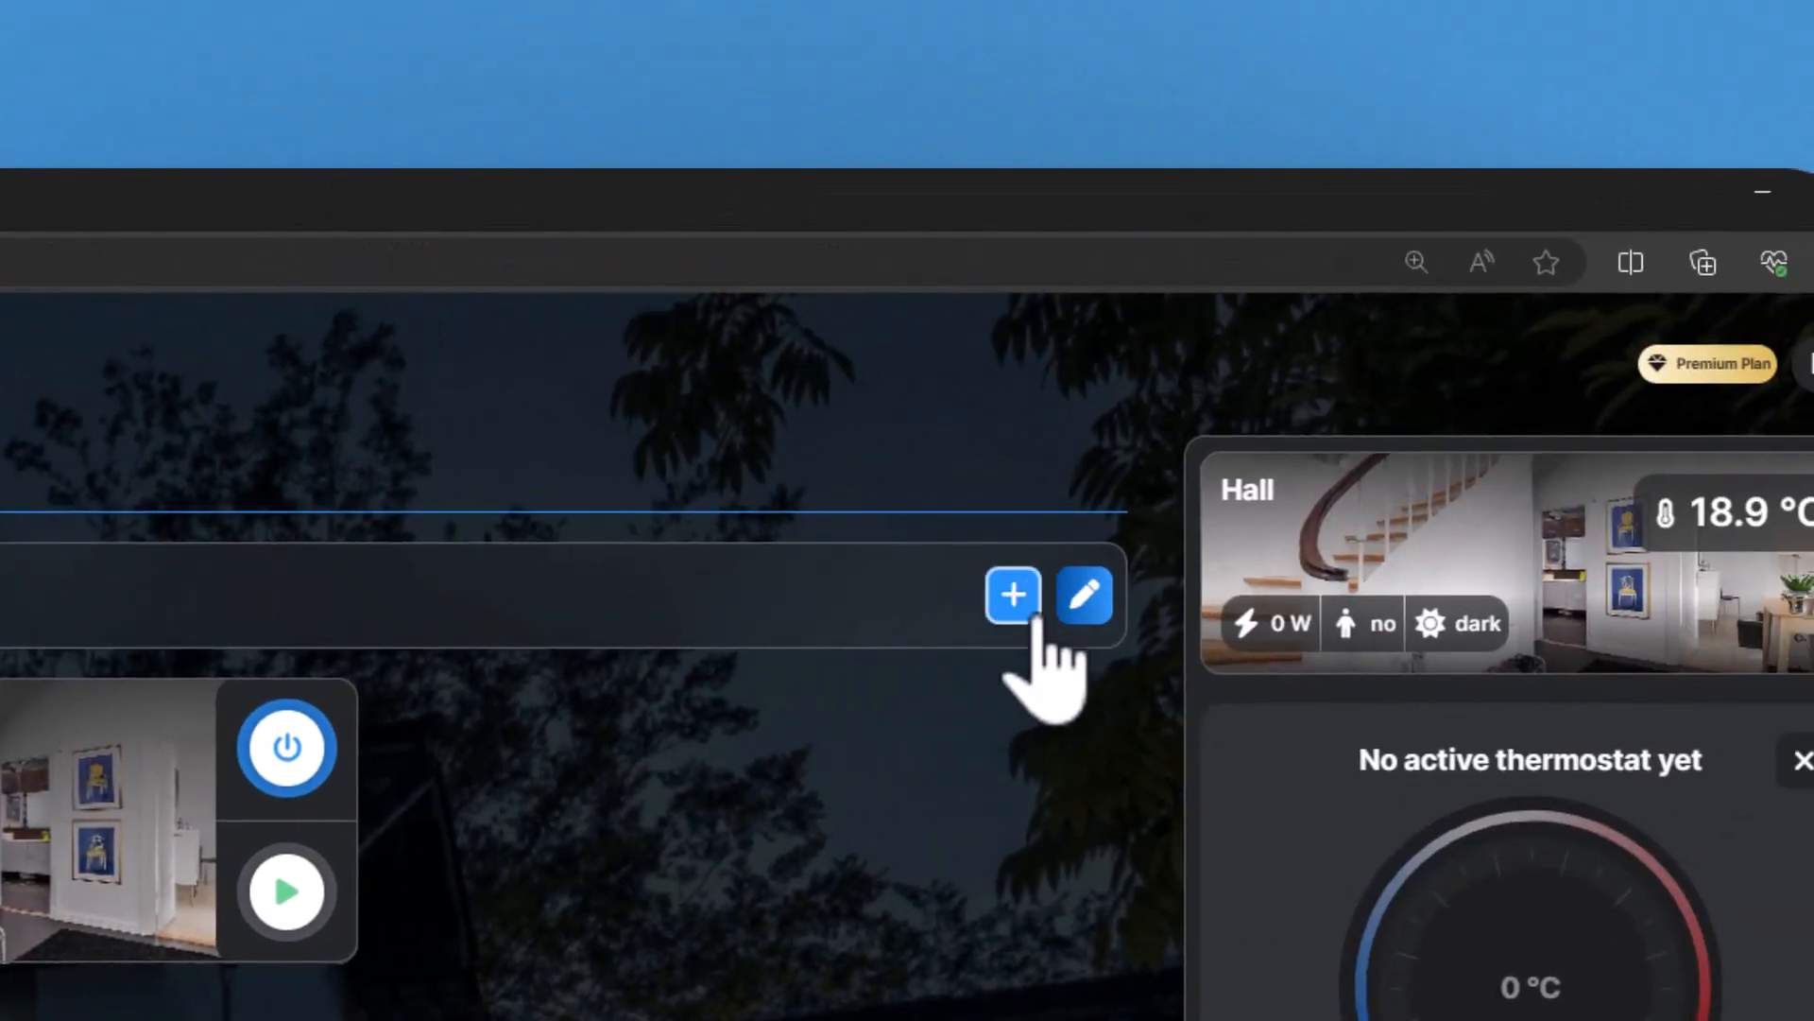
# - Start a new scene named 'Turn on the light when there is motion and when it is dark' with an uploaded picture
pyautogui.click(1013, 593)
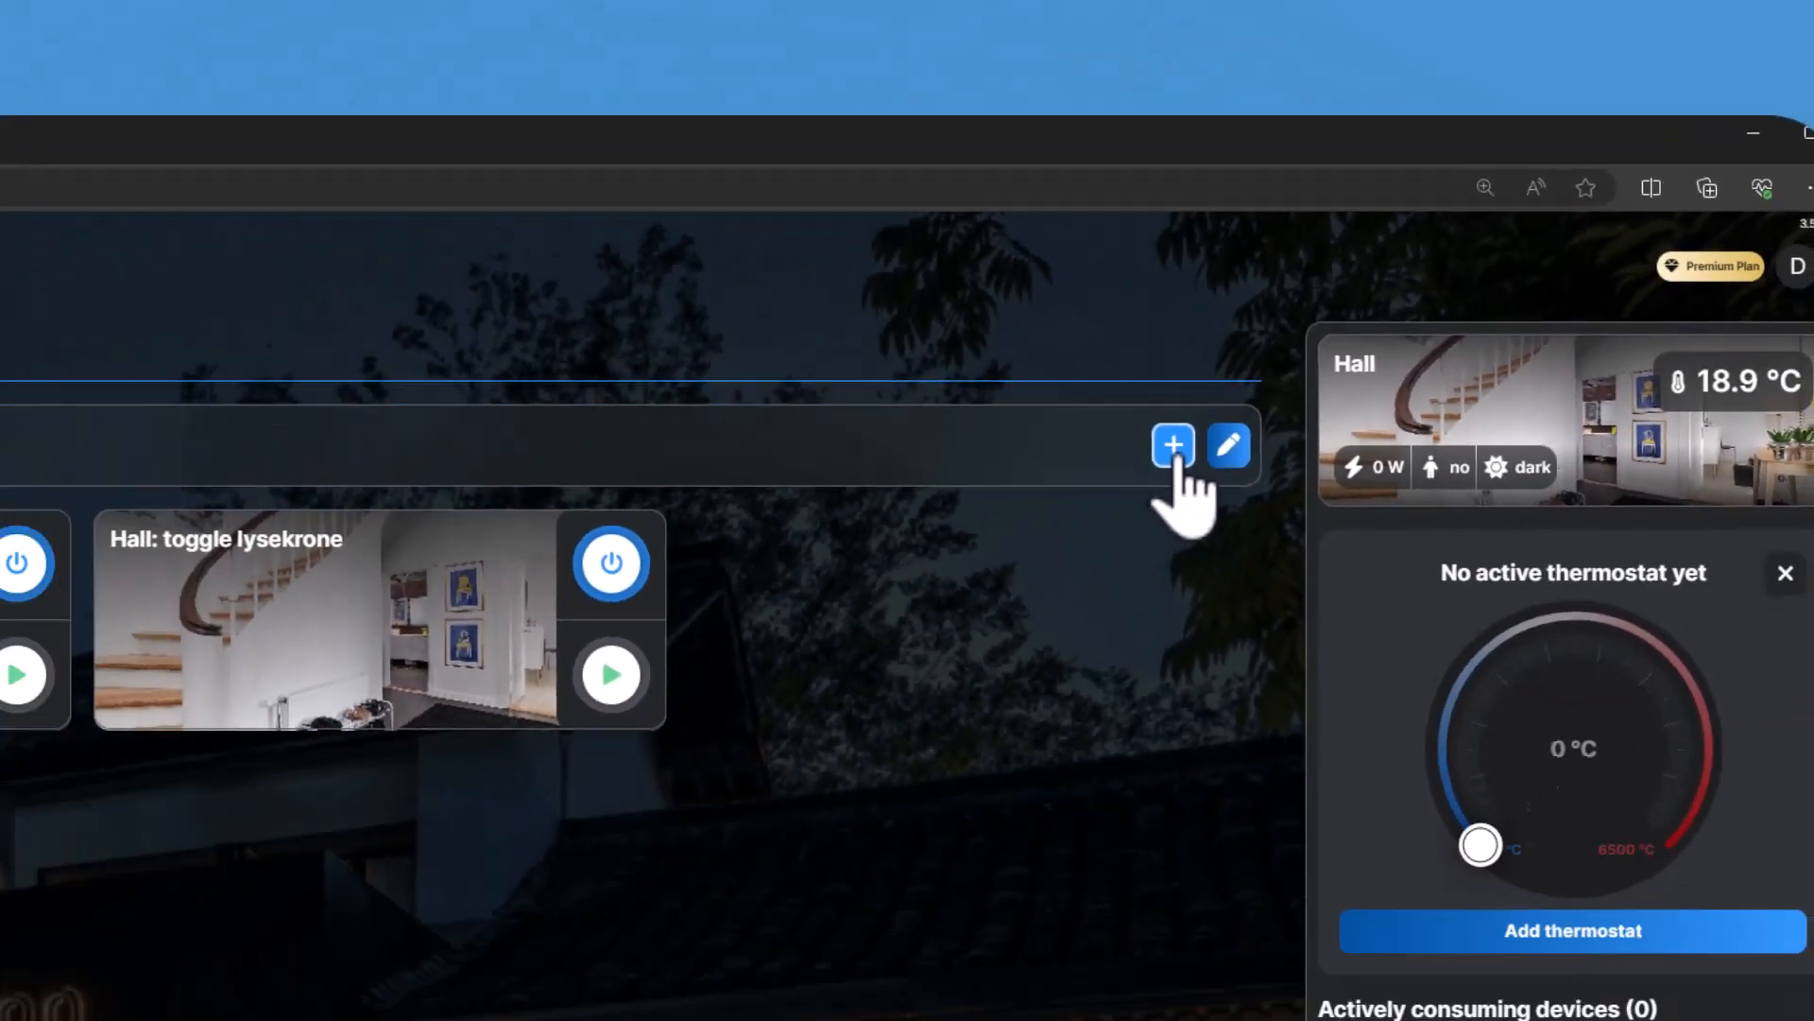
pyautogui.click(1174, 444)
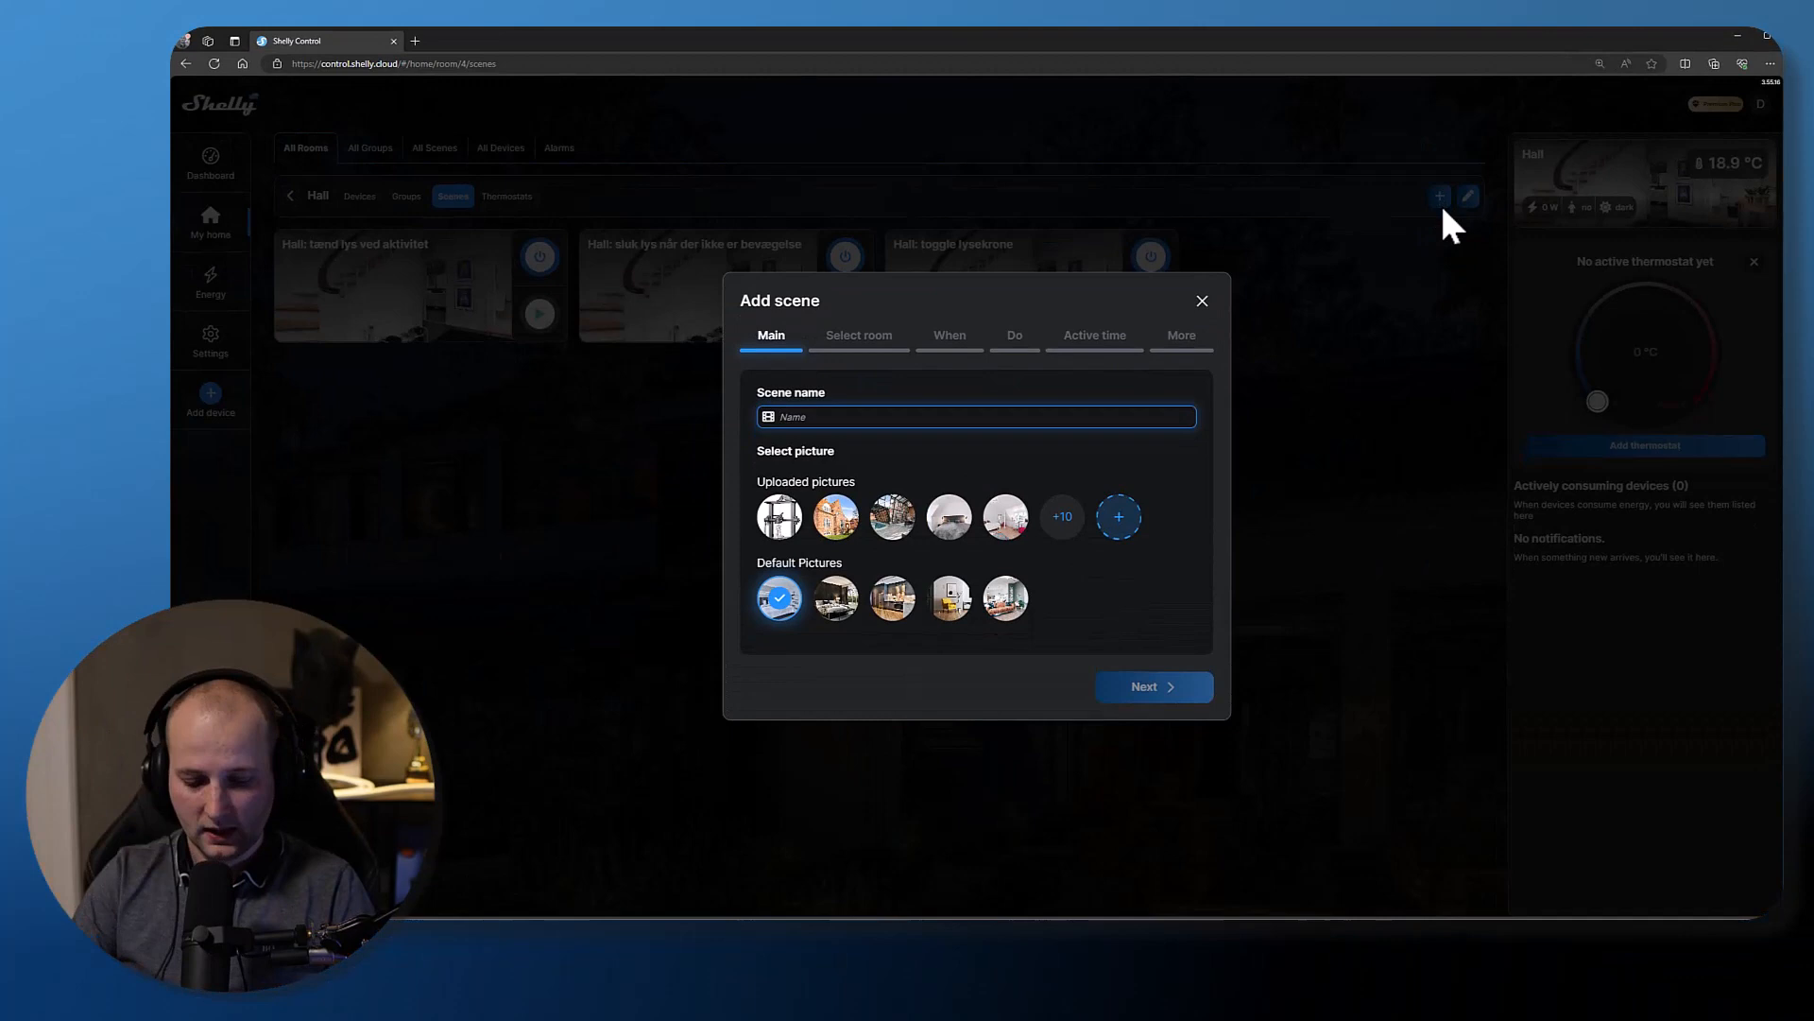
pyautogui.click(975, 416)
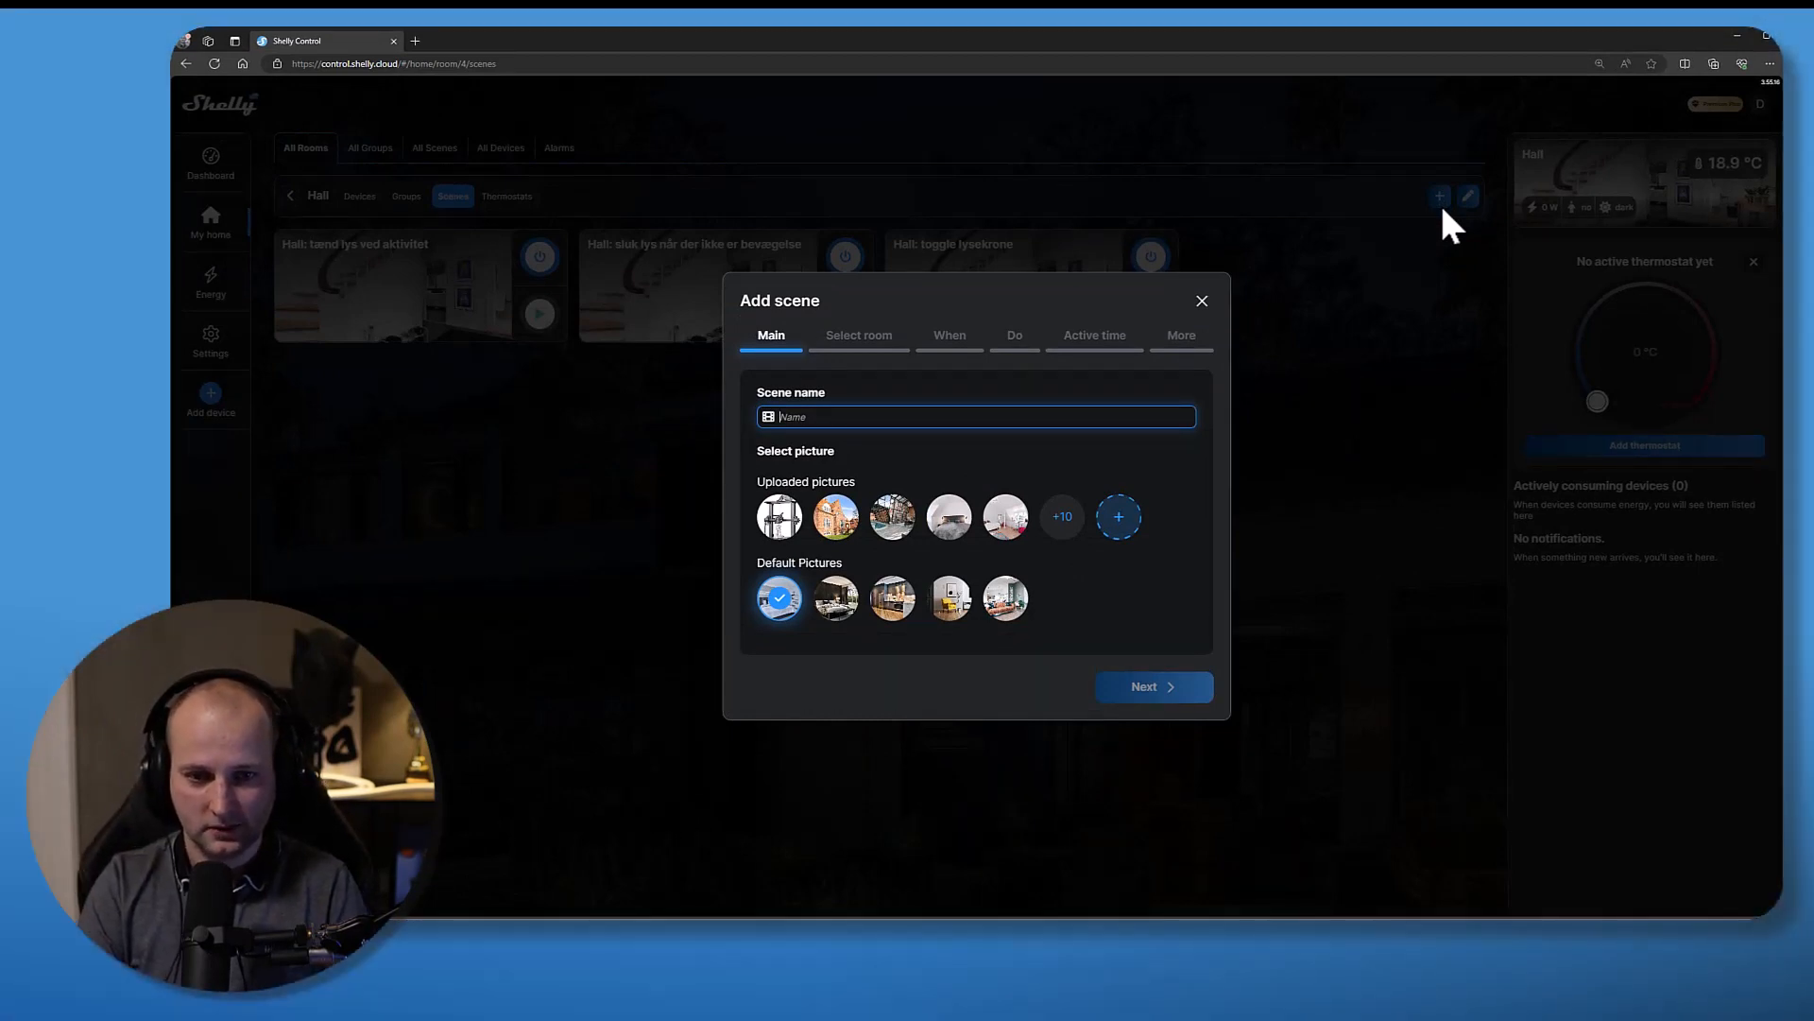
pyautogui.write('Turn on the light when there is motion and when it is dark')
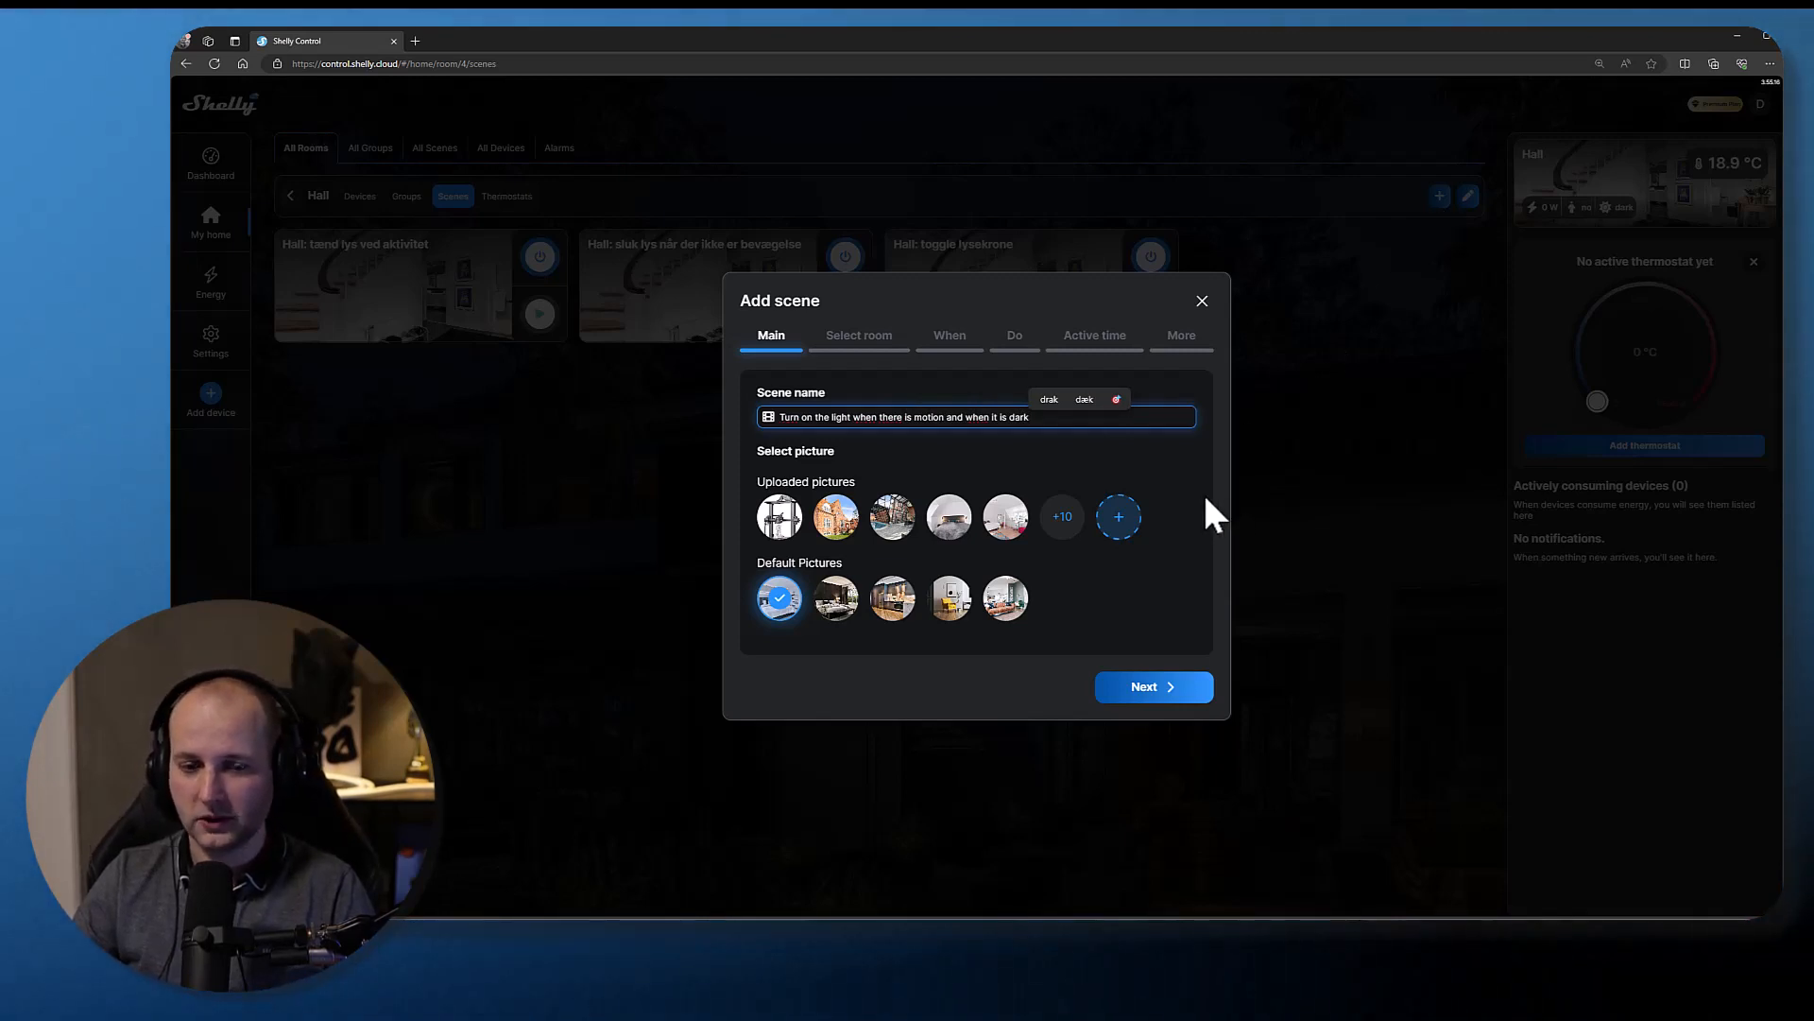
pyautogui.click(835, 516)
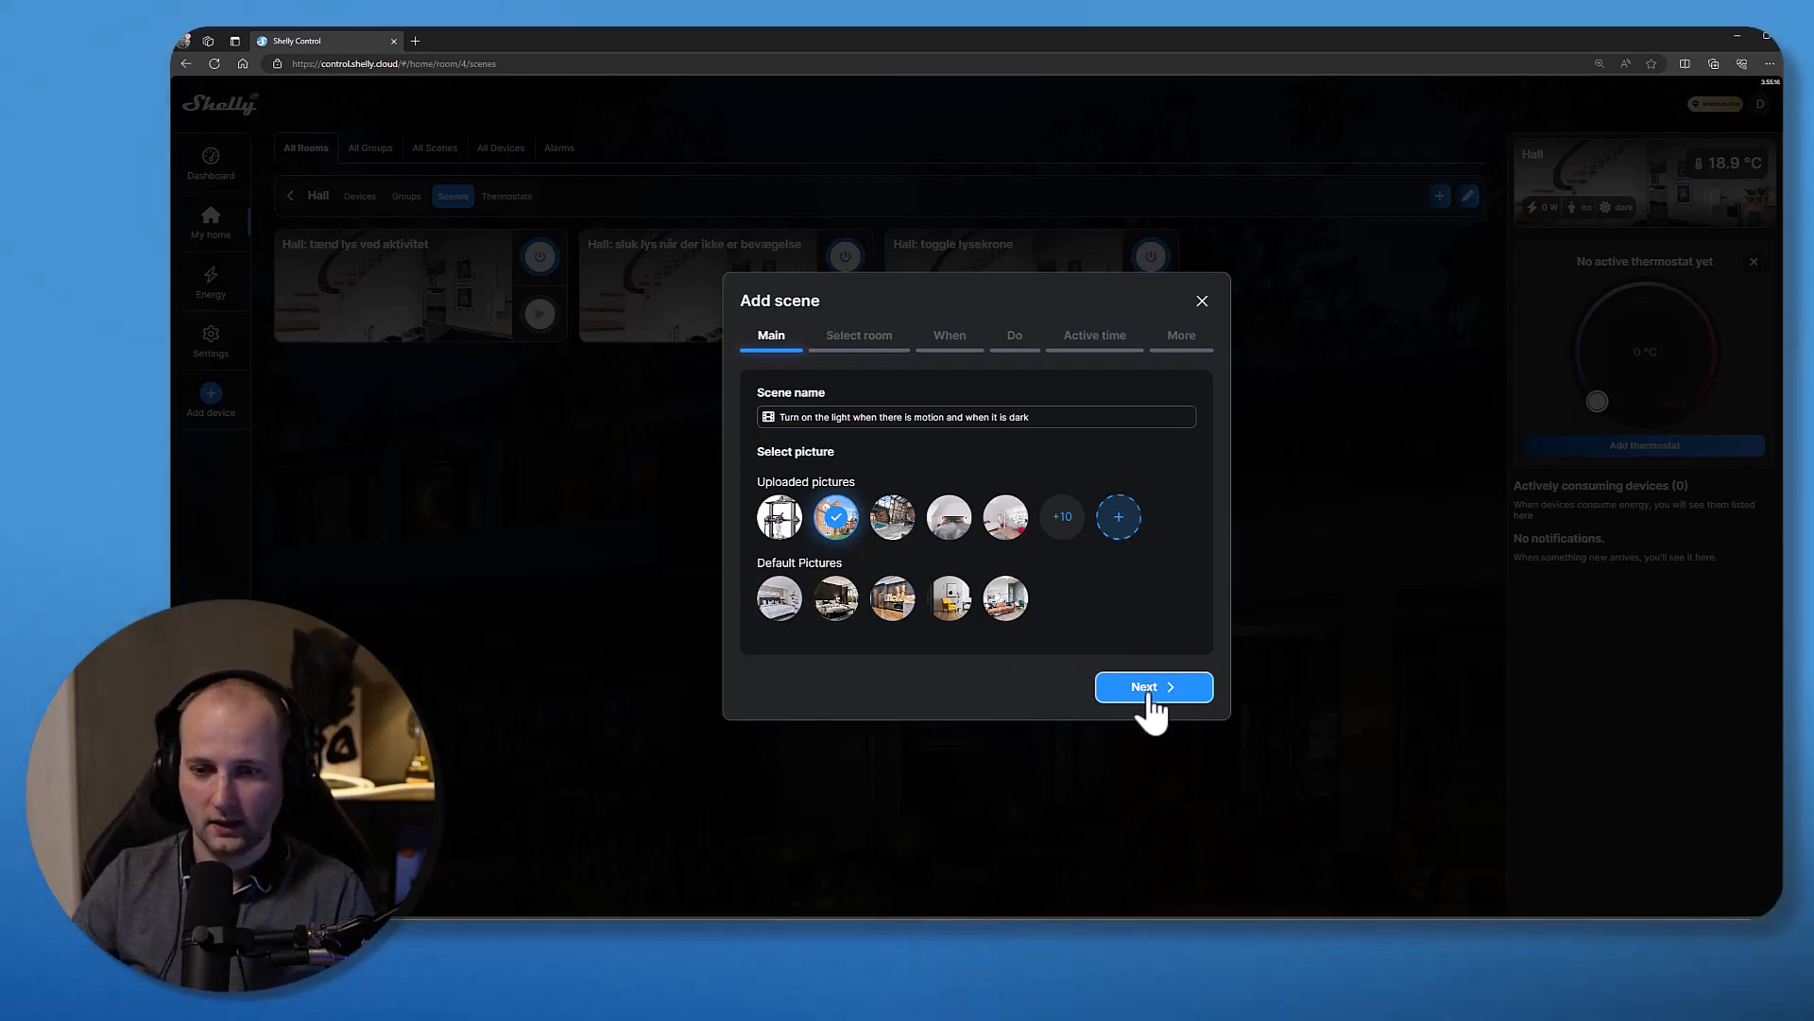
# - Assign the new scene to the Hall room and continue to its conditions
pyautogui.click(1153, 688)
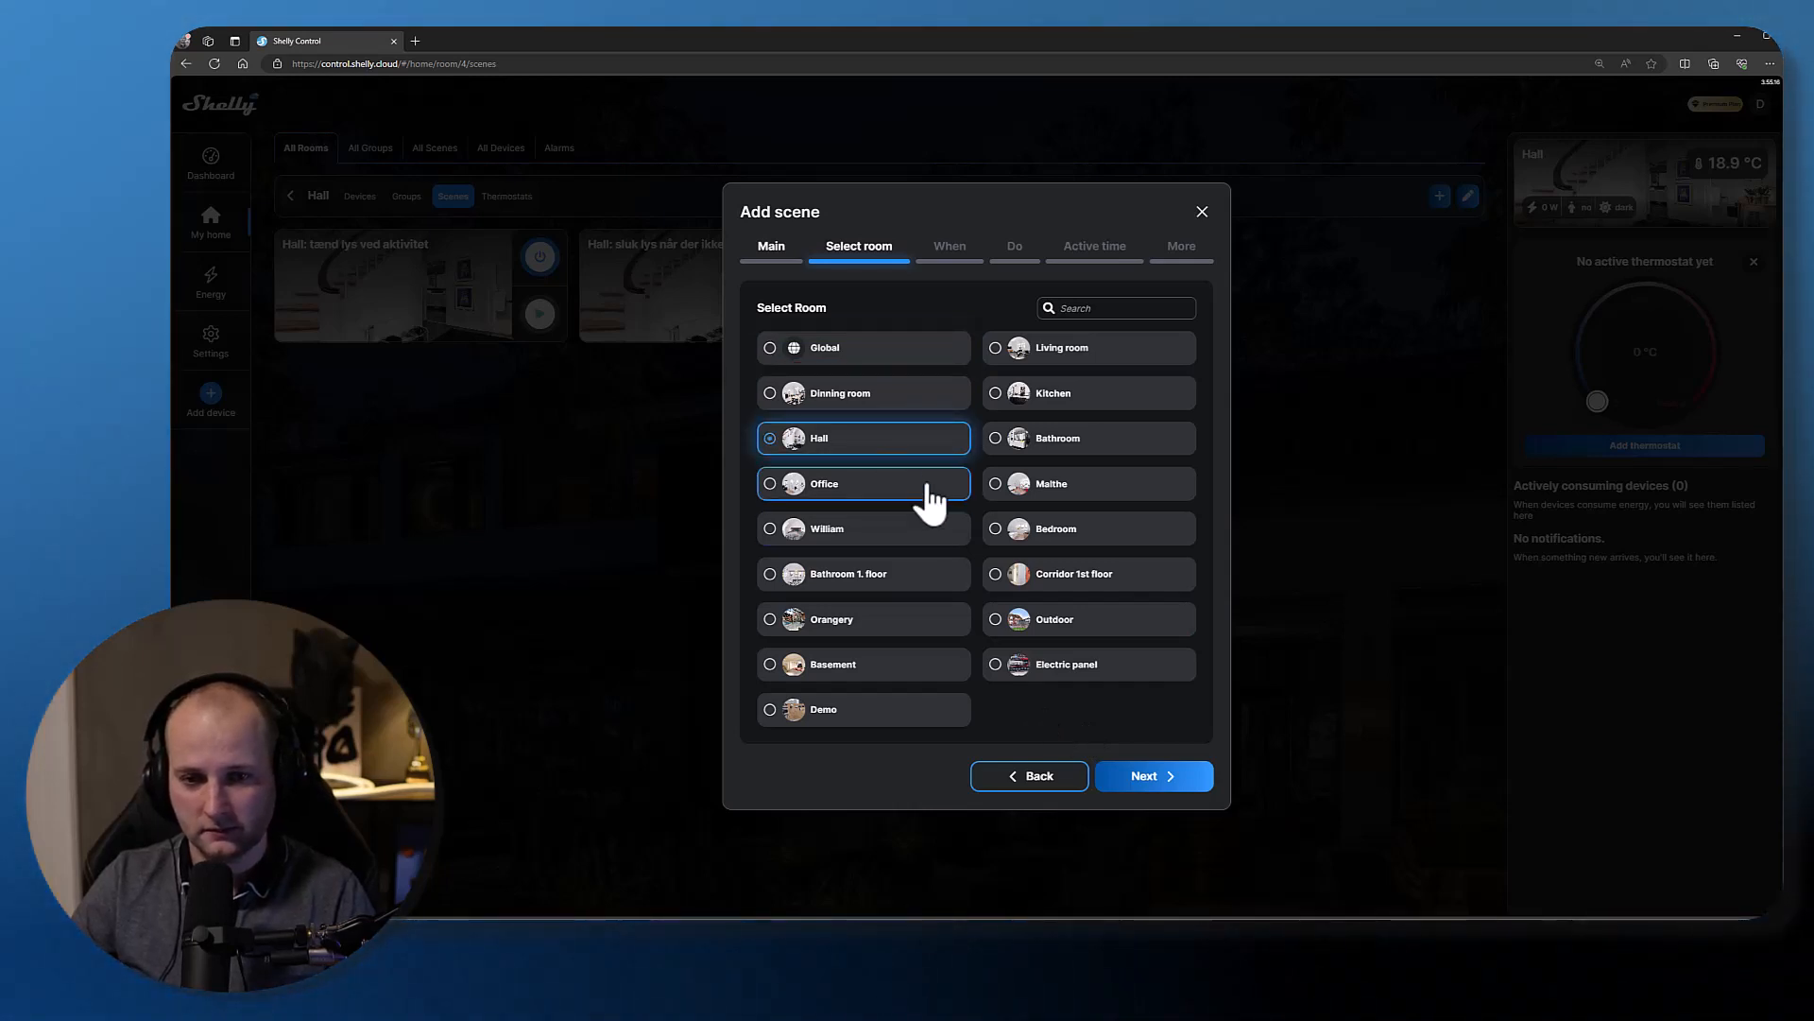
pyautogui.click(1153, 775)
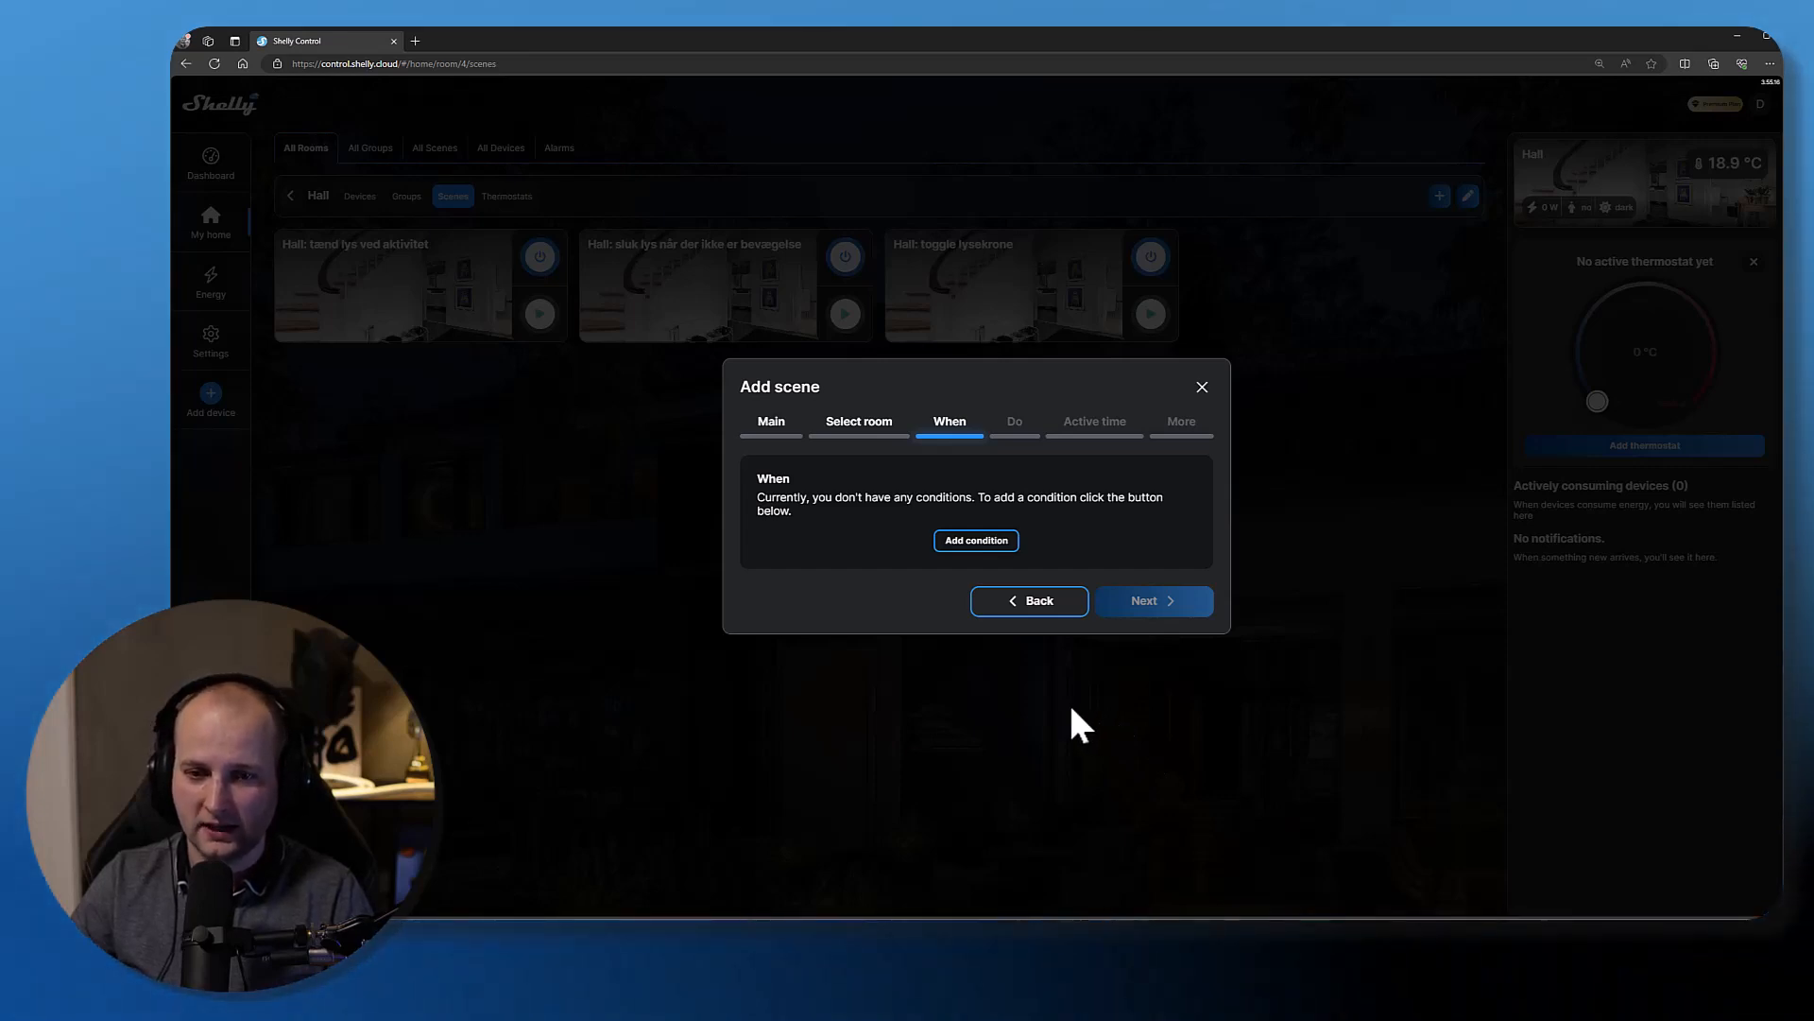
# - Add a condition to the scene and choose the device-based type
pyautogui.click(975, 541)
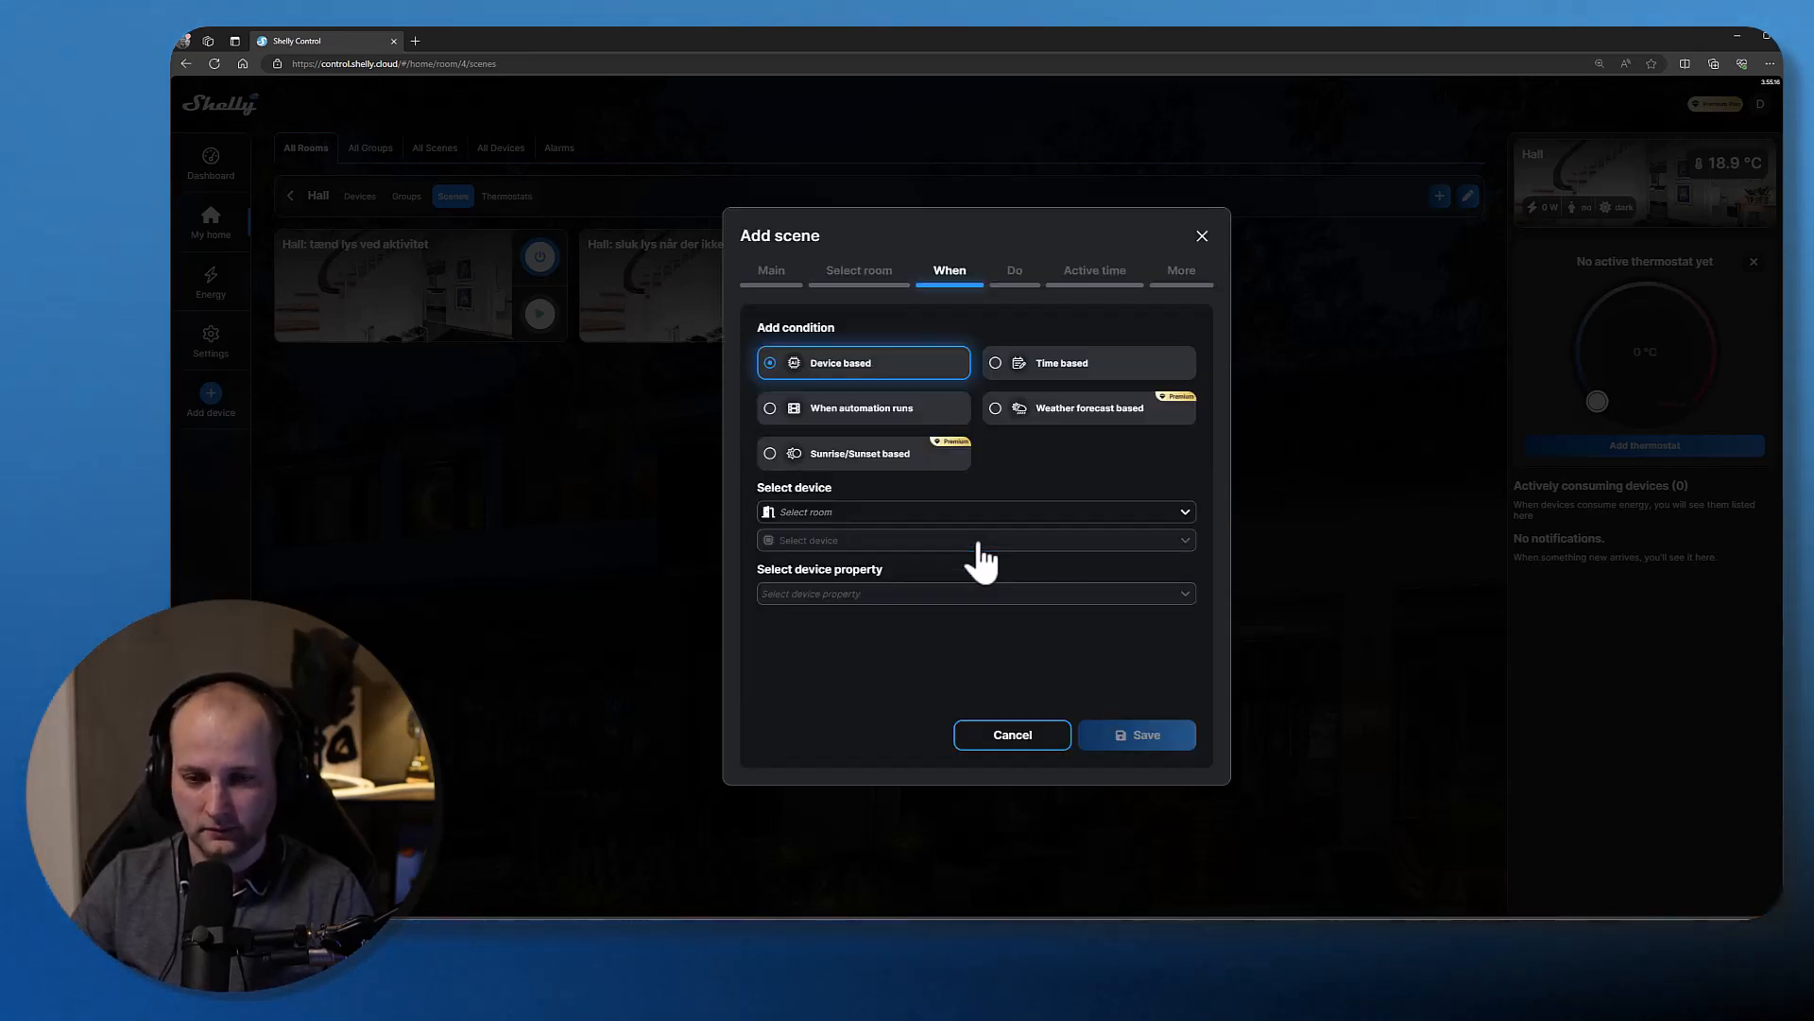
pyautogui.moveTo(1006, 469)
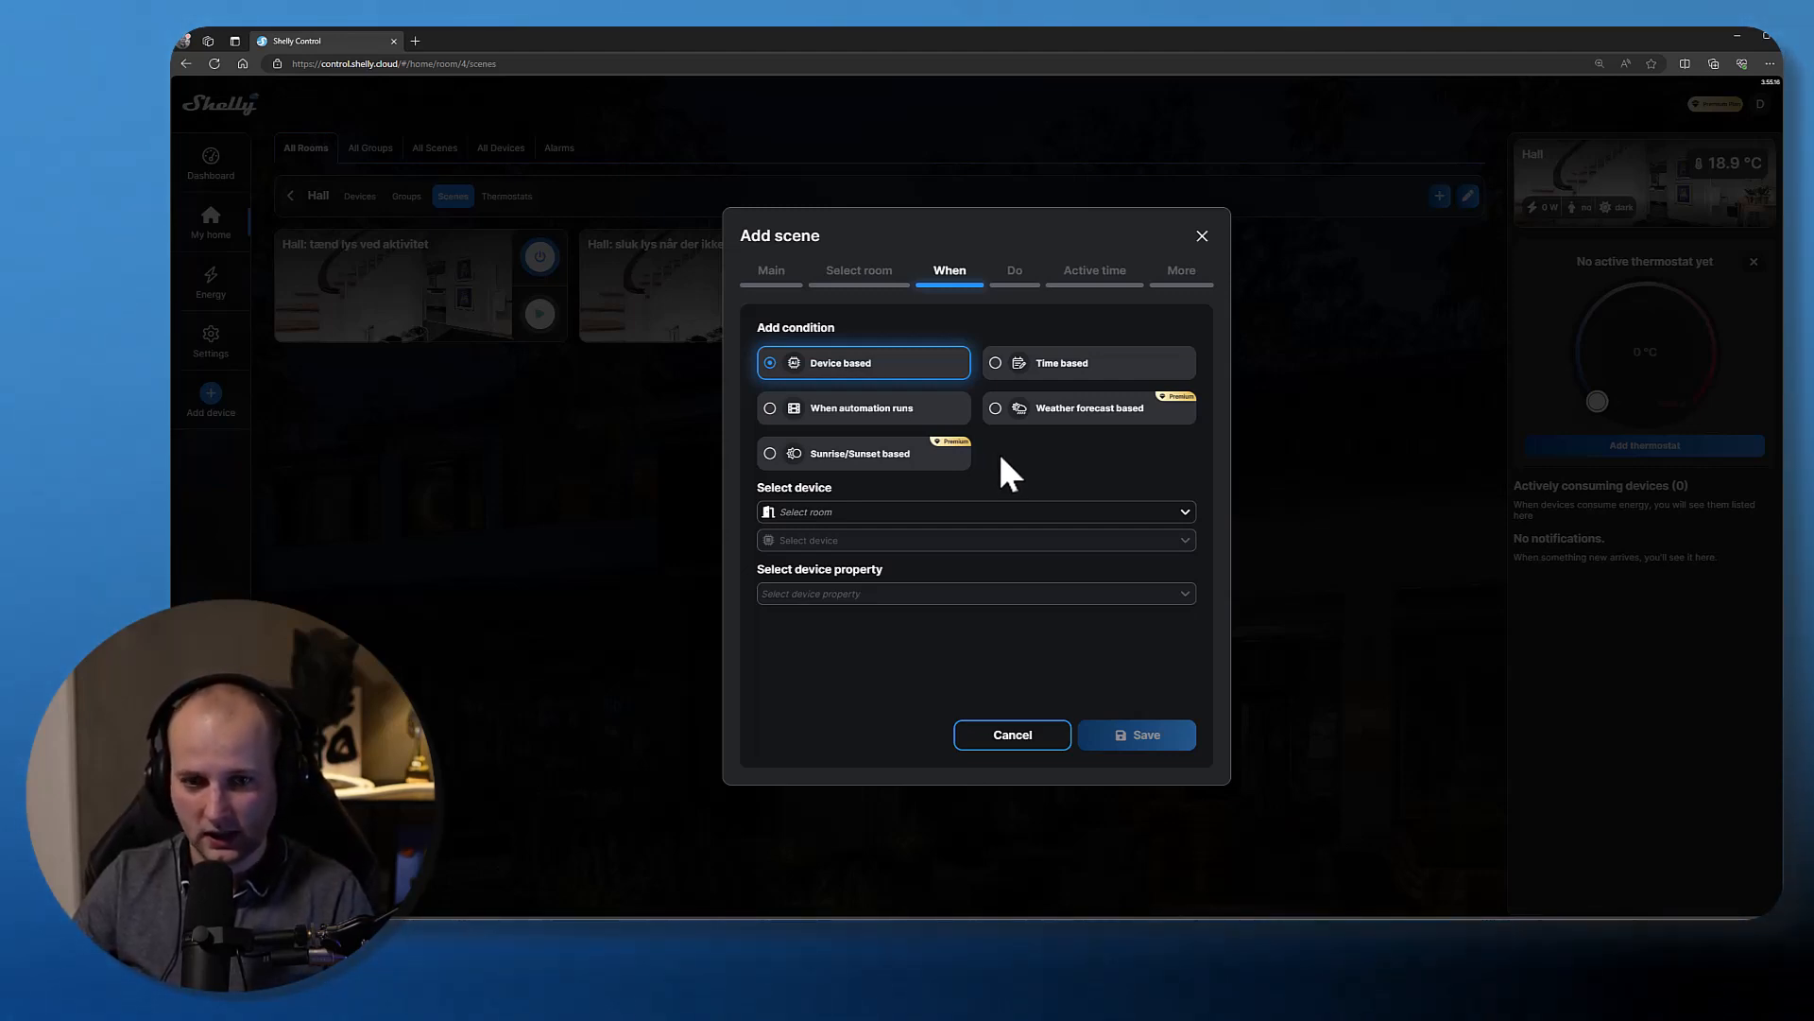
pyautogui.moveTo(984, 469)
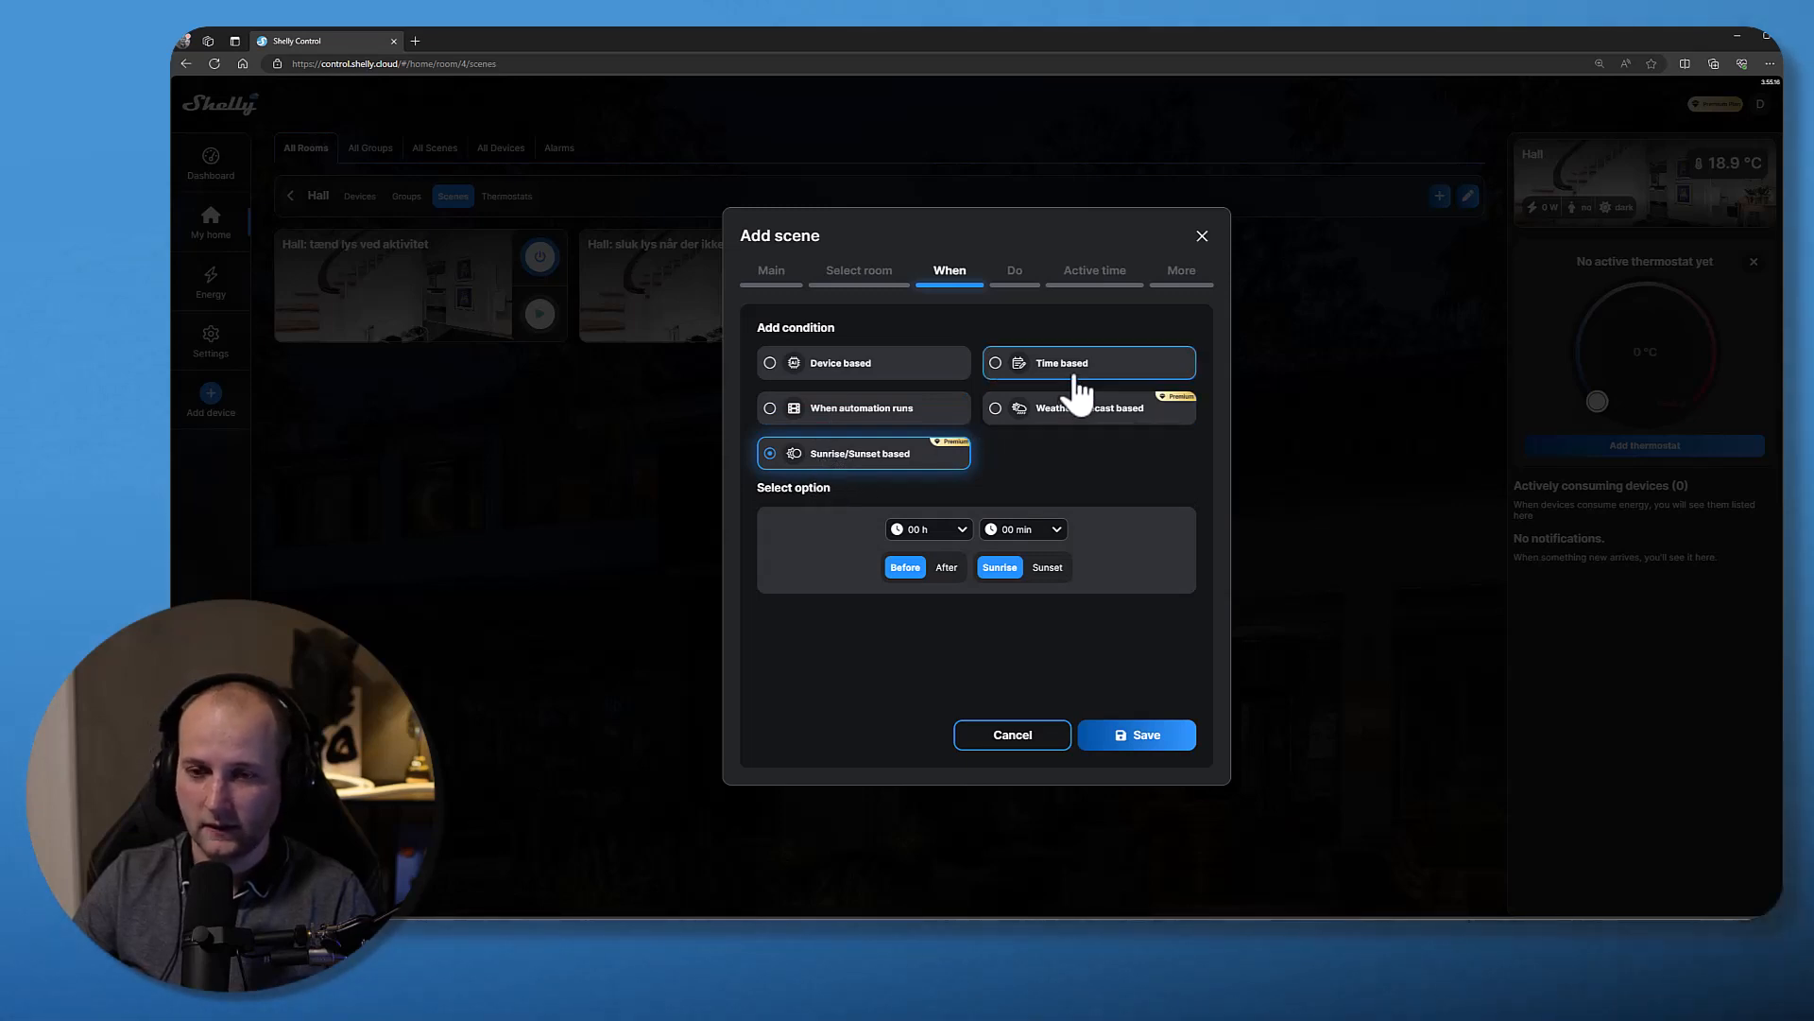
pyautogui.click(1089, 409)
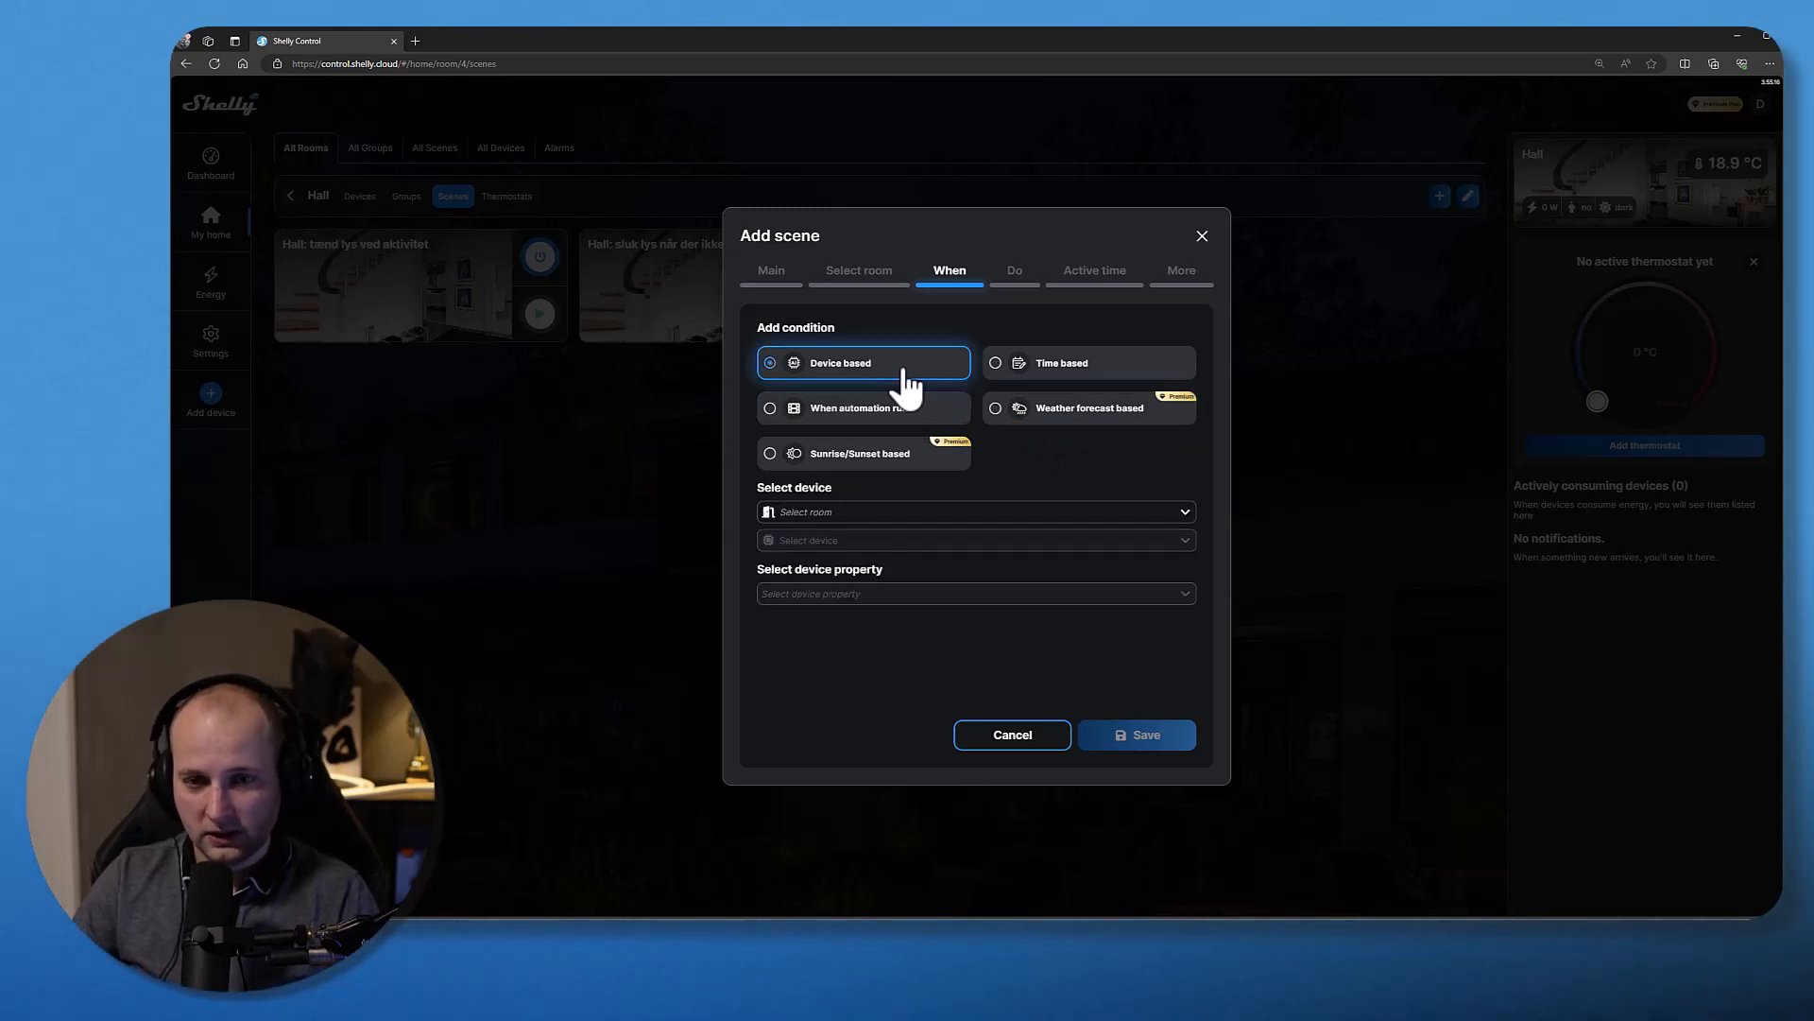
# - Target the condition at the Hall room's 'Motion 2, hall' sensor and list its properties
pyautogui.click(975, 510)
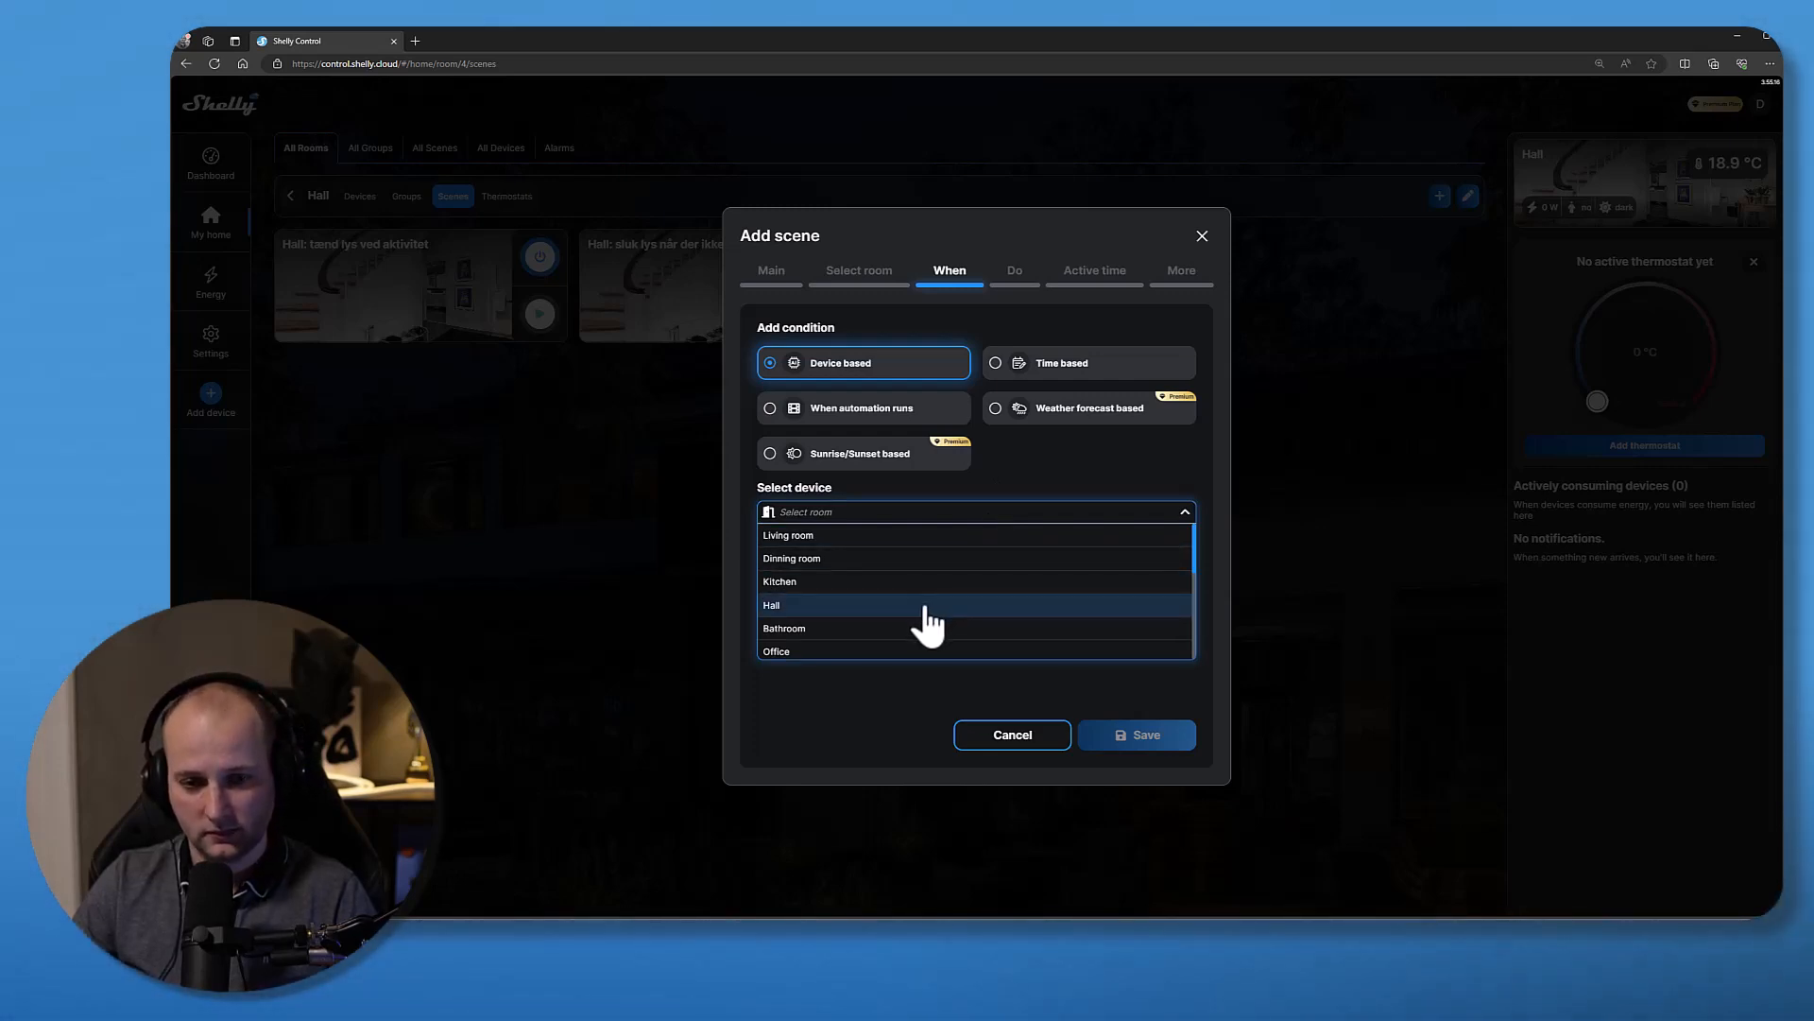
pyautogui.click(771, 605)
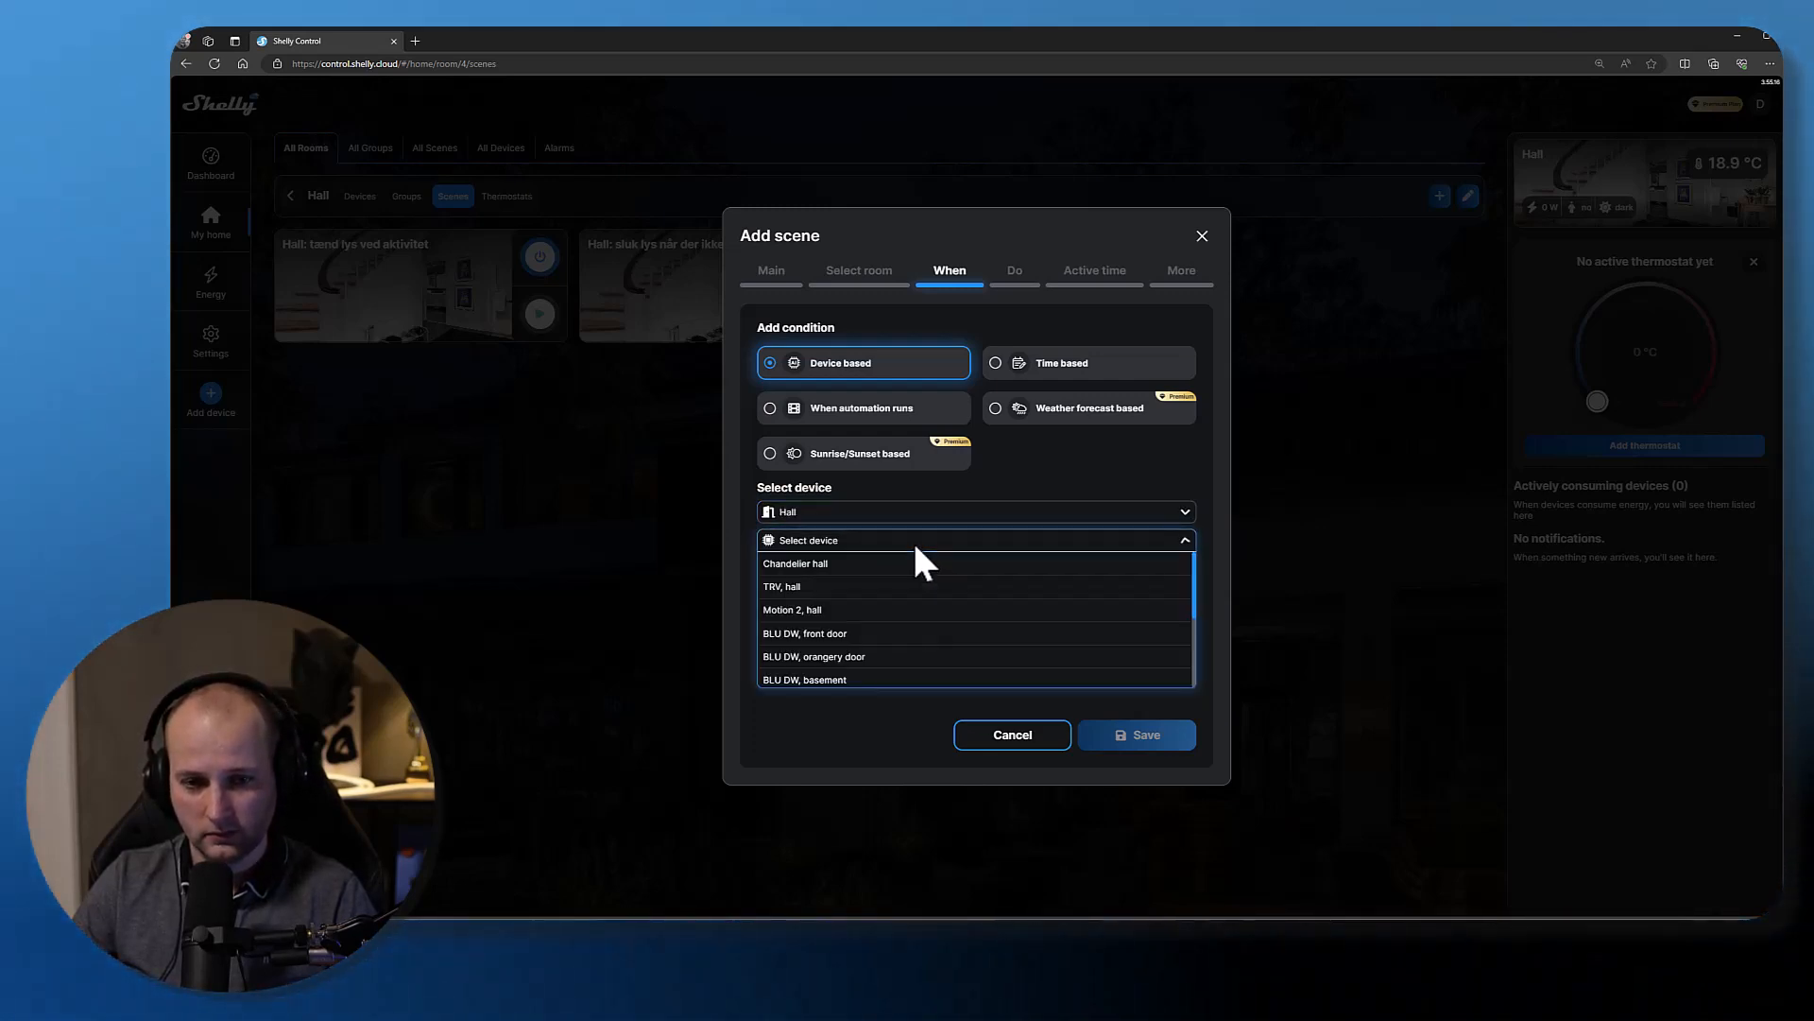
pyautogui.moveTo(904, 630)
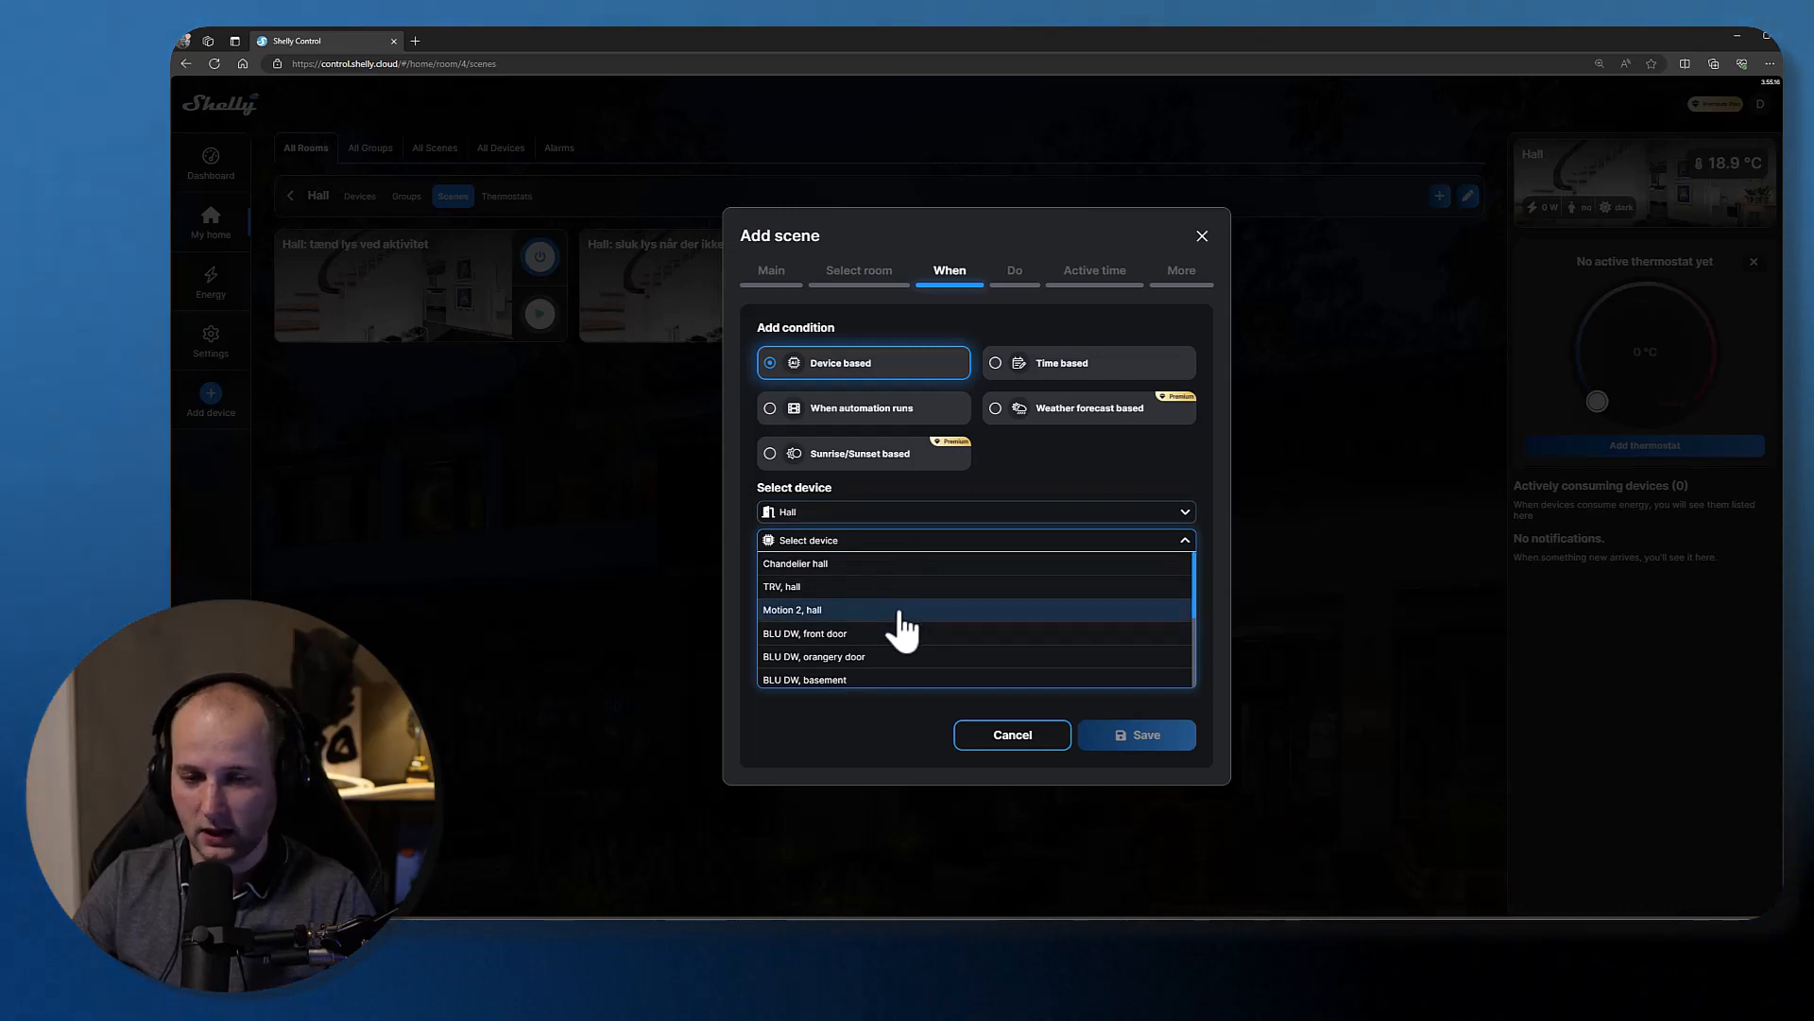
pyautogui.click(792, 609)
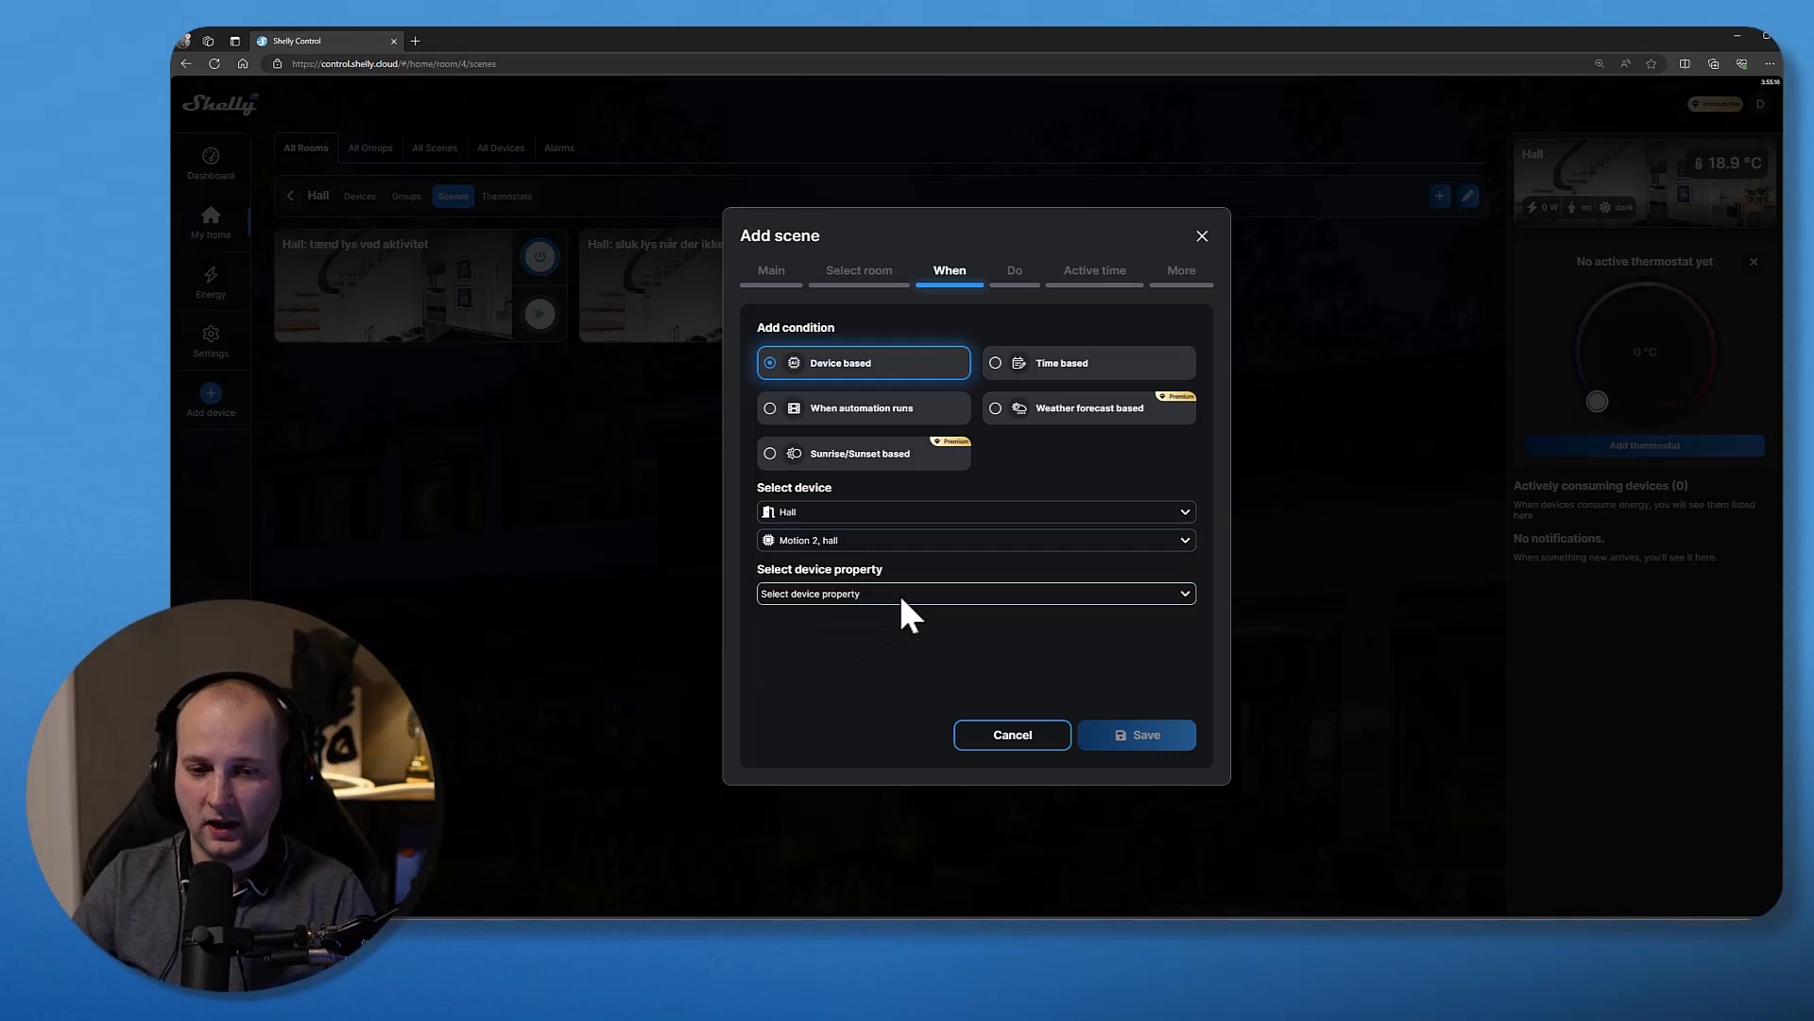
pyautogui.click(976, 594)
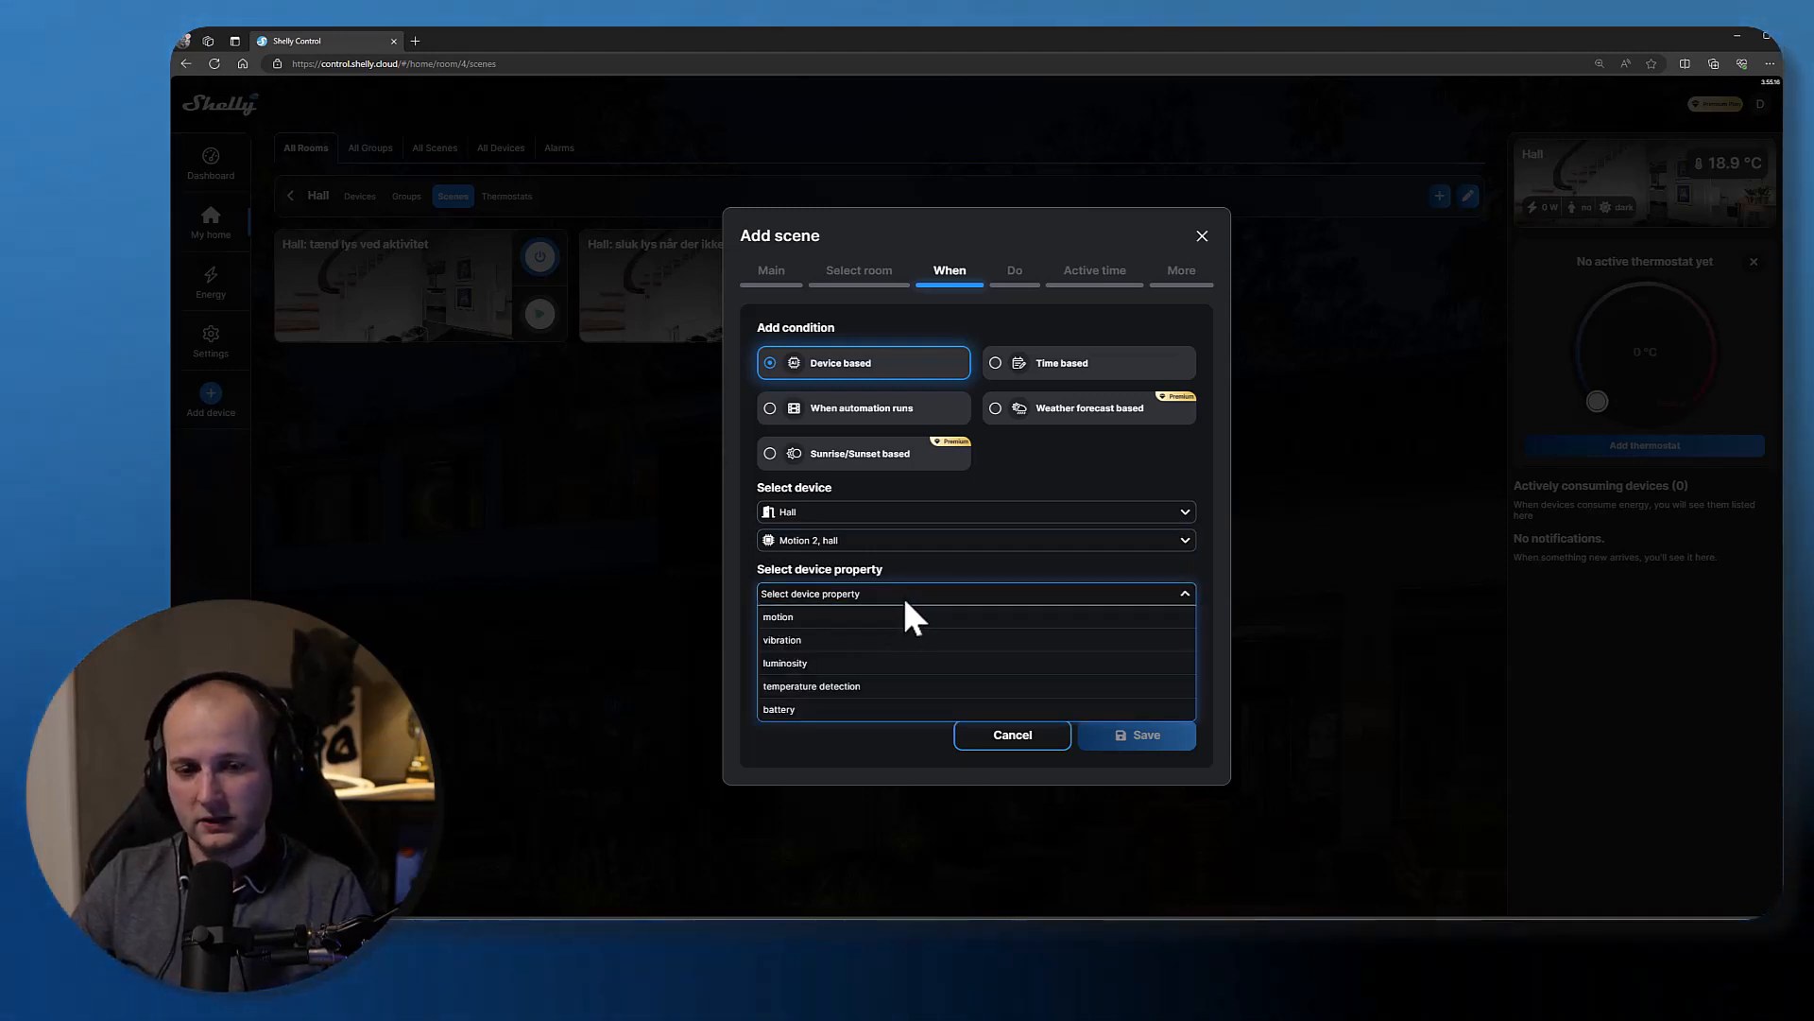
pyautogui.moveTo(903, 631)
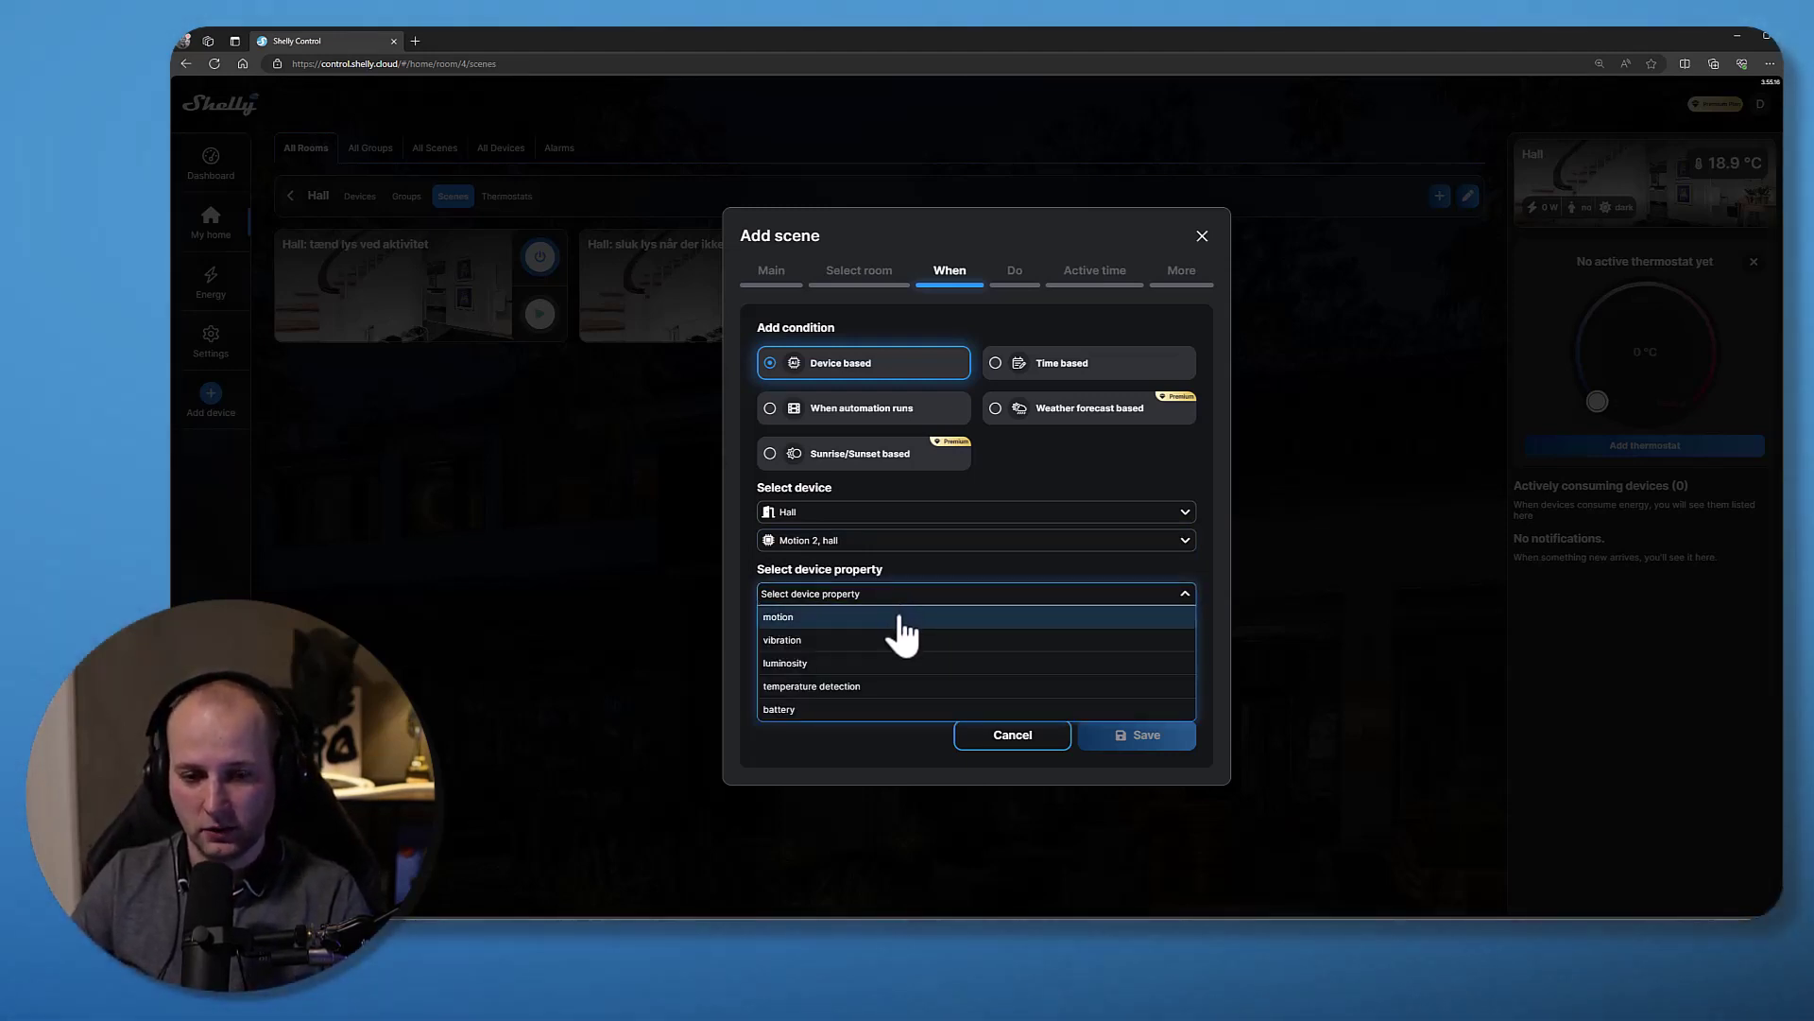
pyautogui.moveTo(900, 664)
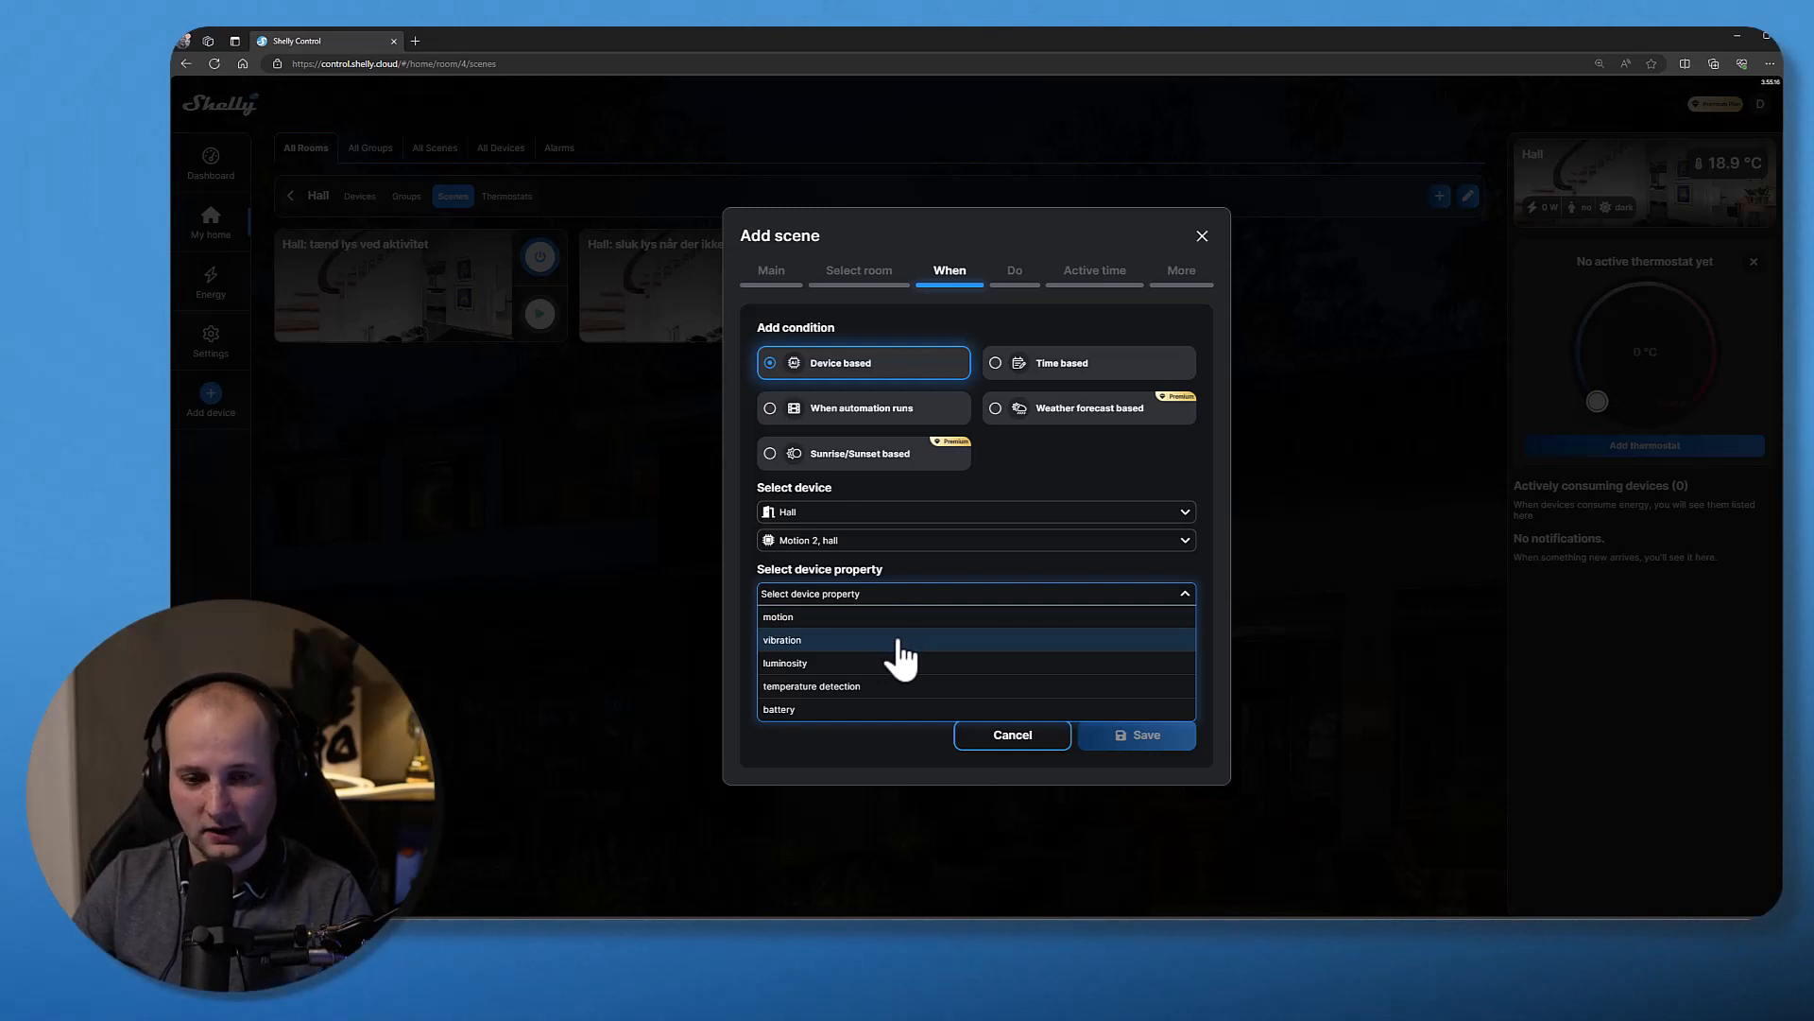
pyautogui.moveTo(896, 695)
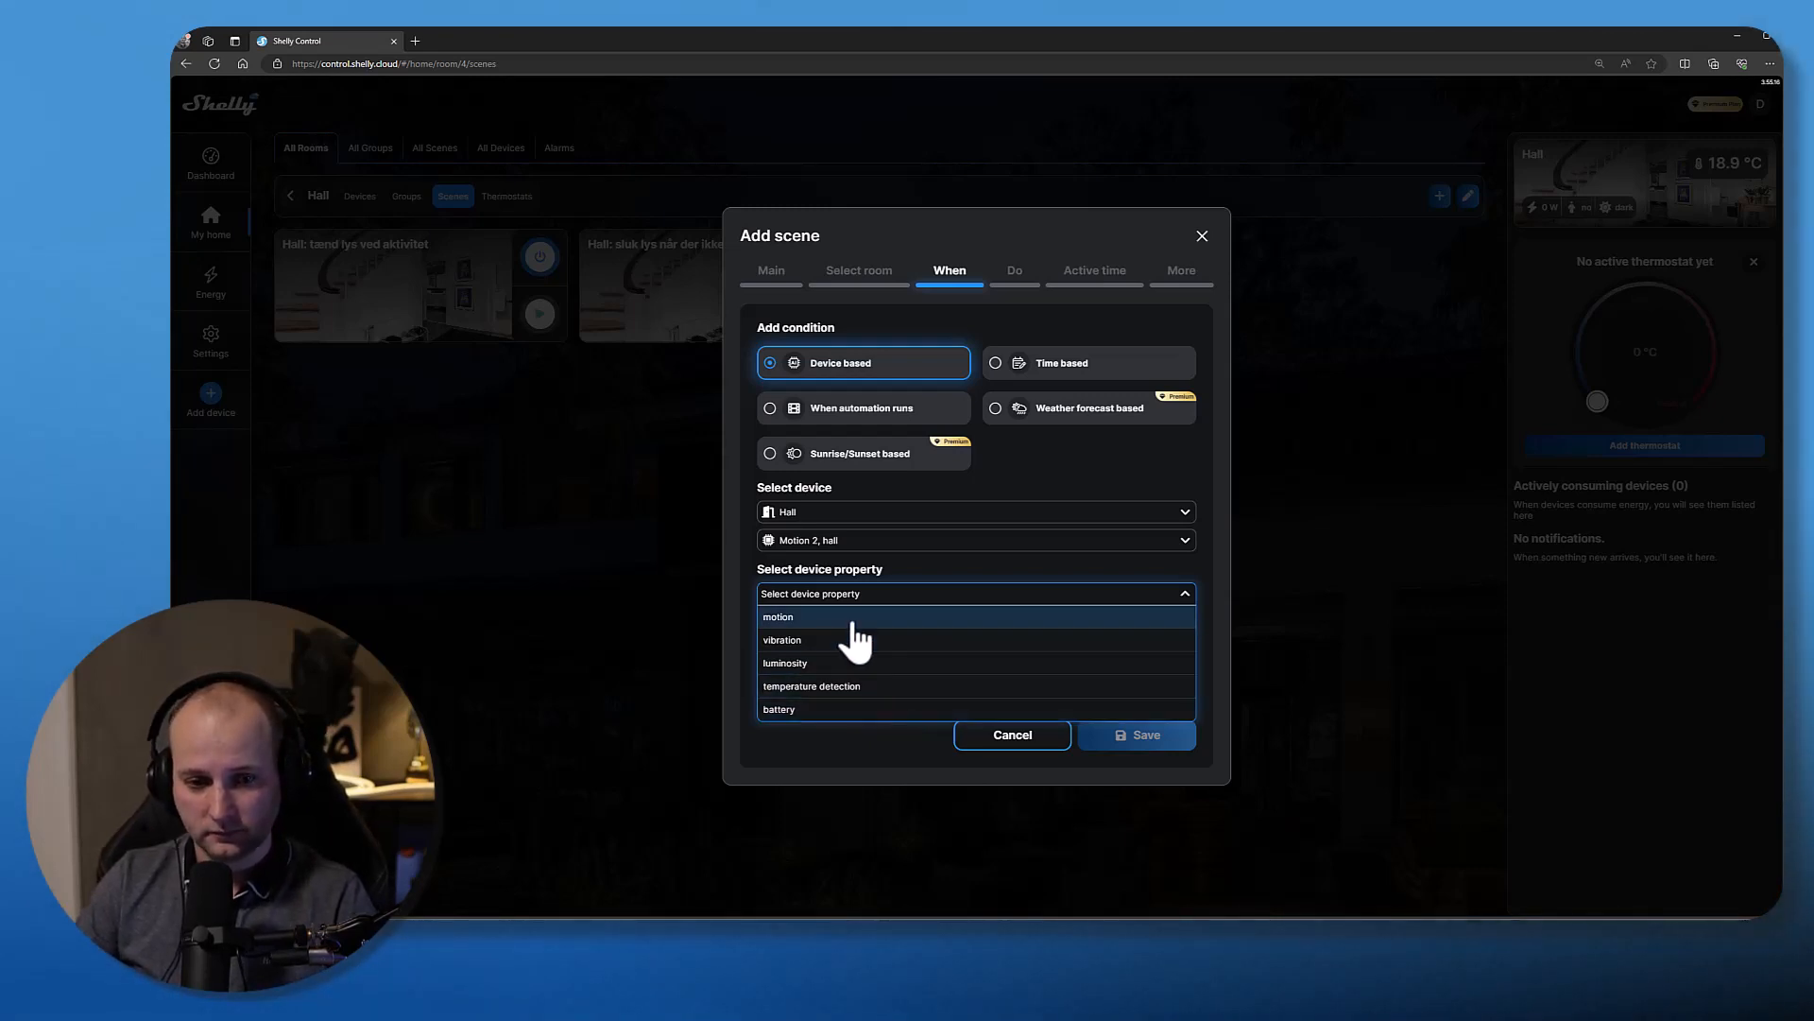
# - Save a one-time trigger on 'Motion 2, hall' detecting motion as the first condition
pyautogui.click(776, 616)
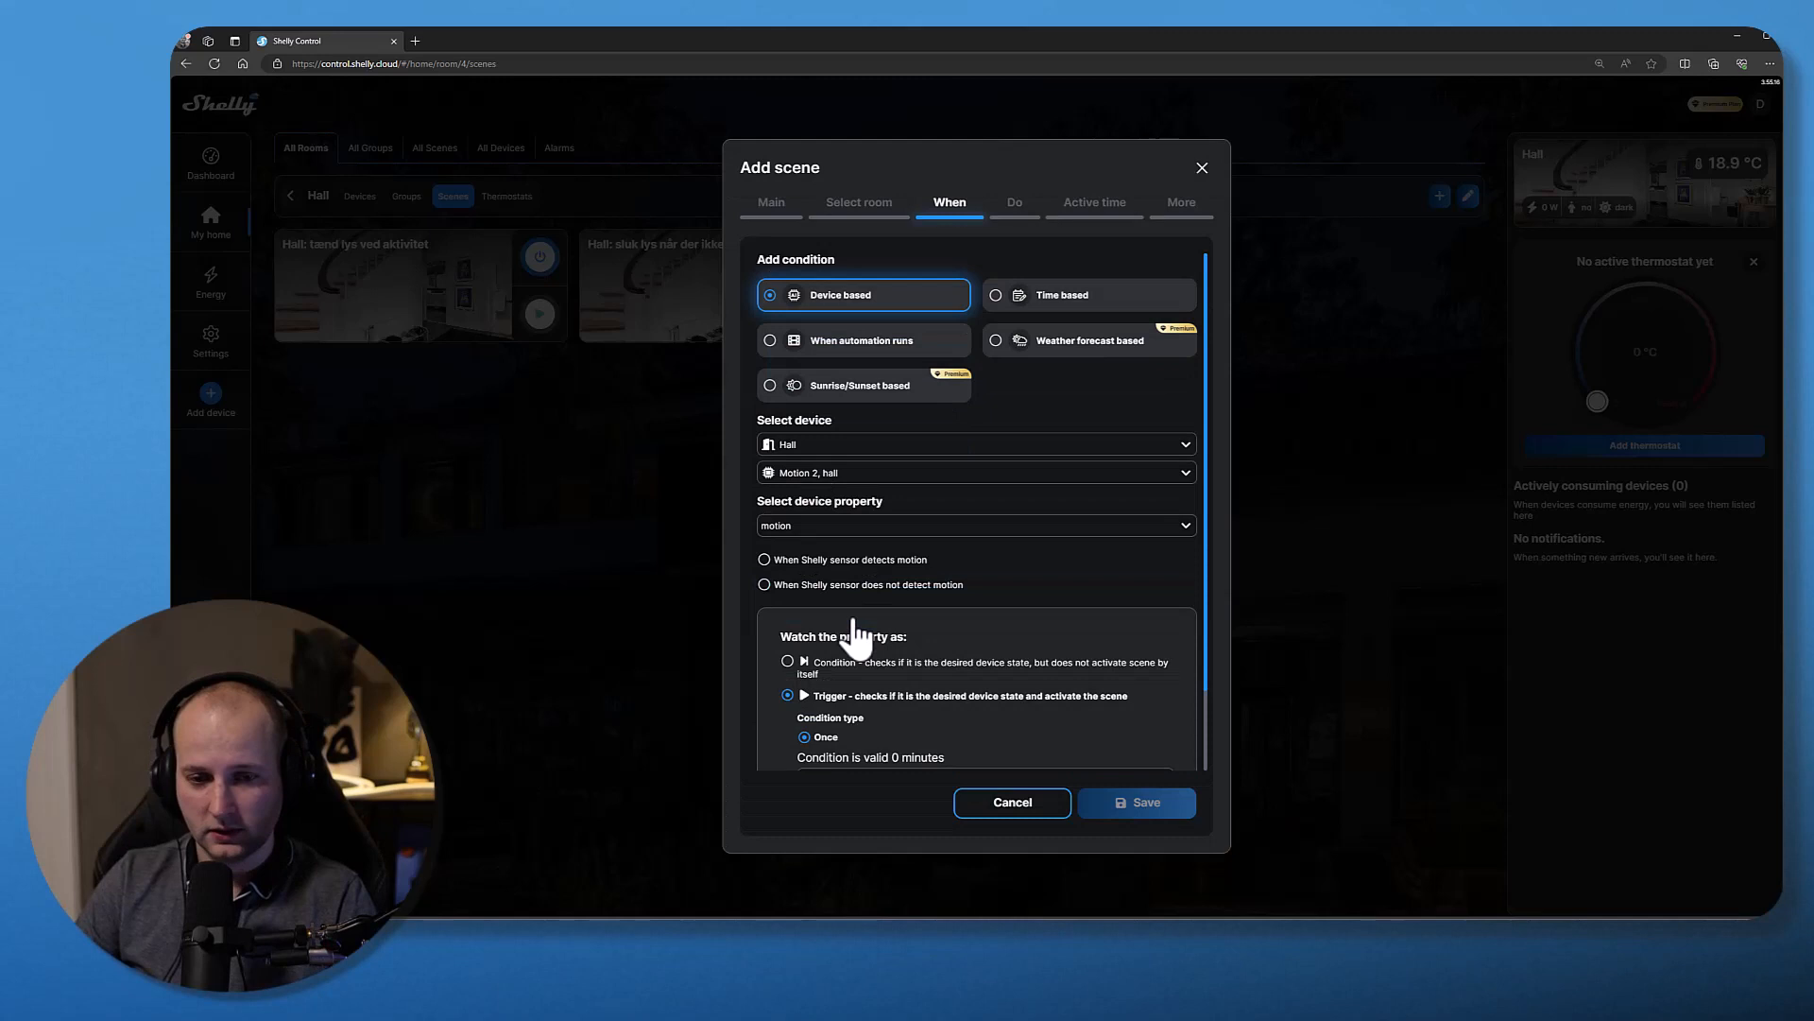
pyautogui.moveTo(829, 571)
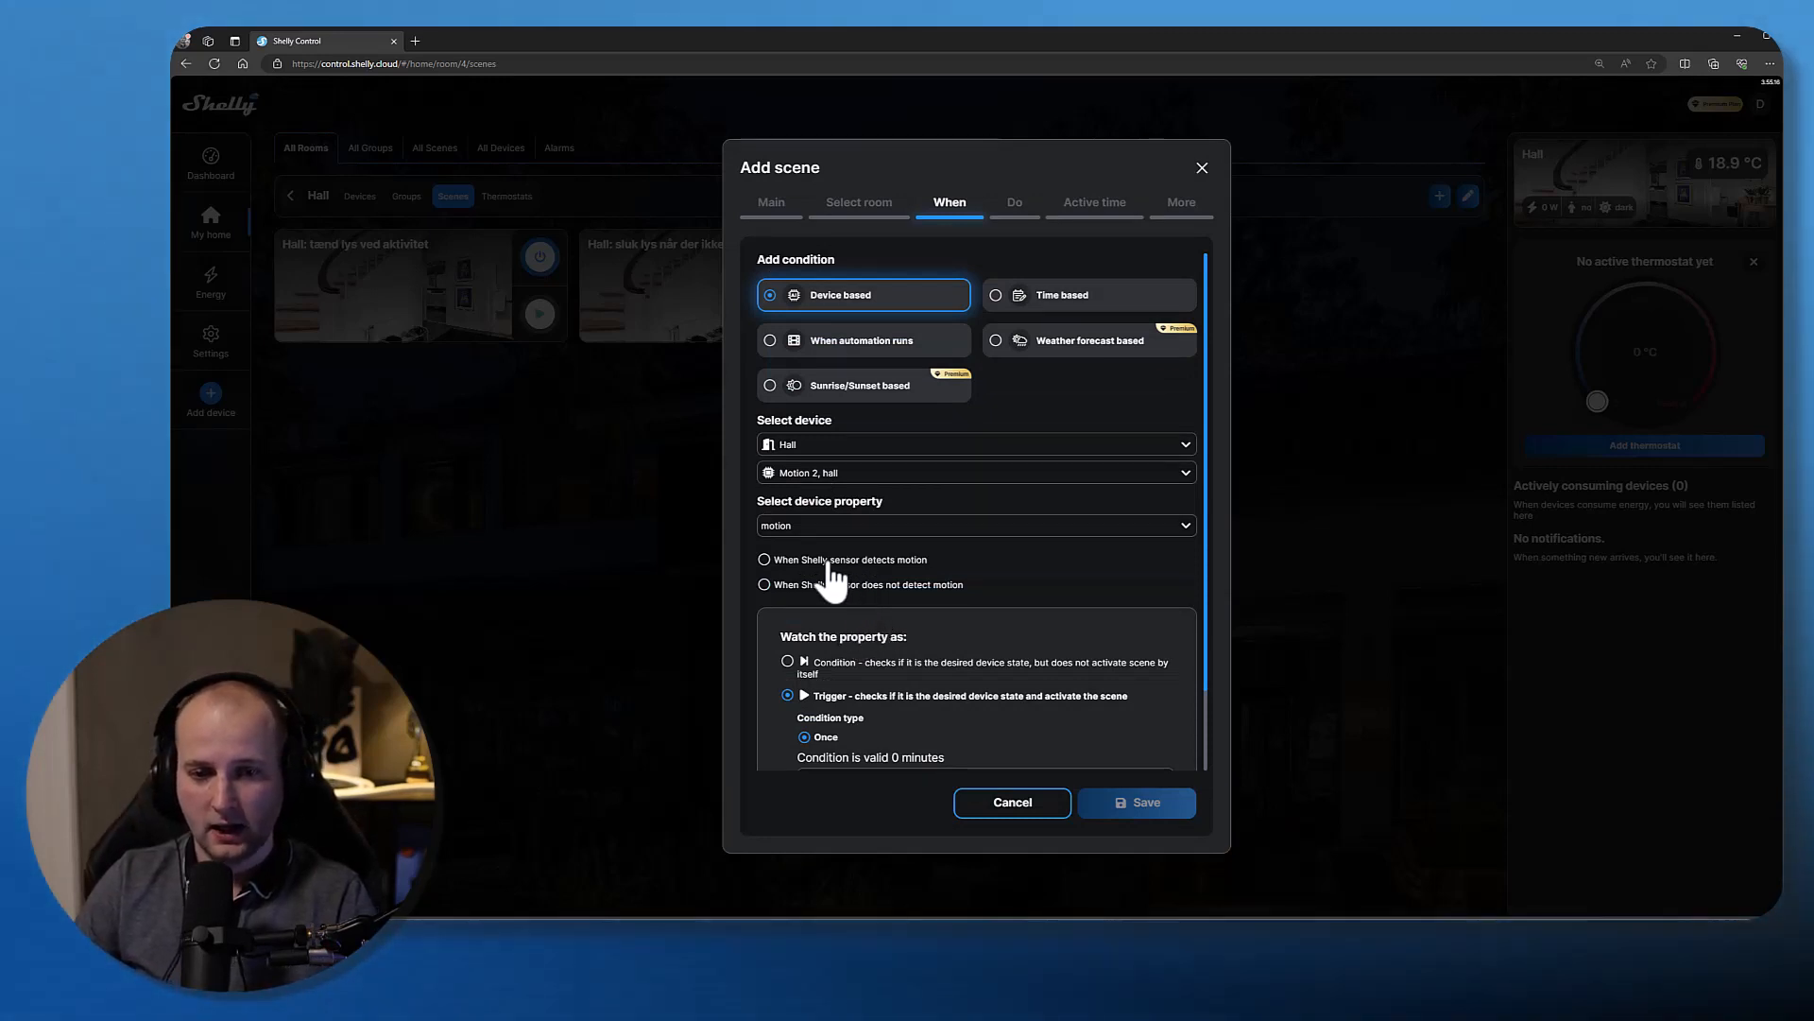
pyautogui.click(763, 560)
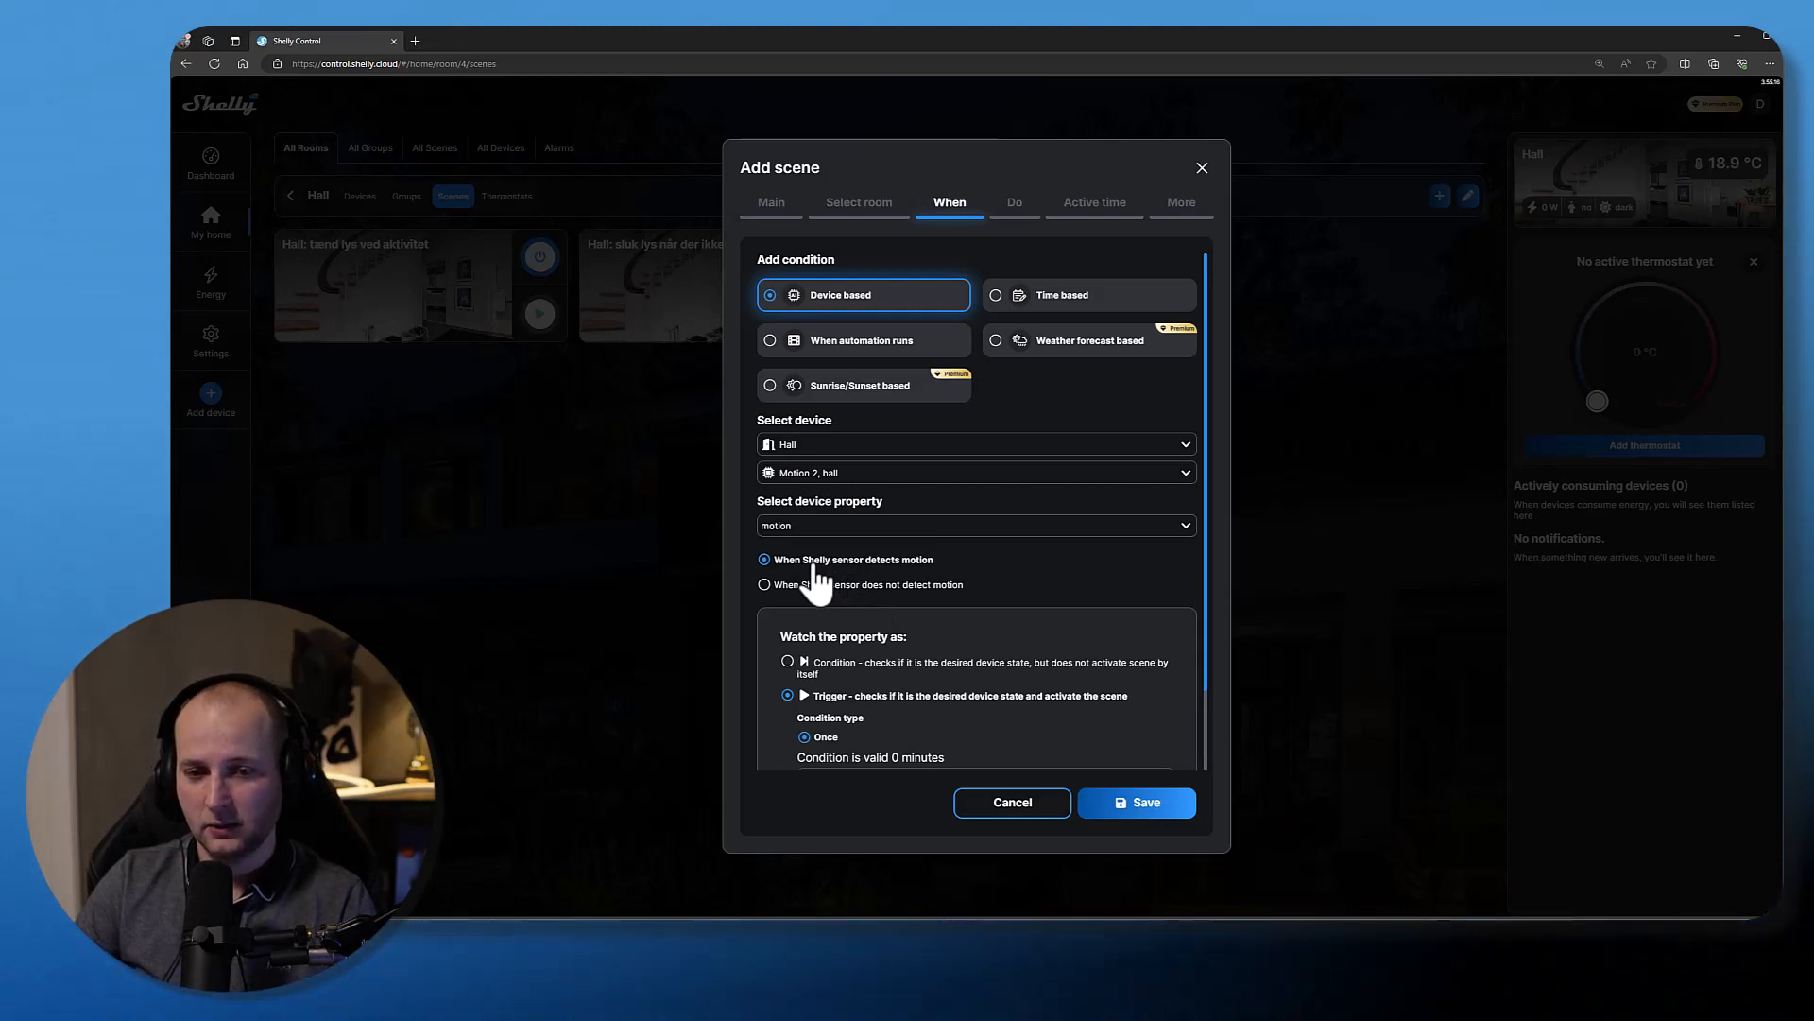
pyautogui.moveTo(877, 609)
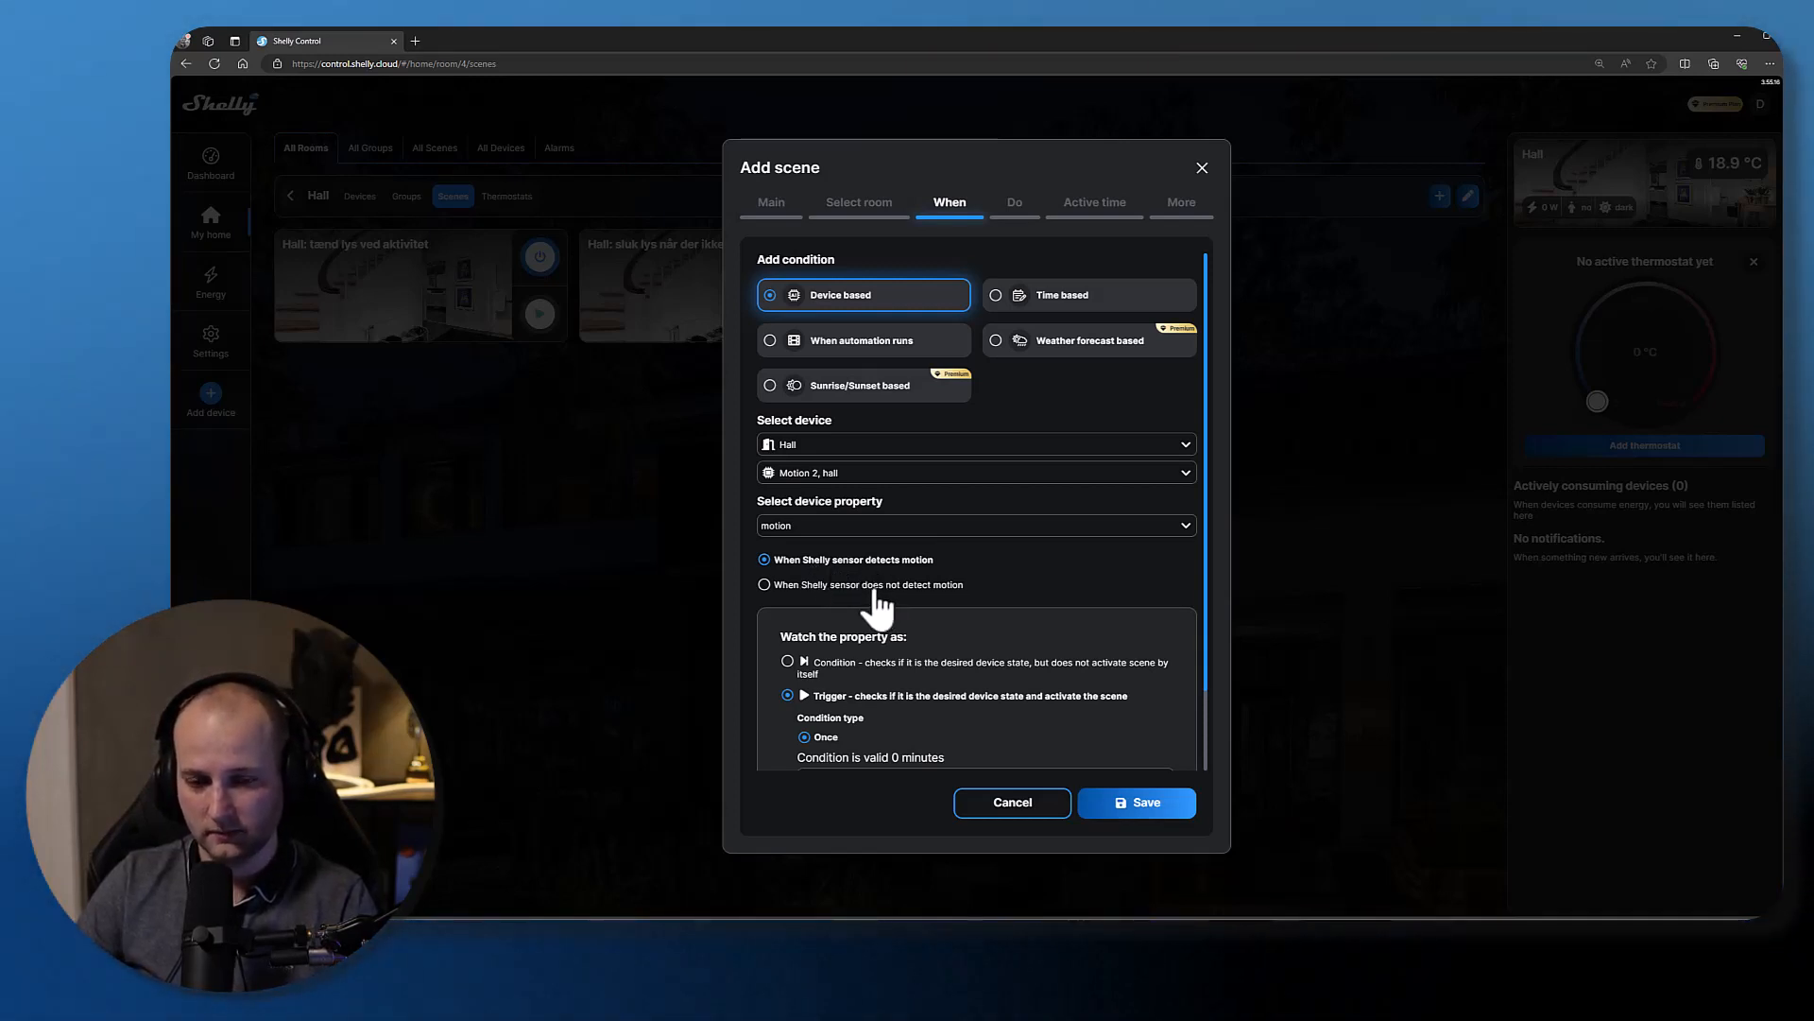
pyautogui.scroll(-3)
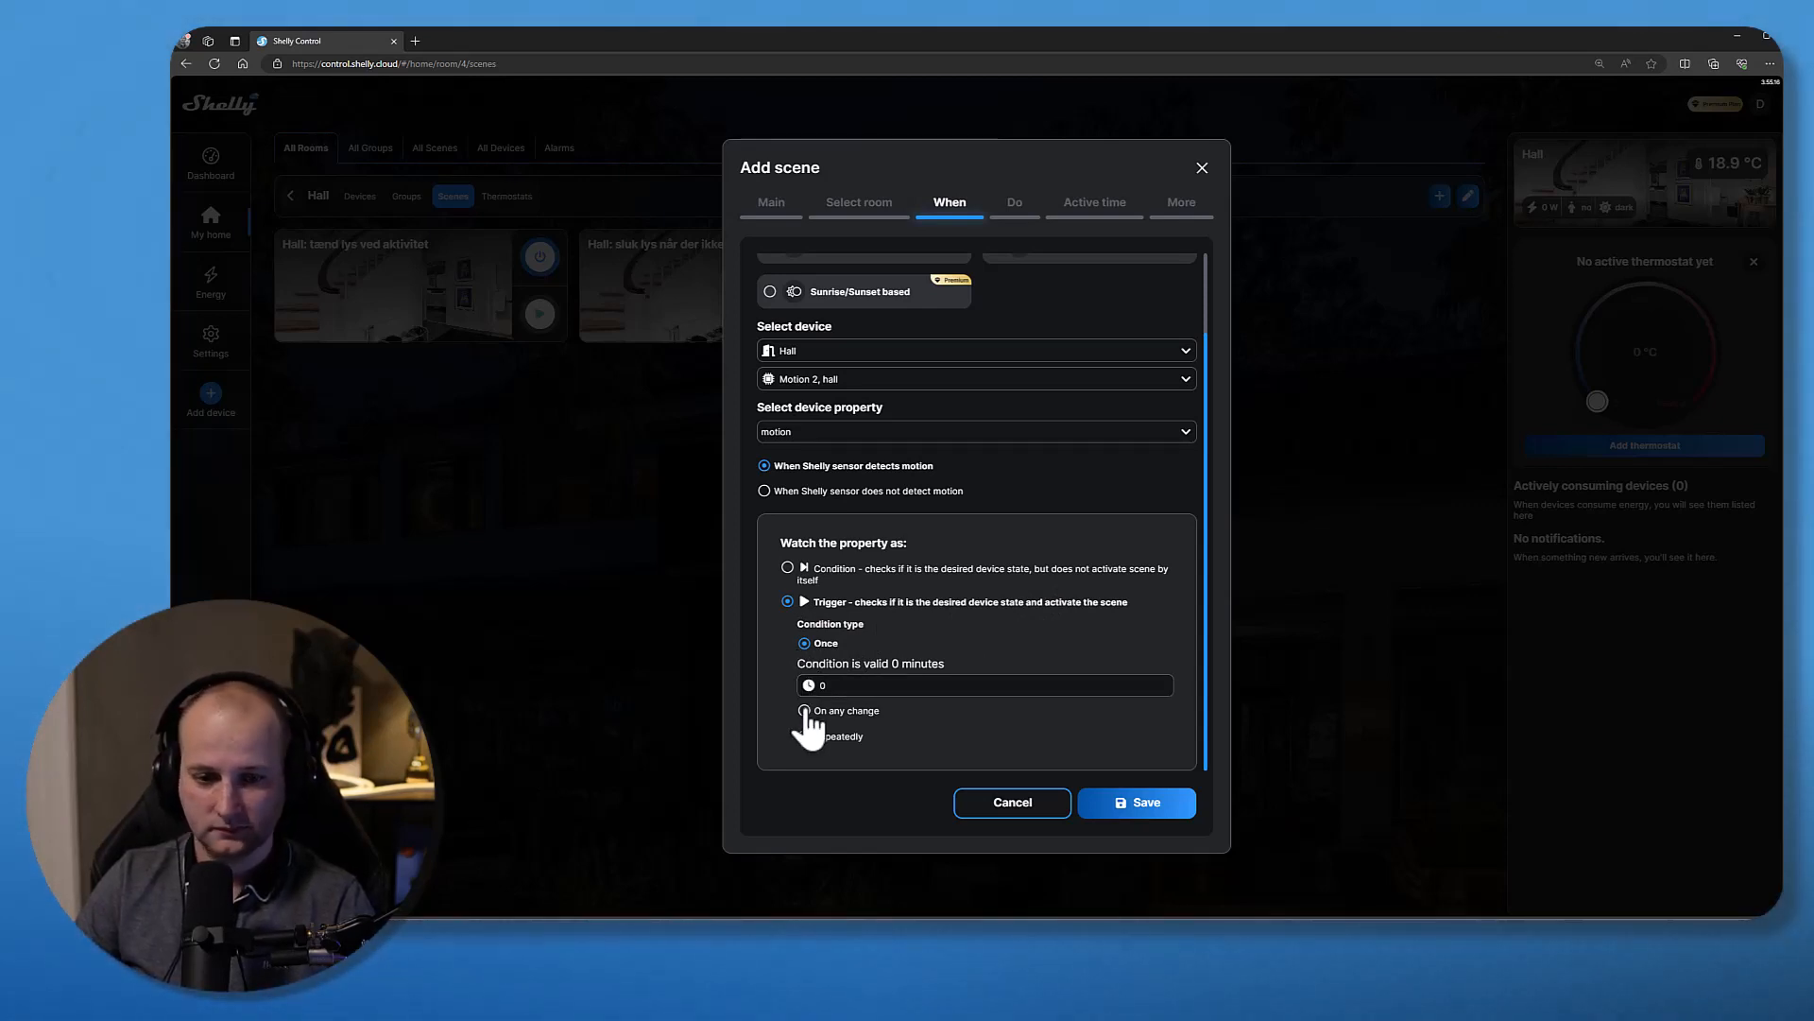
pyautogui.click(987, 686)
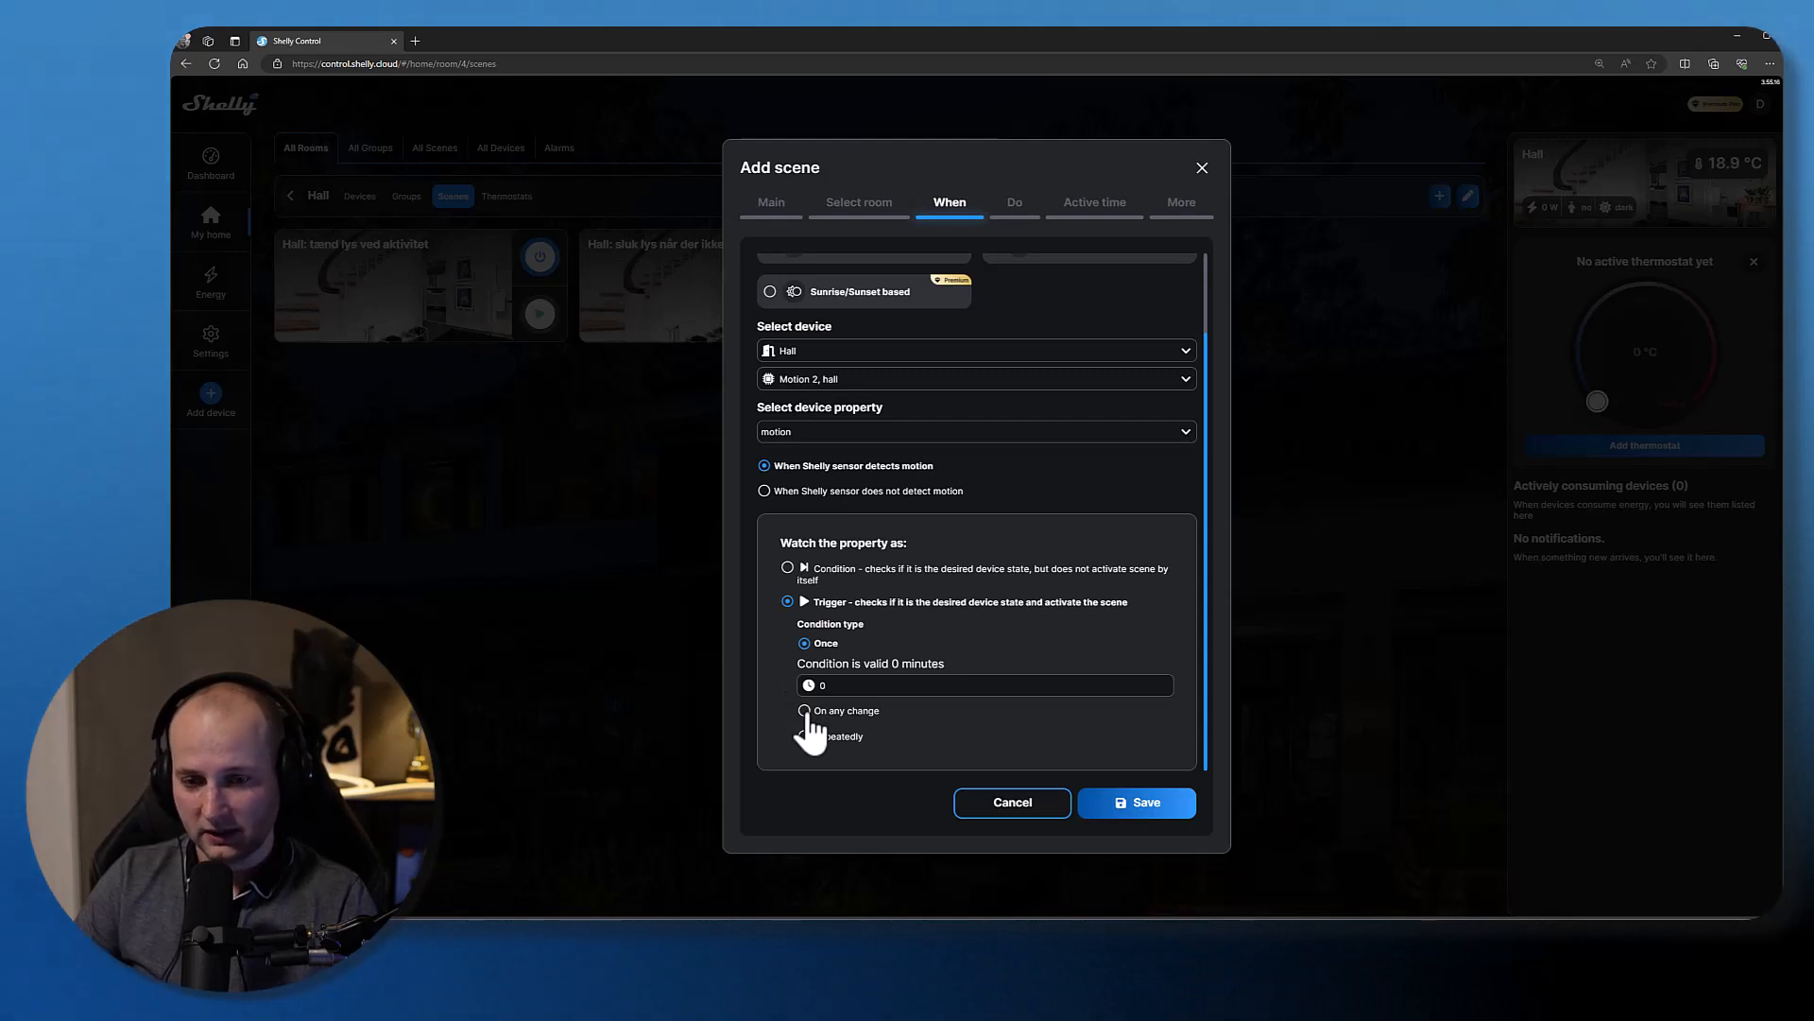
pyautogui.moveTo(818, 772)
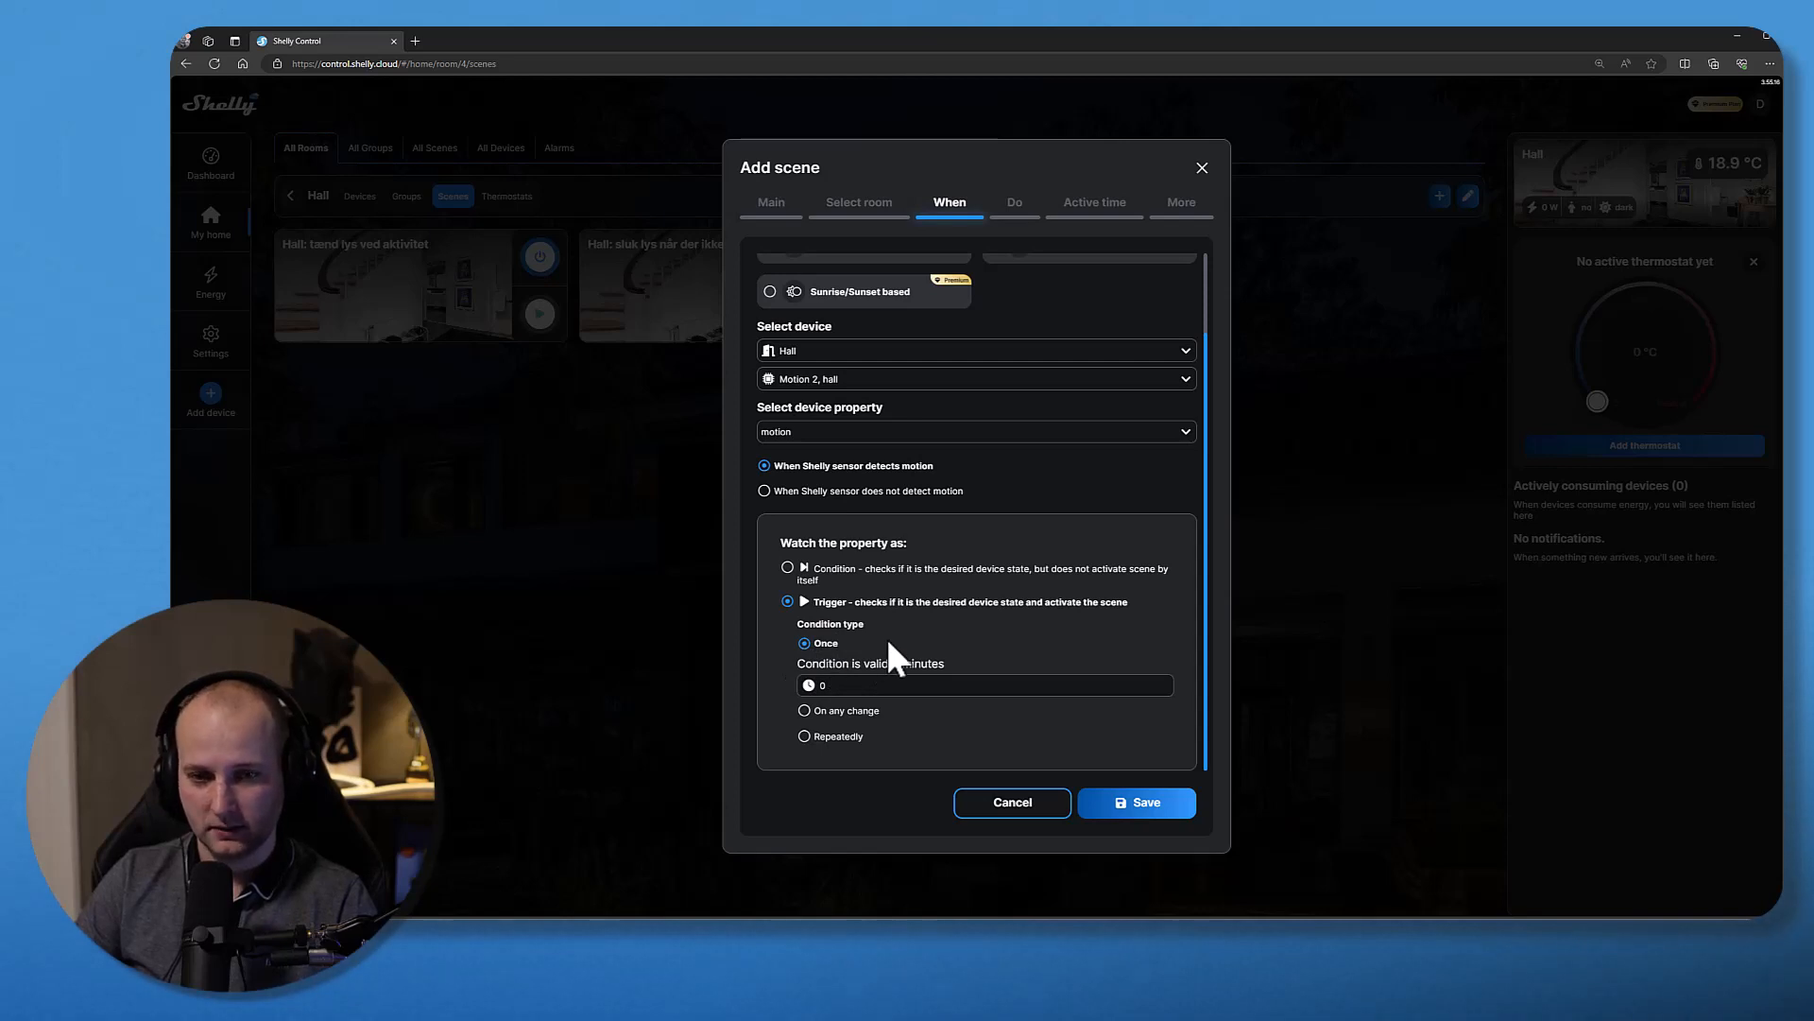
pyautogui.click(1136, 801)
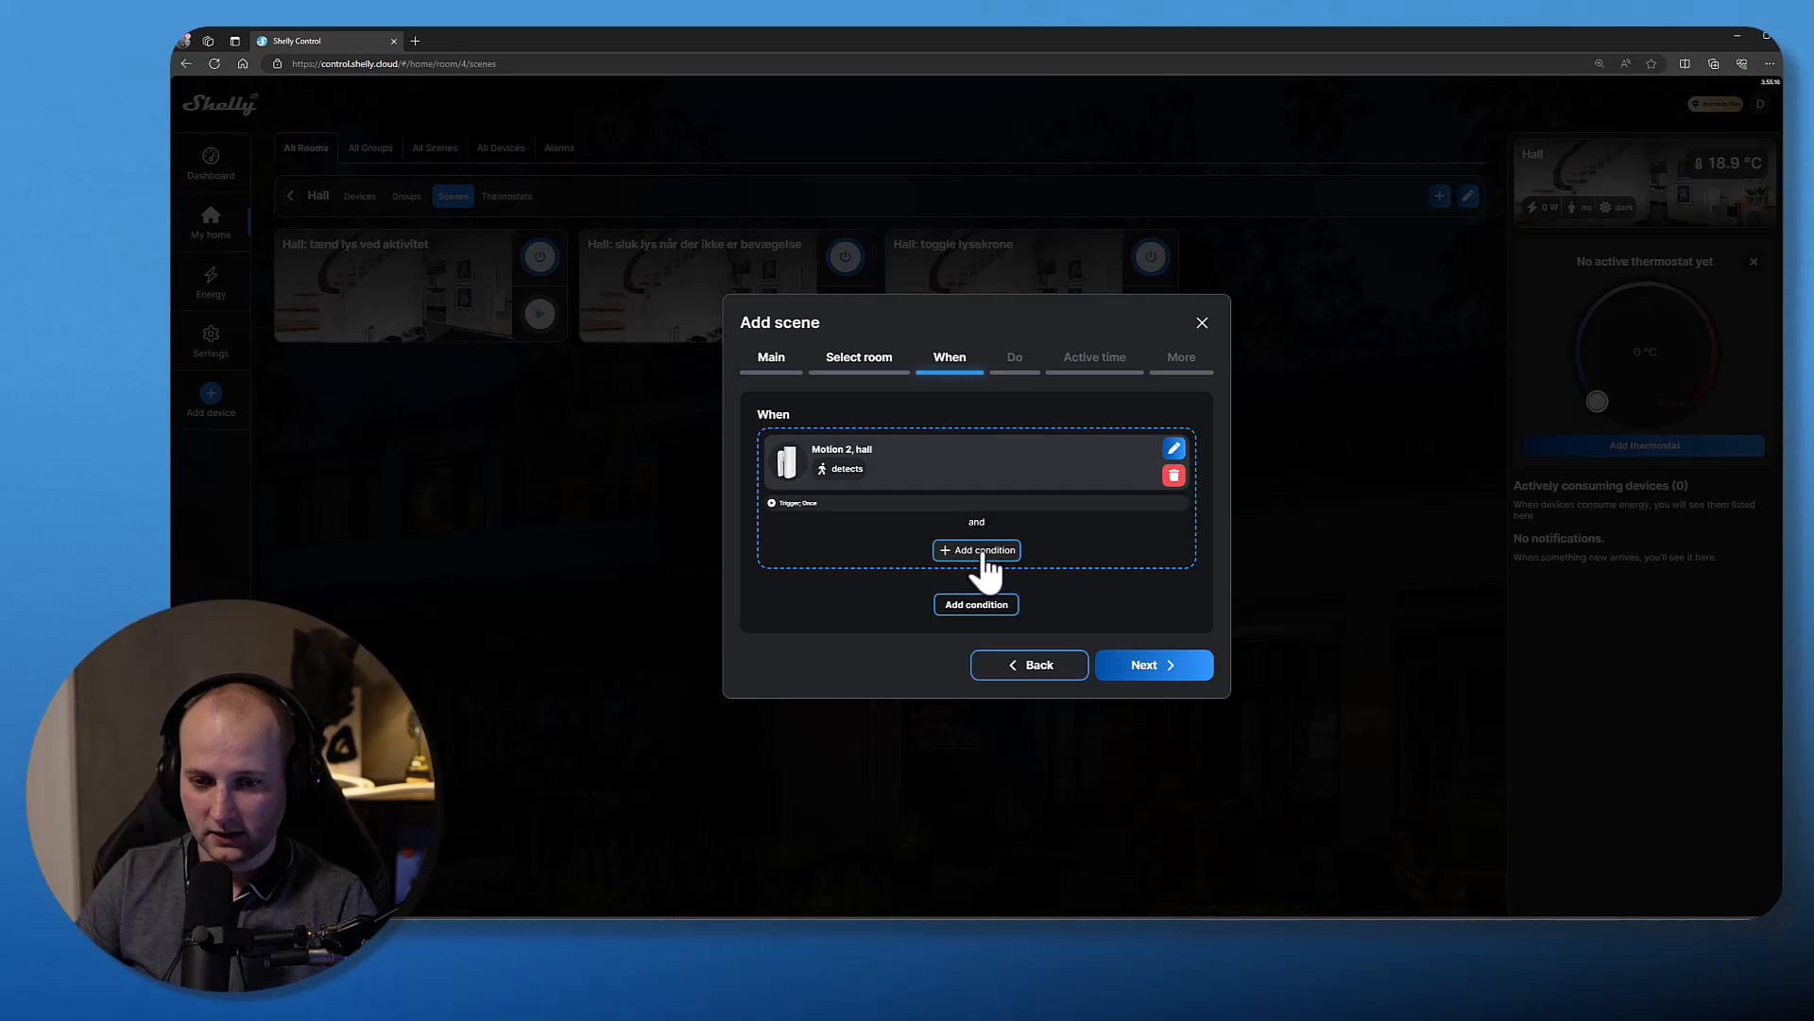
# - Add an 'and' condition watching the luminosity of the Hall's 'Motion 2, hall' sensor
pyautogui.click(975, 550)
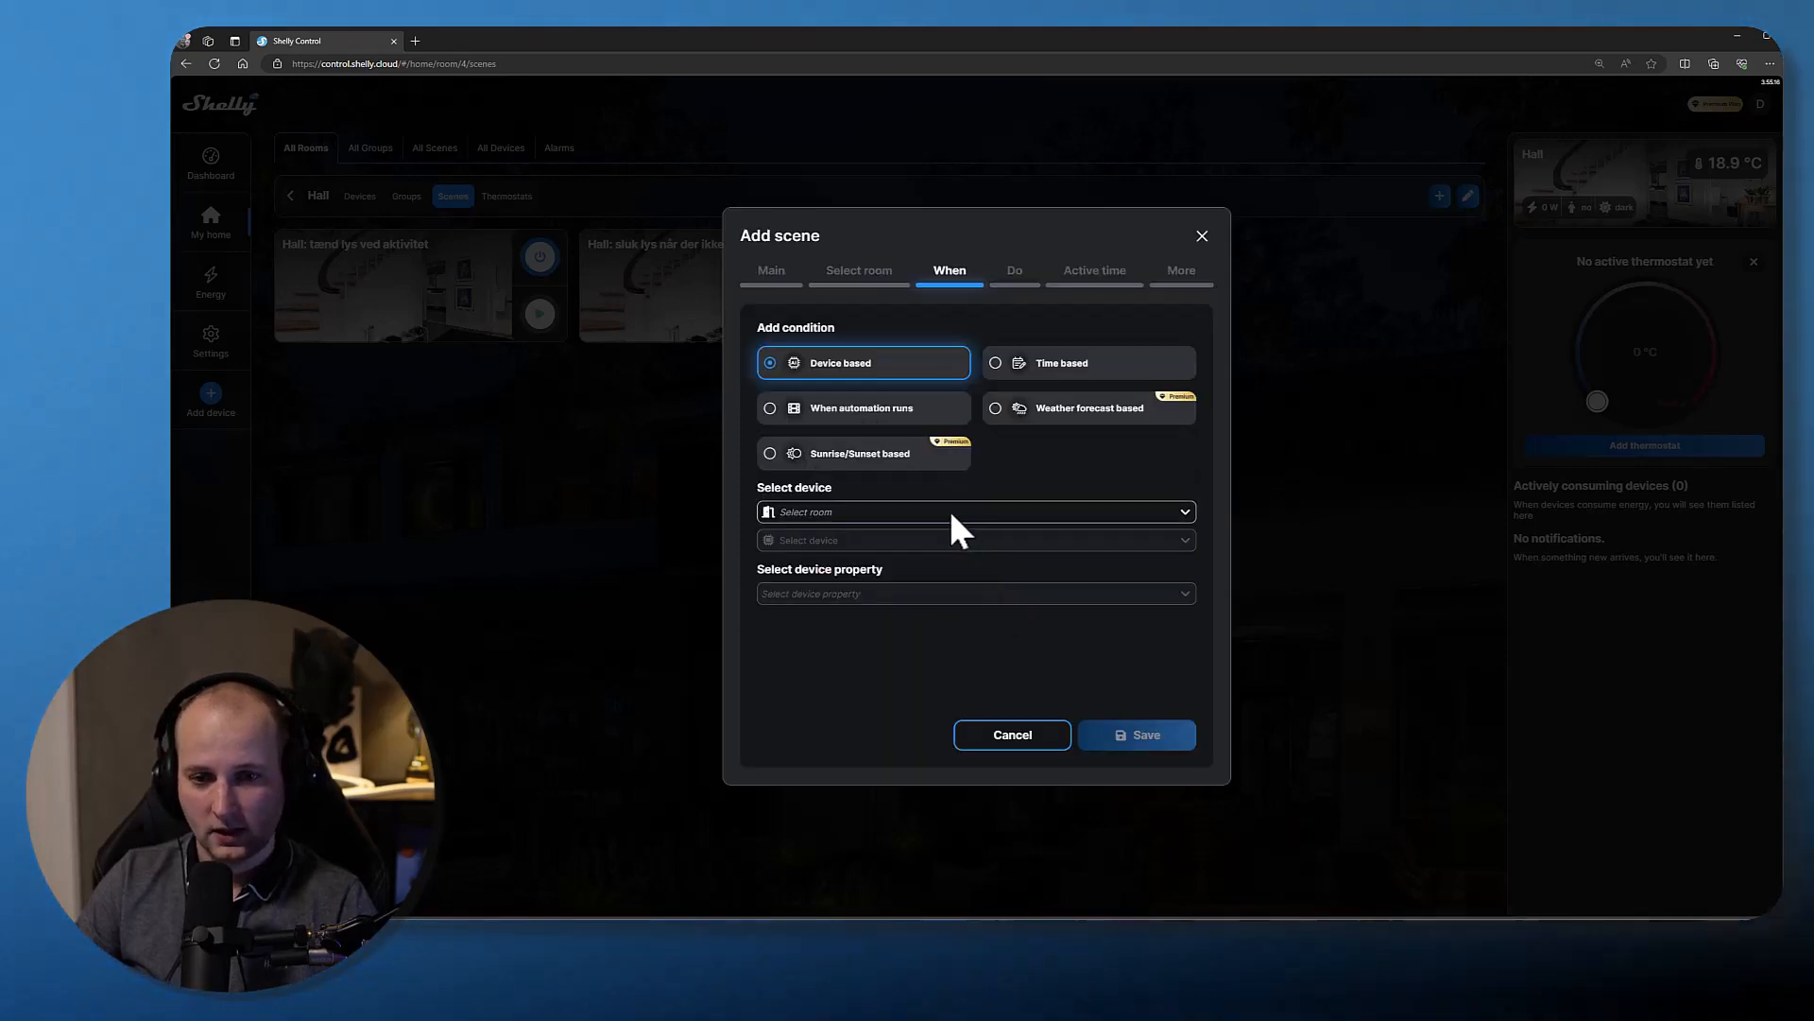
pyautogui.click(976, 512)
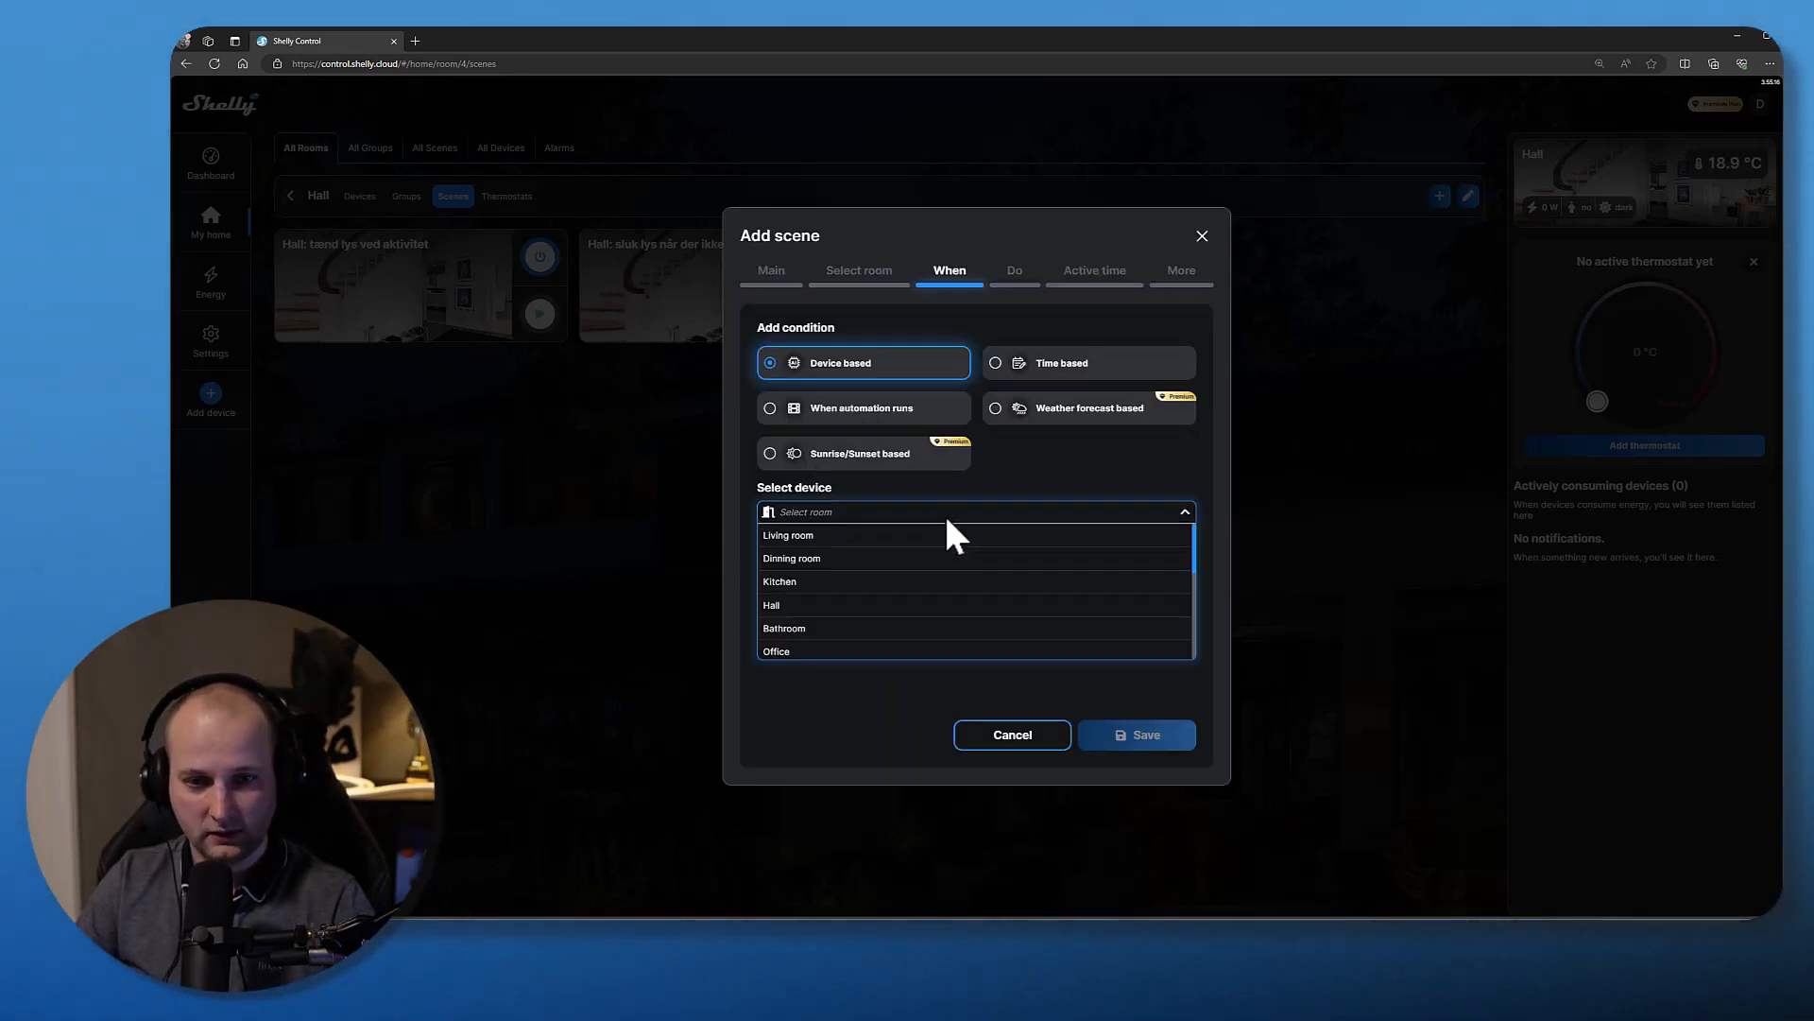
pyautogui.click(771, 605)
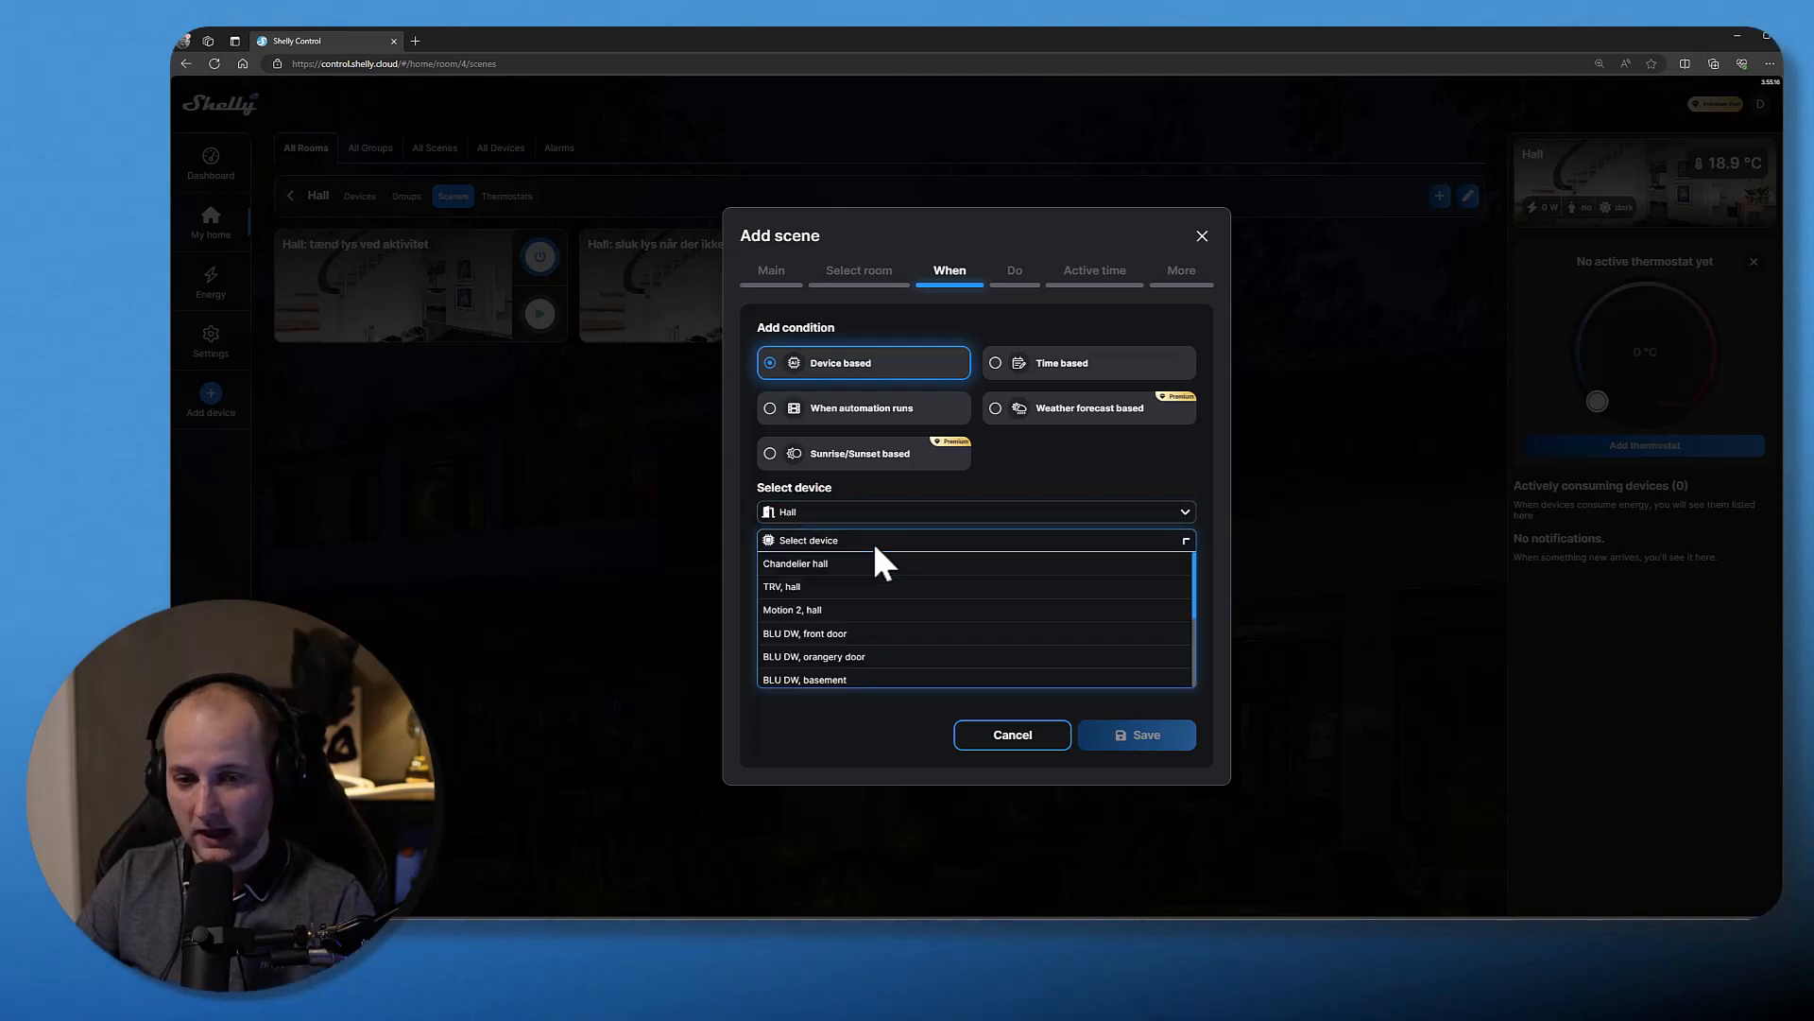
pyautogui.click(792, 608)
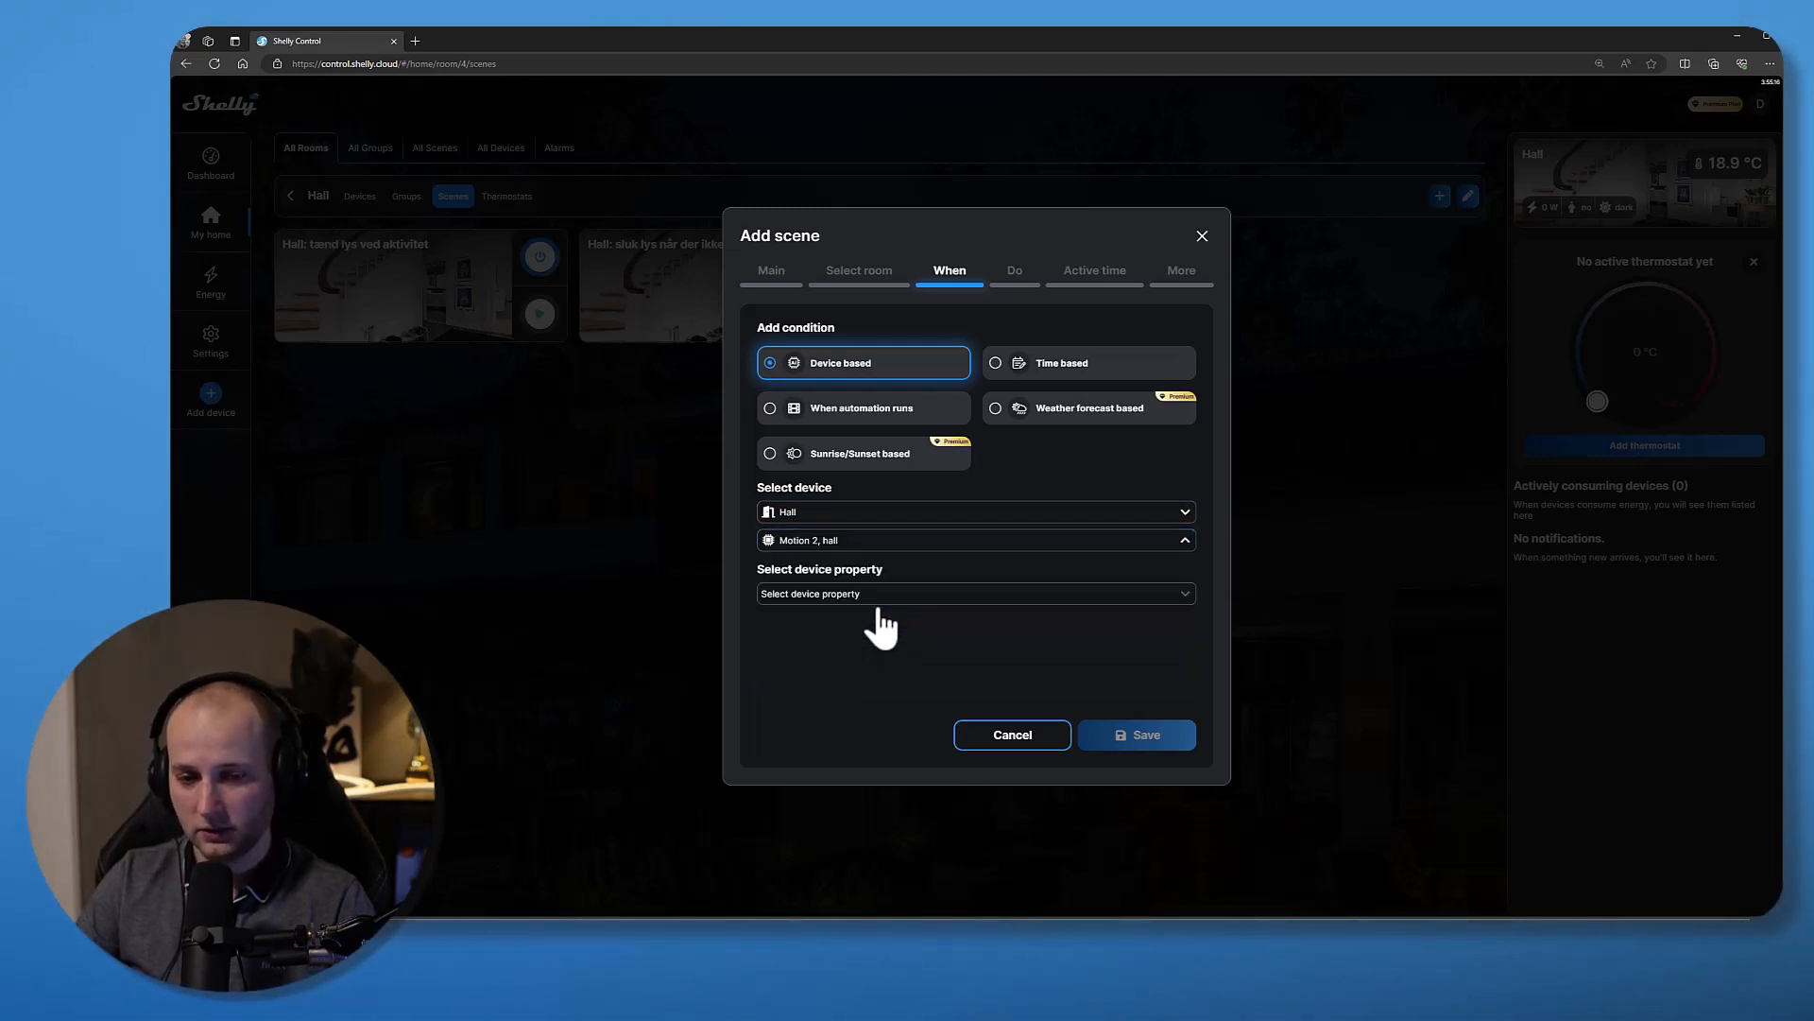
pyautogui.click(975, 593)
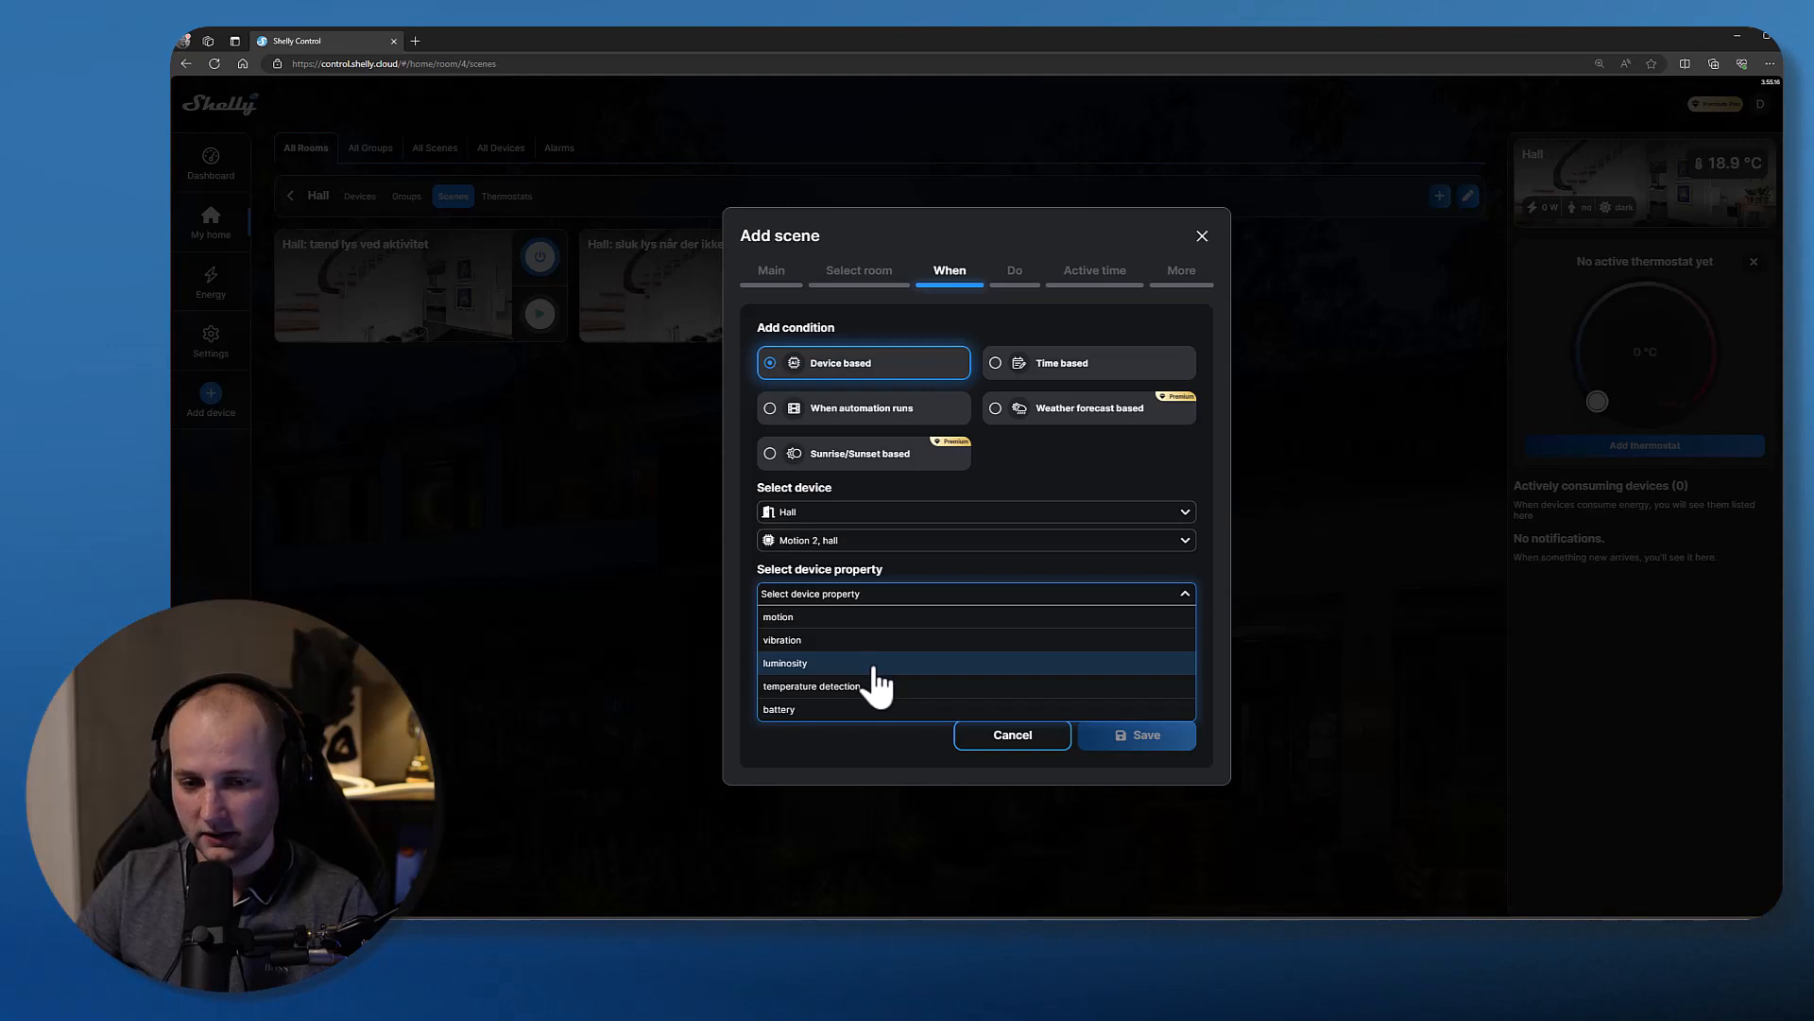
pyautogui.click(784, 664)
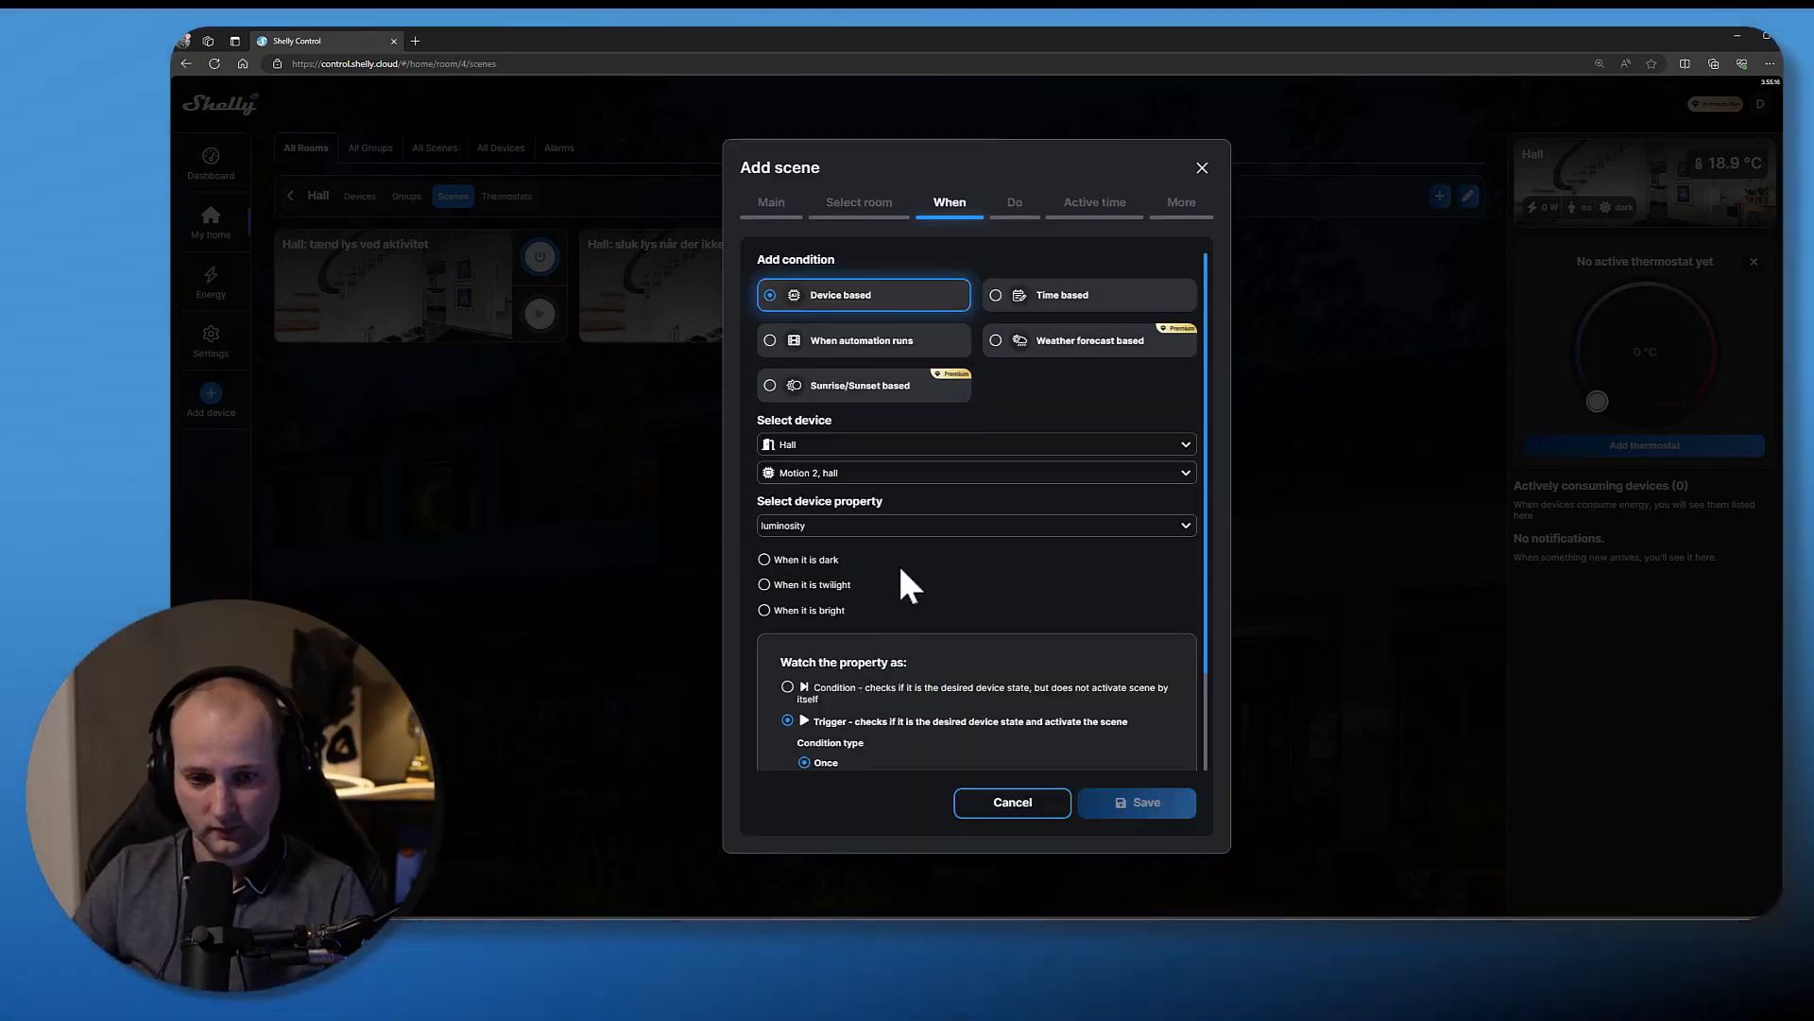
pyautogui.moveTo(853, 590)
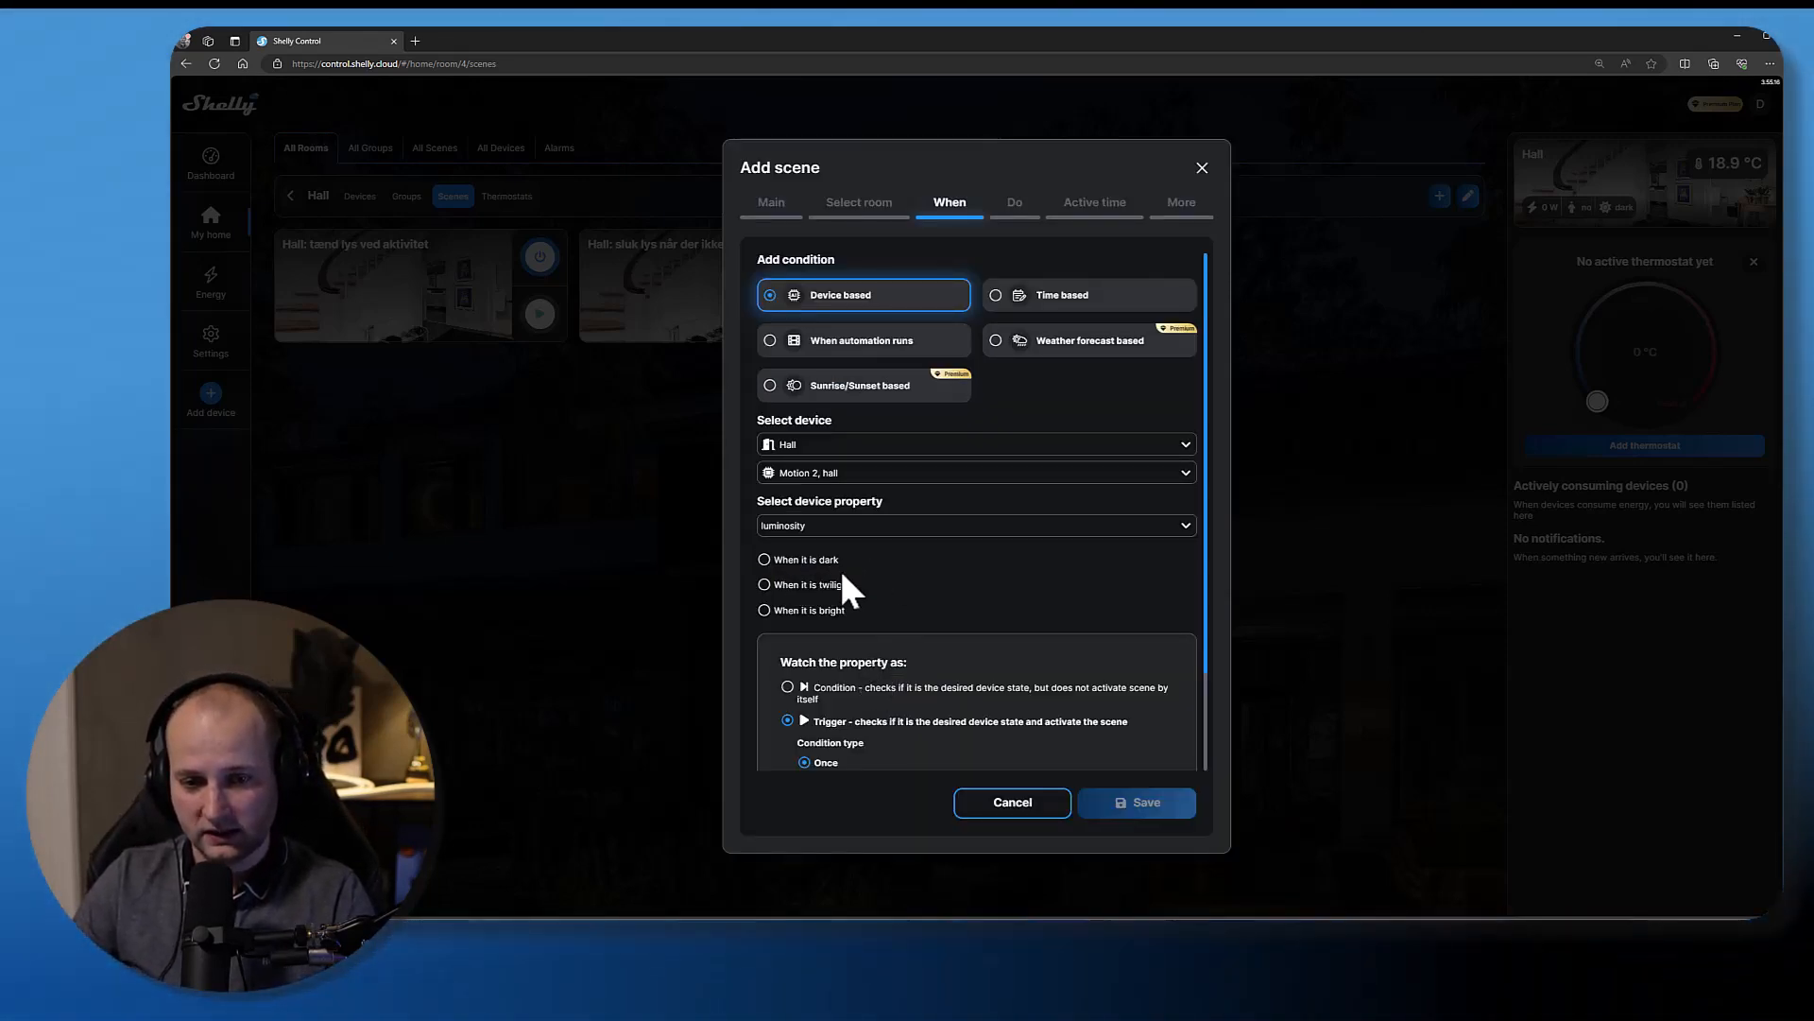
pyautogui.moveTo(811, 635)
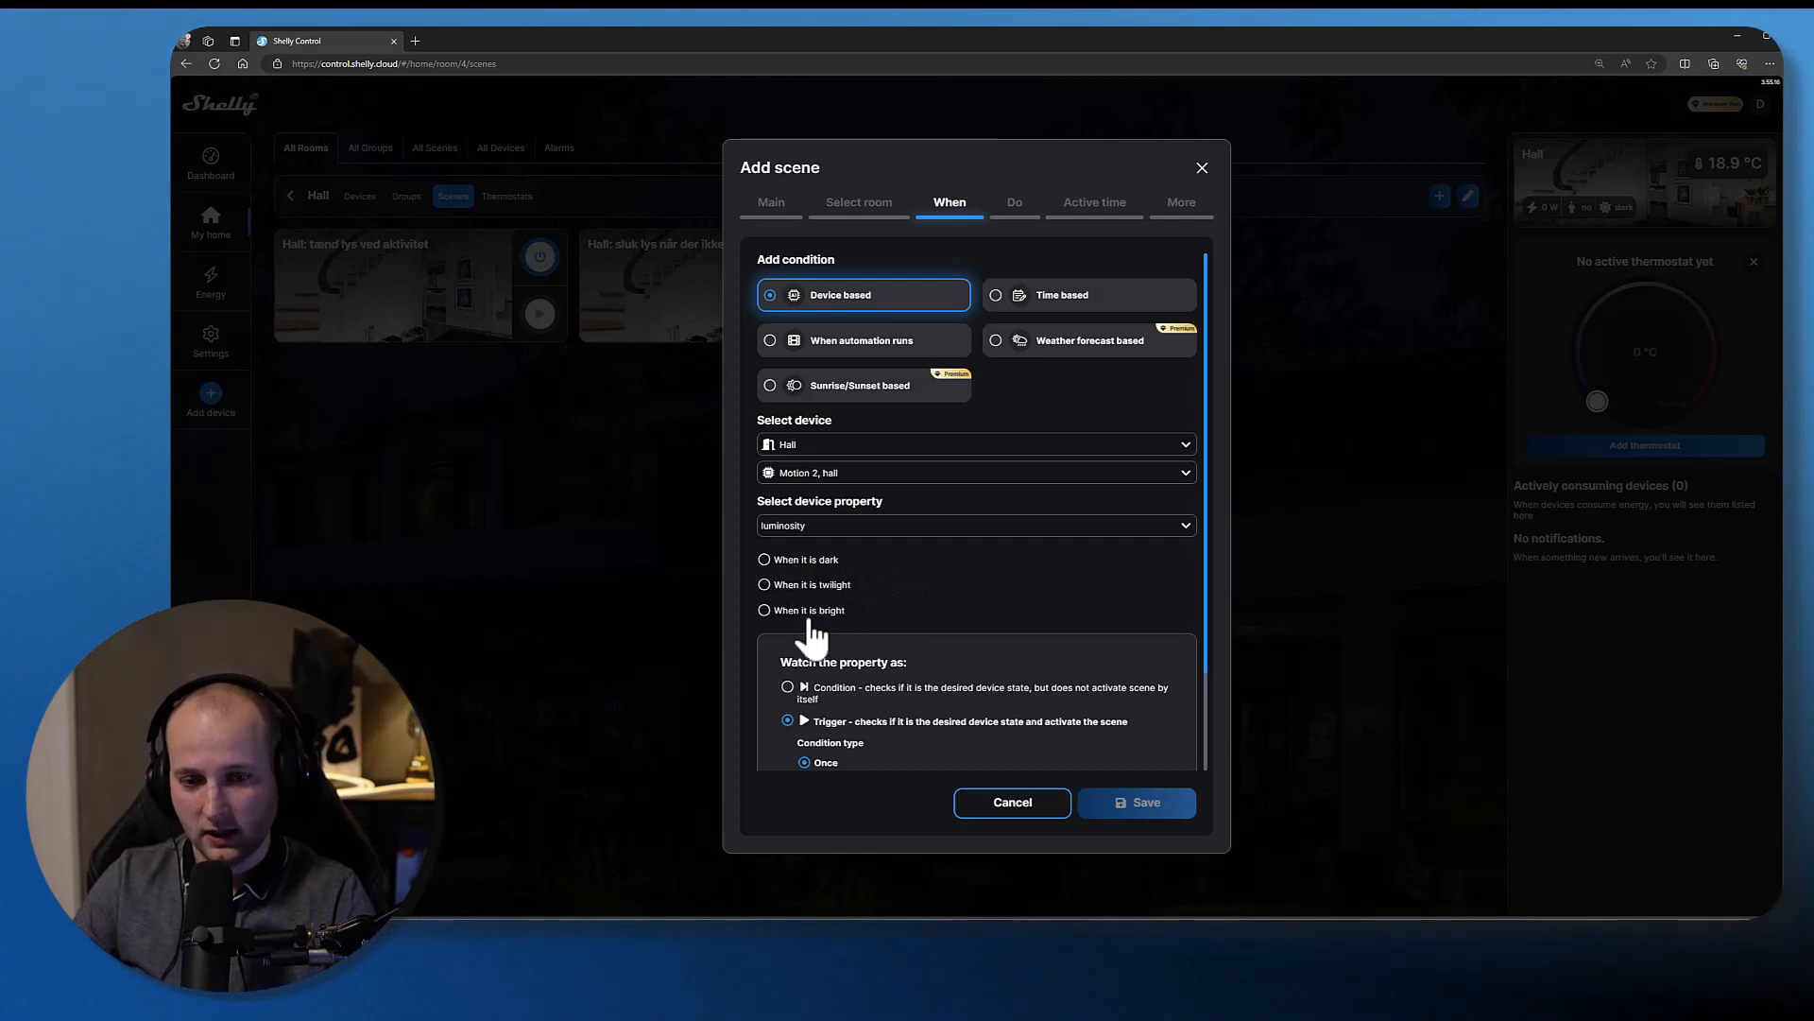
pyautogui.moveTo(827, 584)
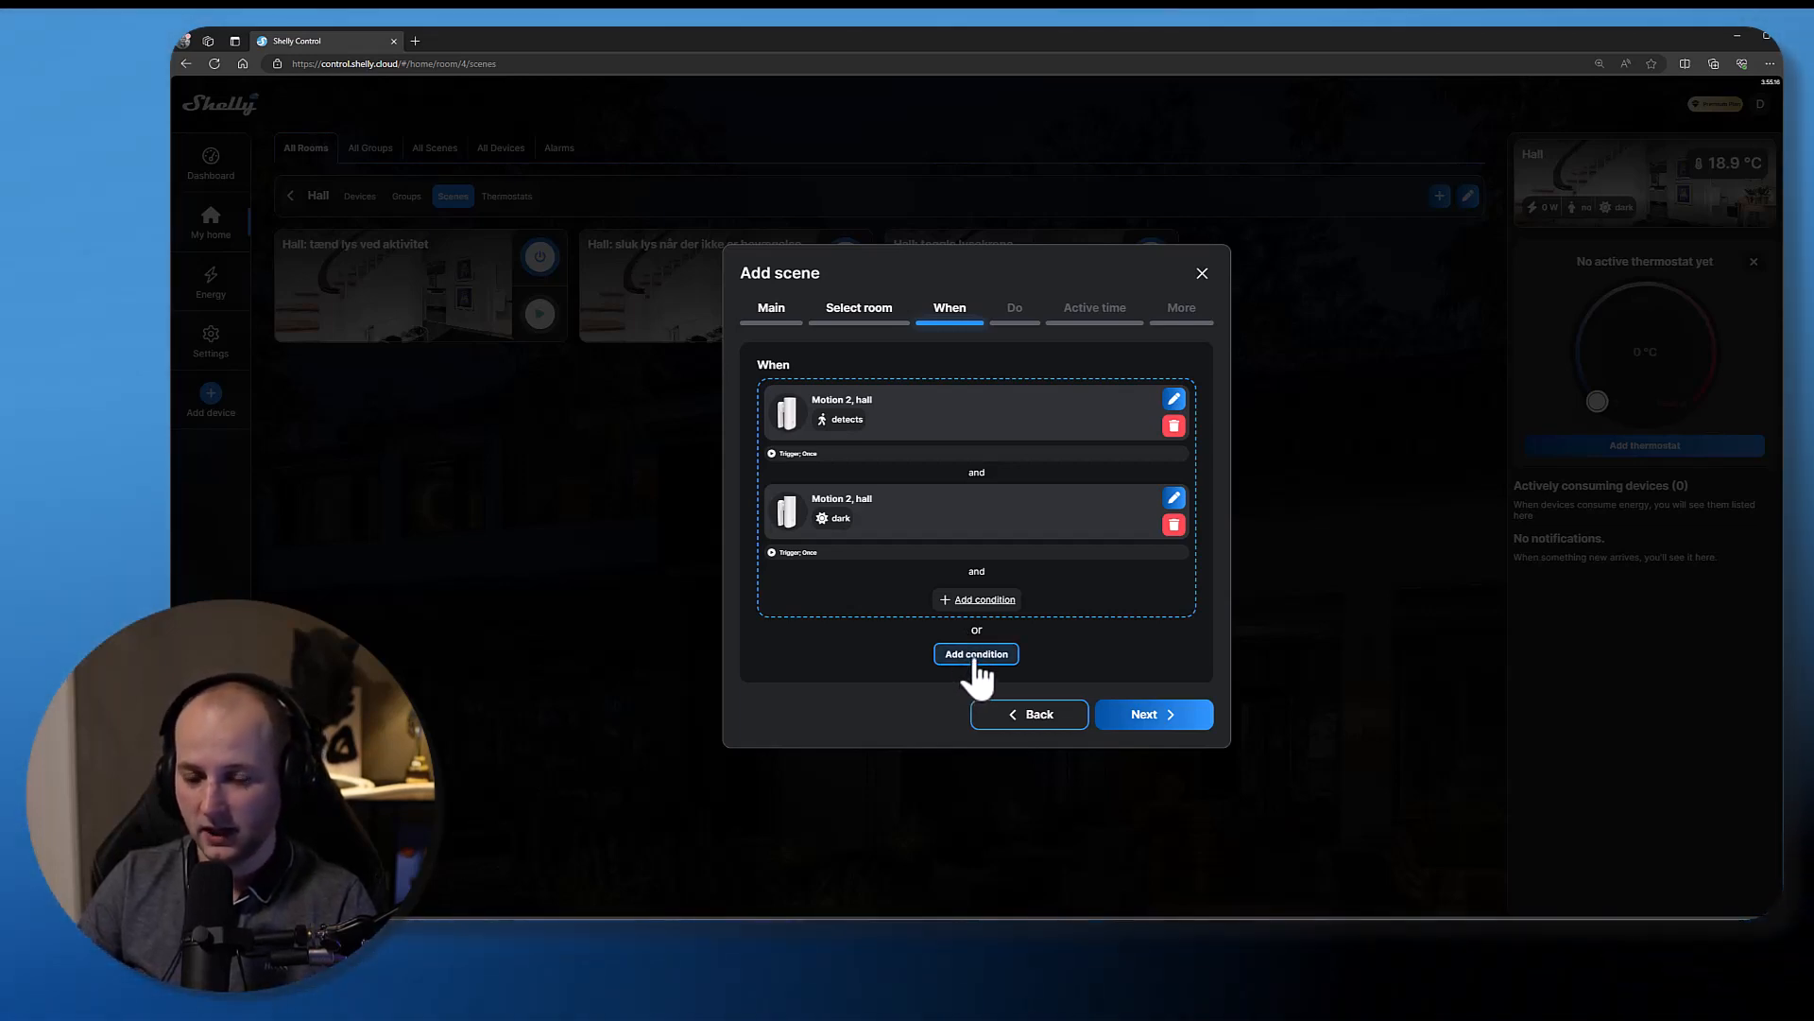
# - Add an 'or' condition targeting the Hall's 'Wall switch 1, hall' device
pyautogui.click(975, 654)
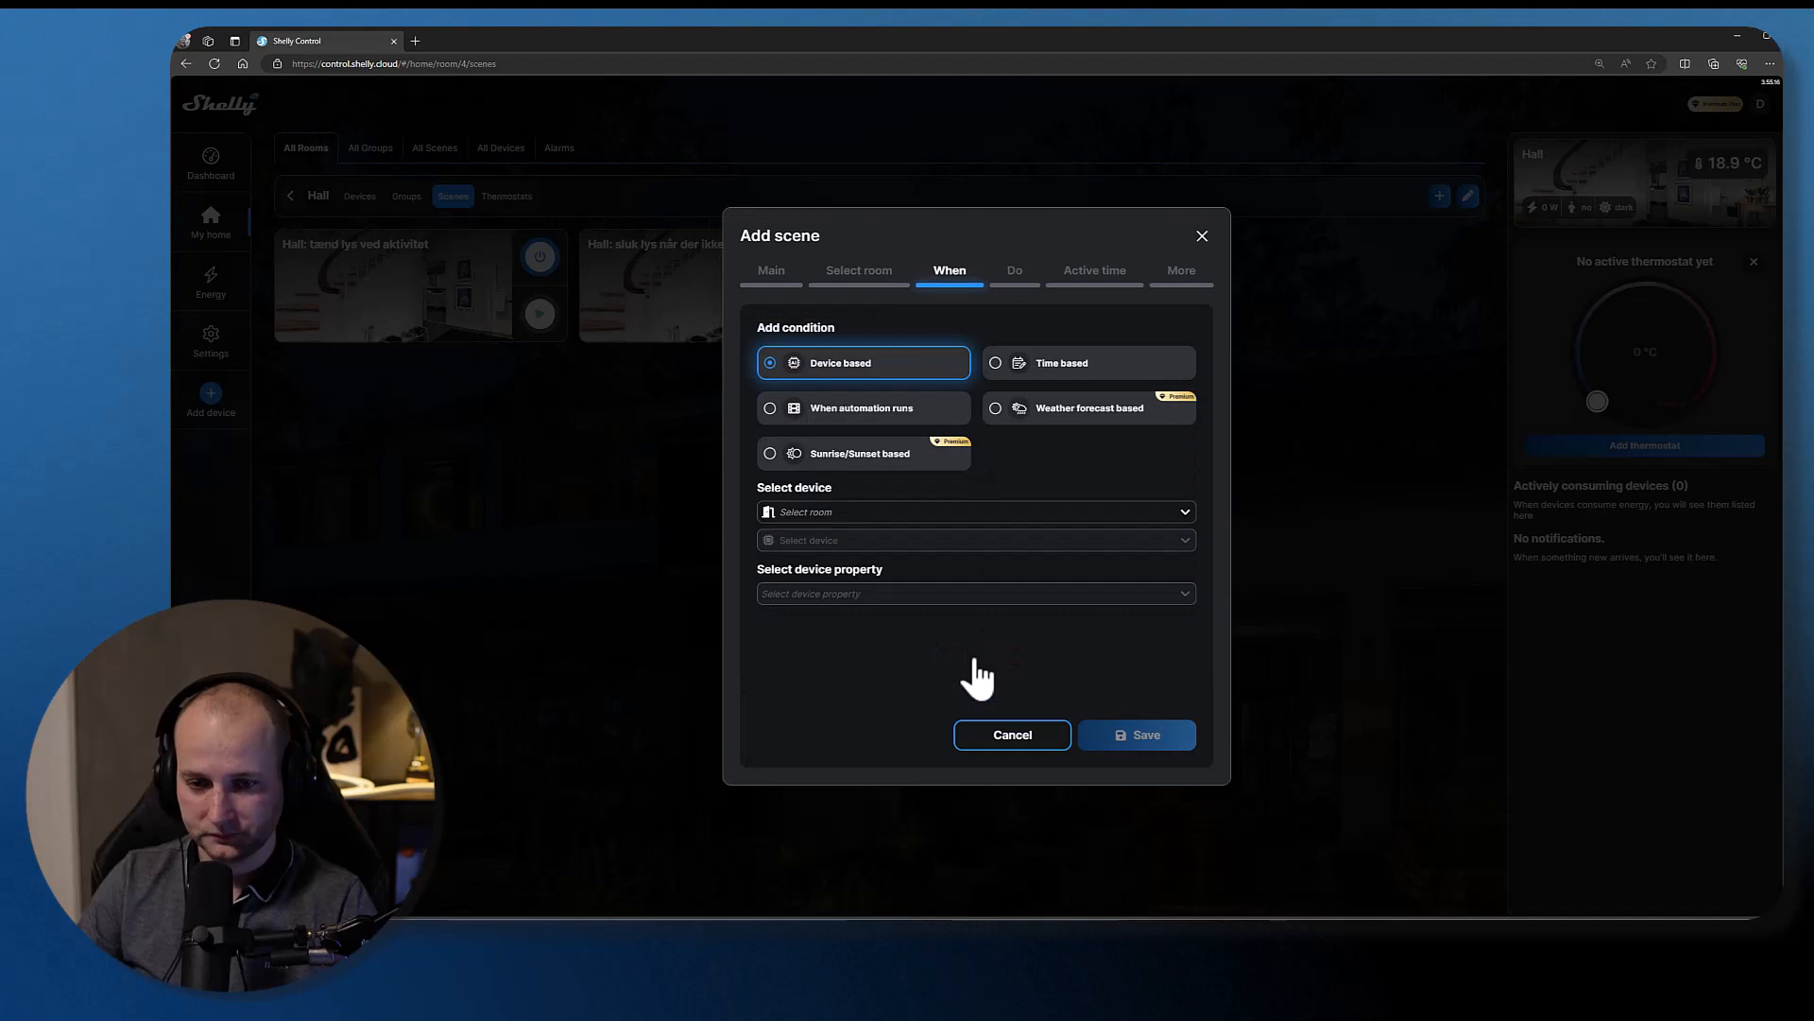
pyautogui.click(975, 513)
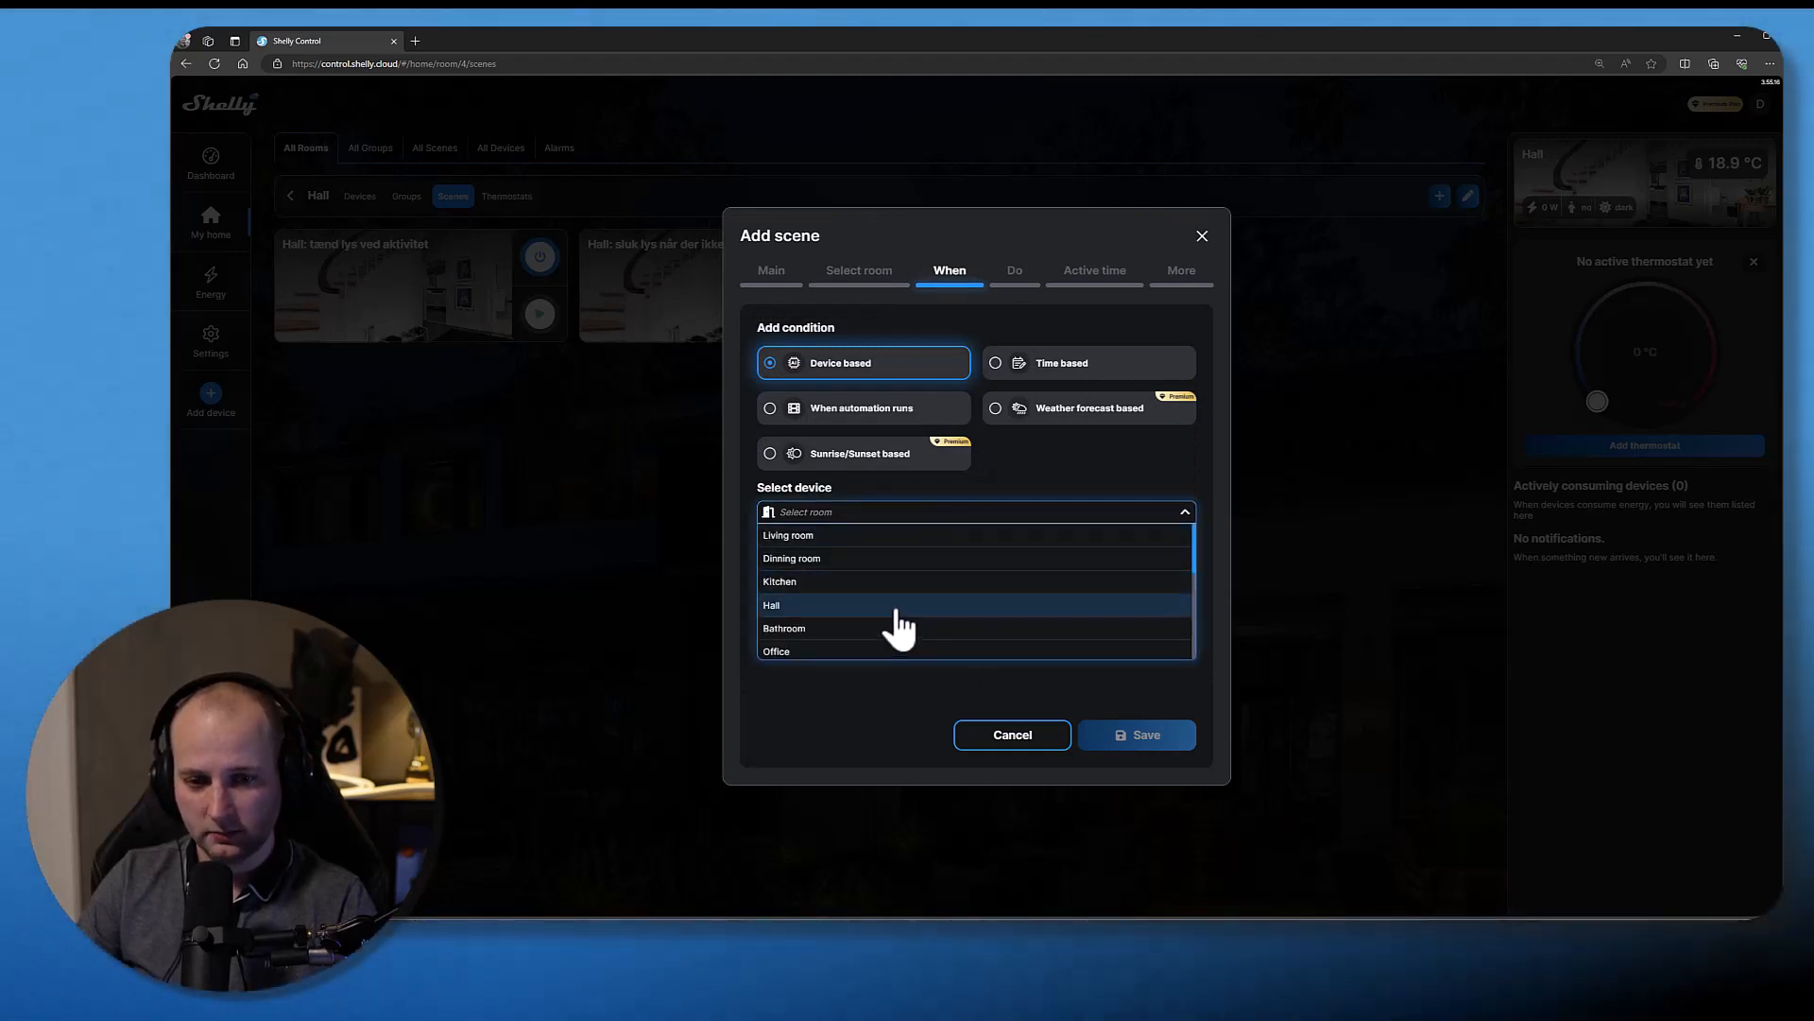
pyautogui.click(771, 604)
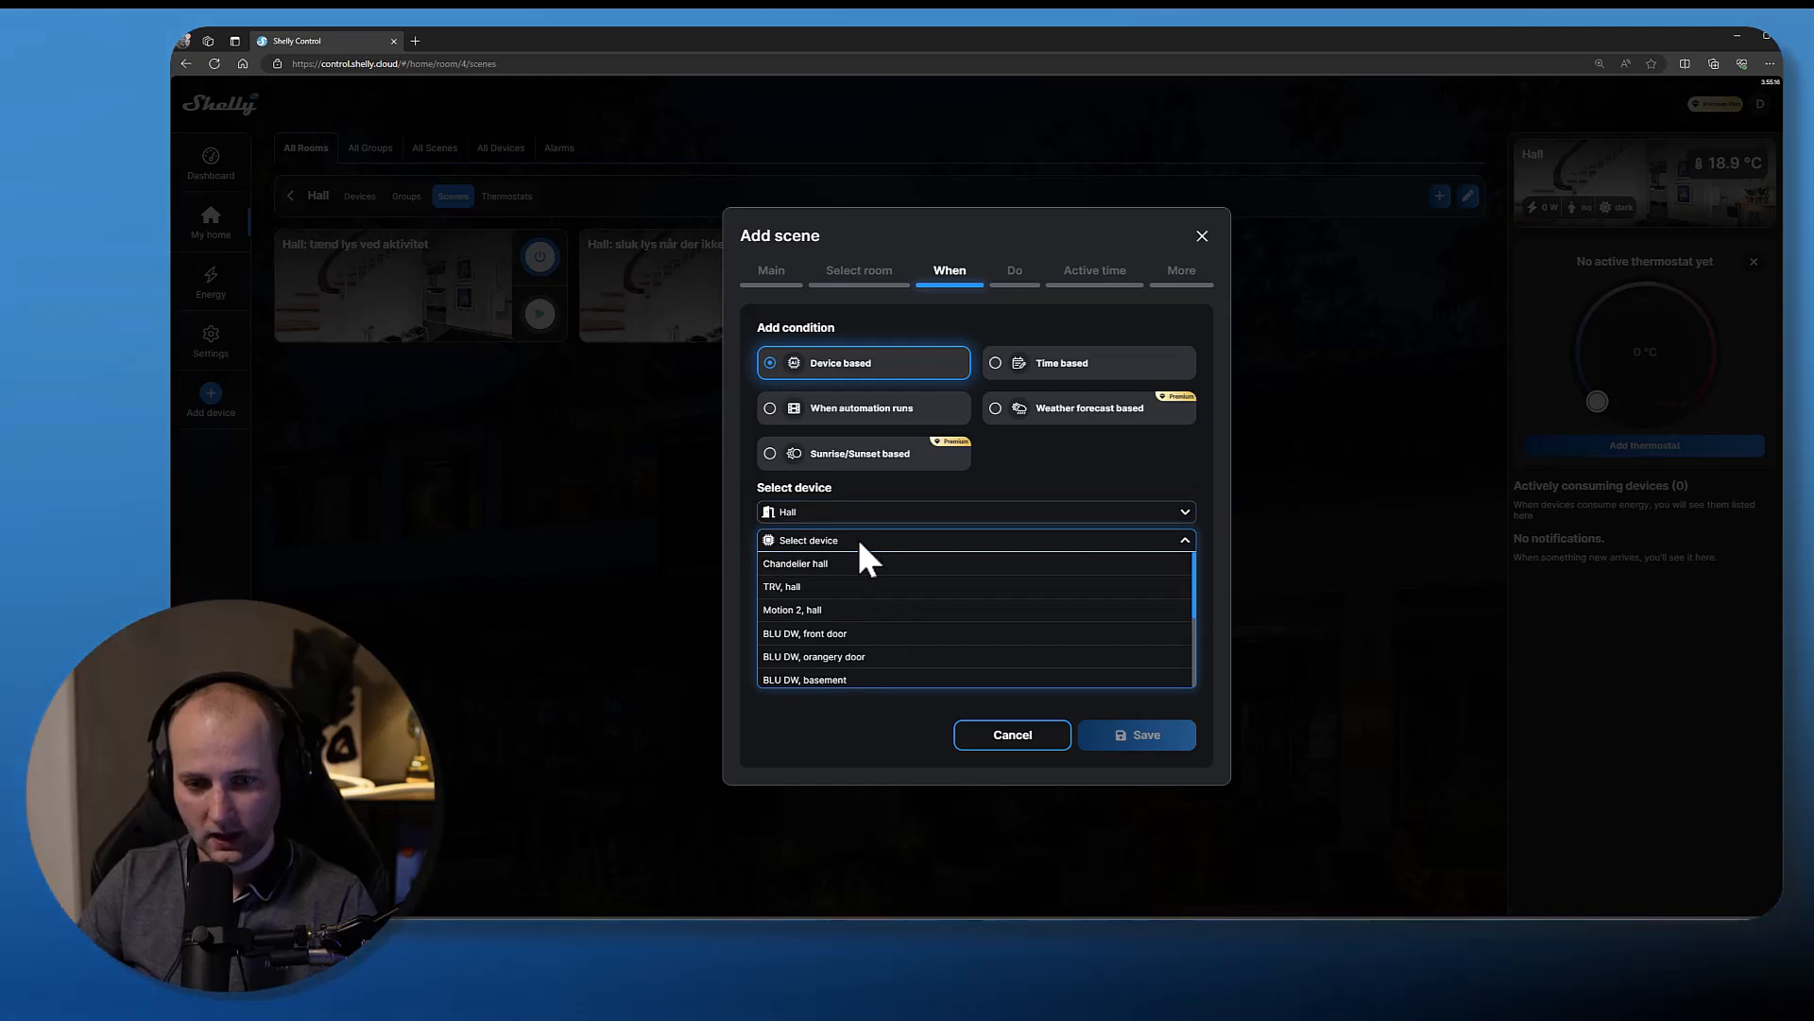
pyautogui.scroll(-3)
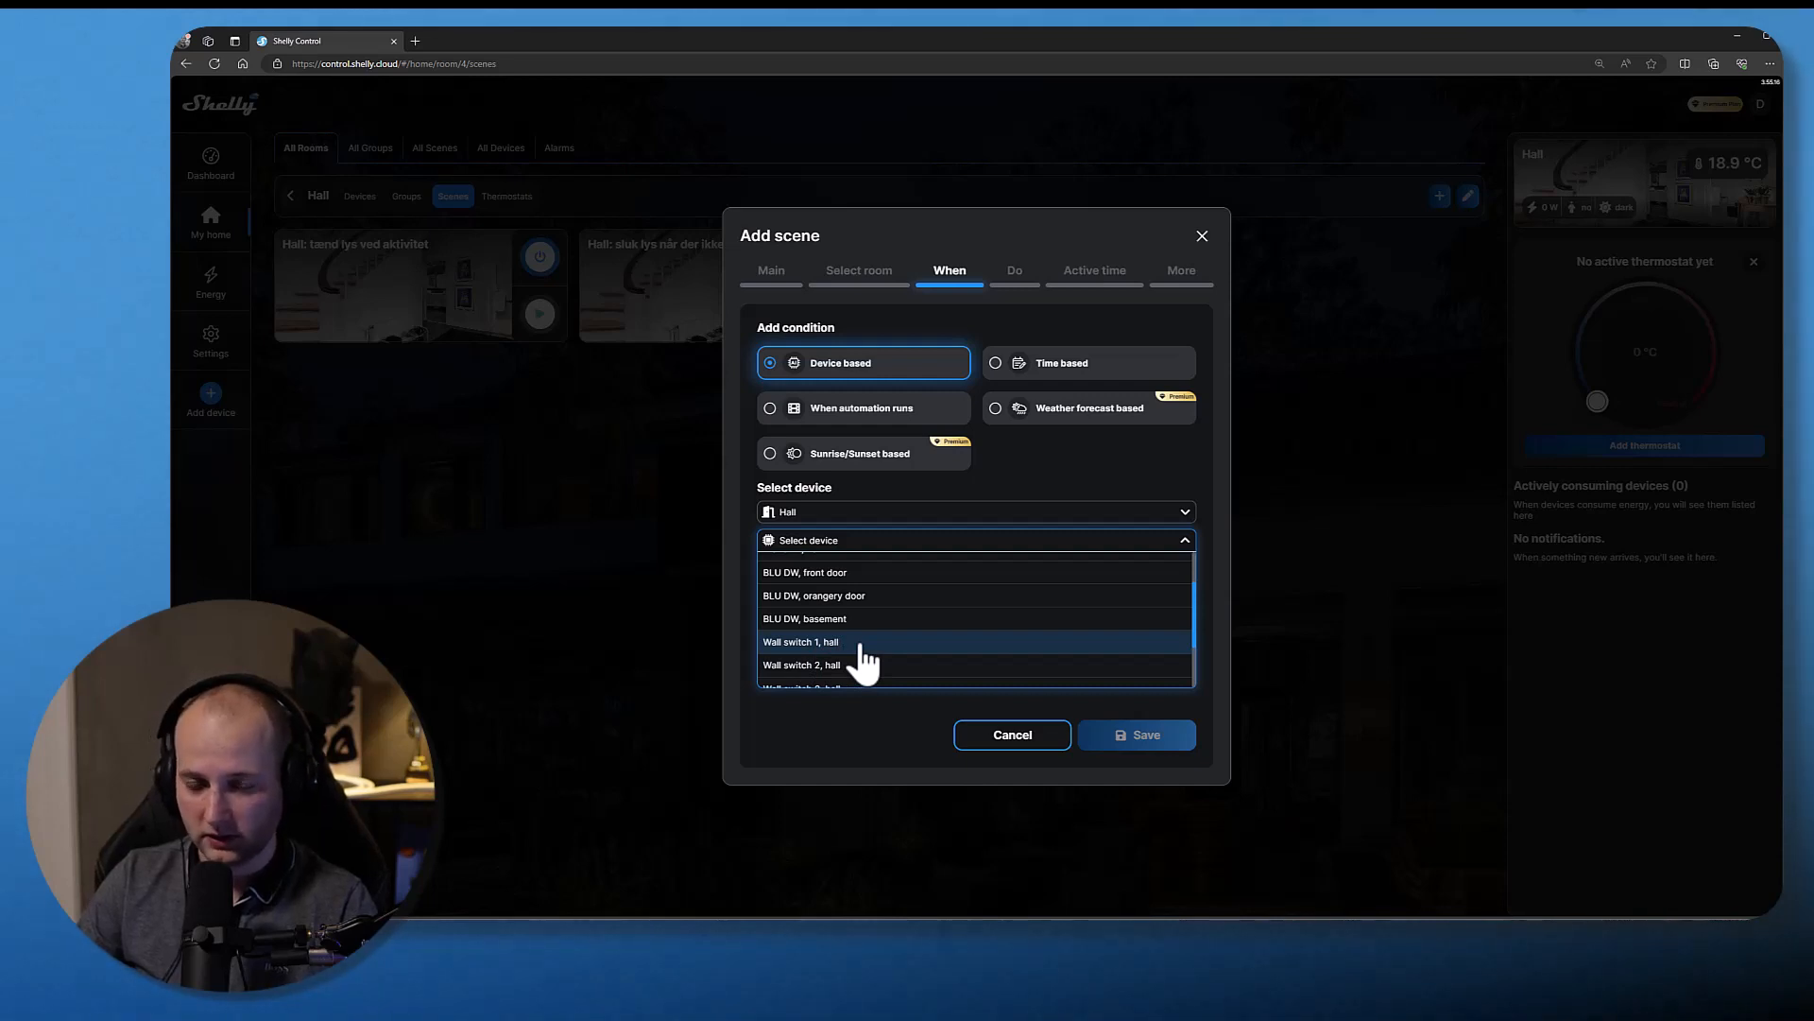
pyautogui.click(837, 643)
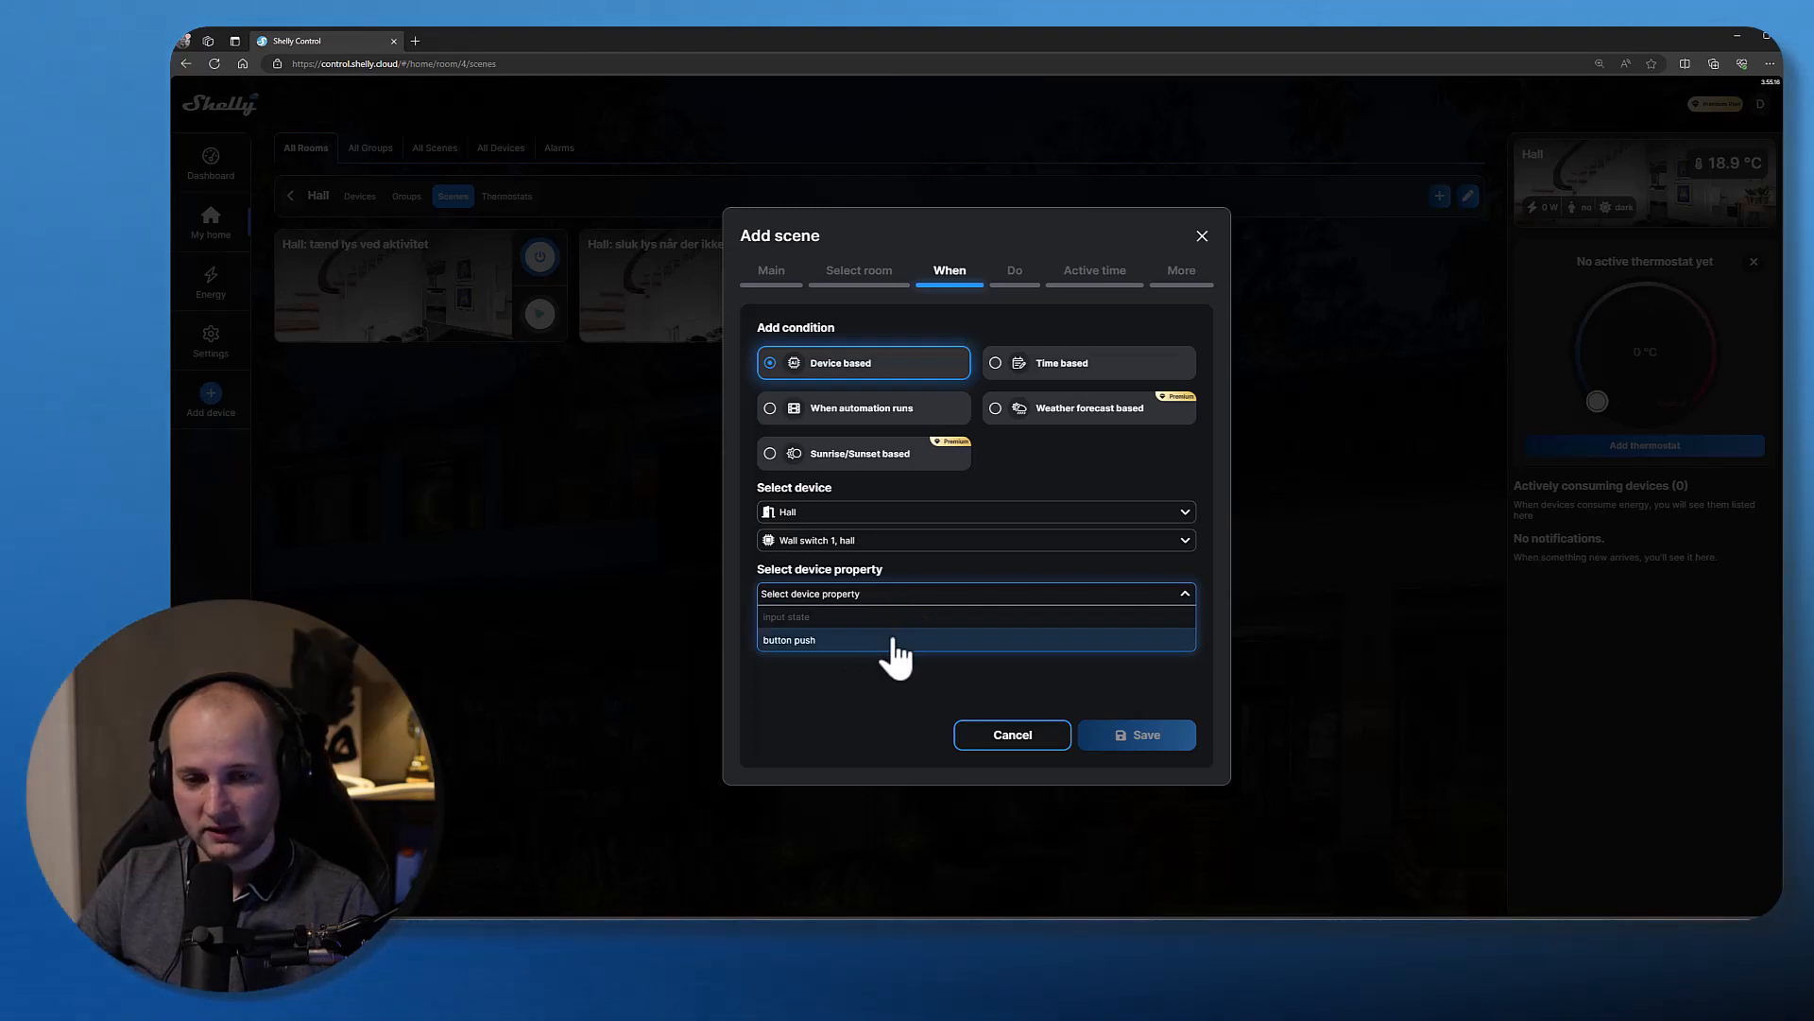
# - Save a trigger on the wall switch's button being short pushed
pyautogui.click(789, 639)
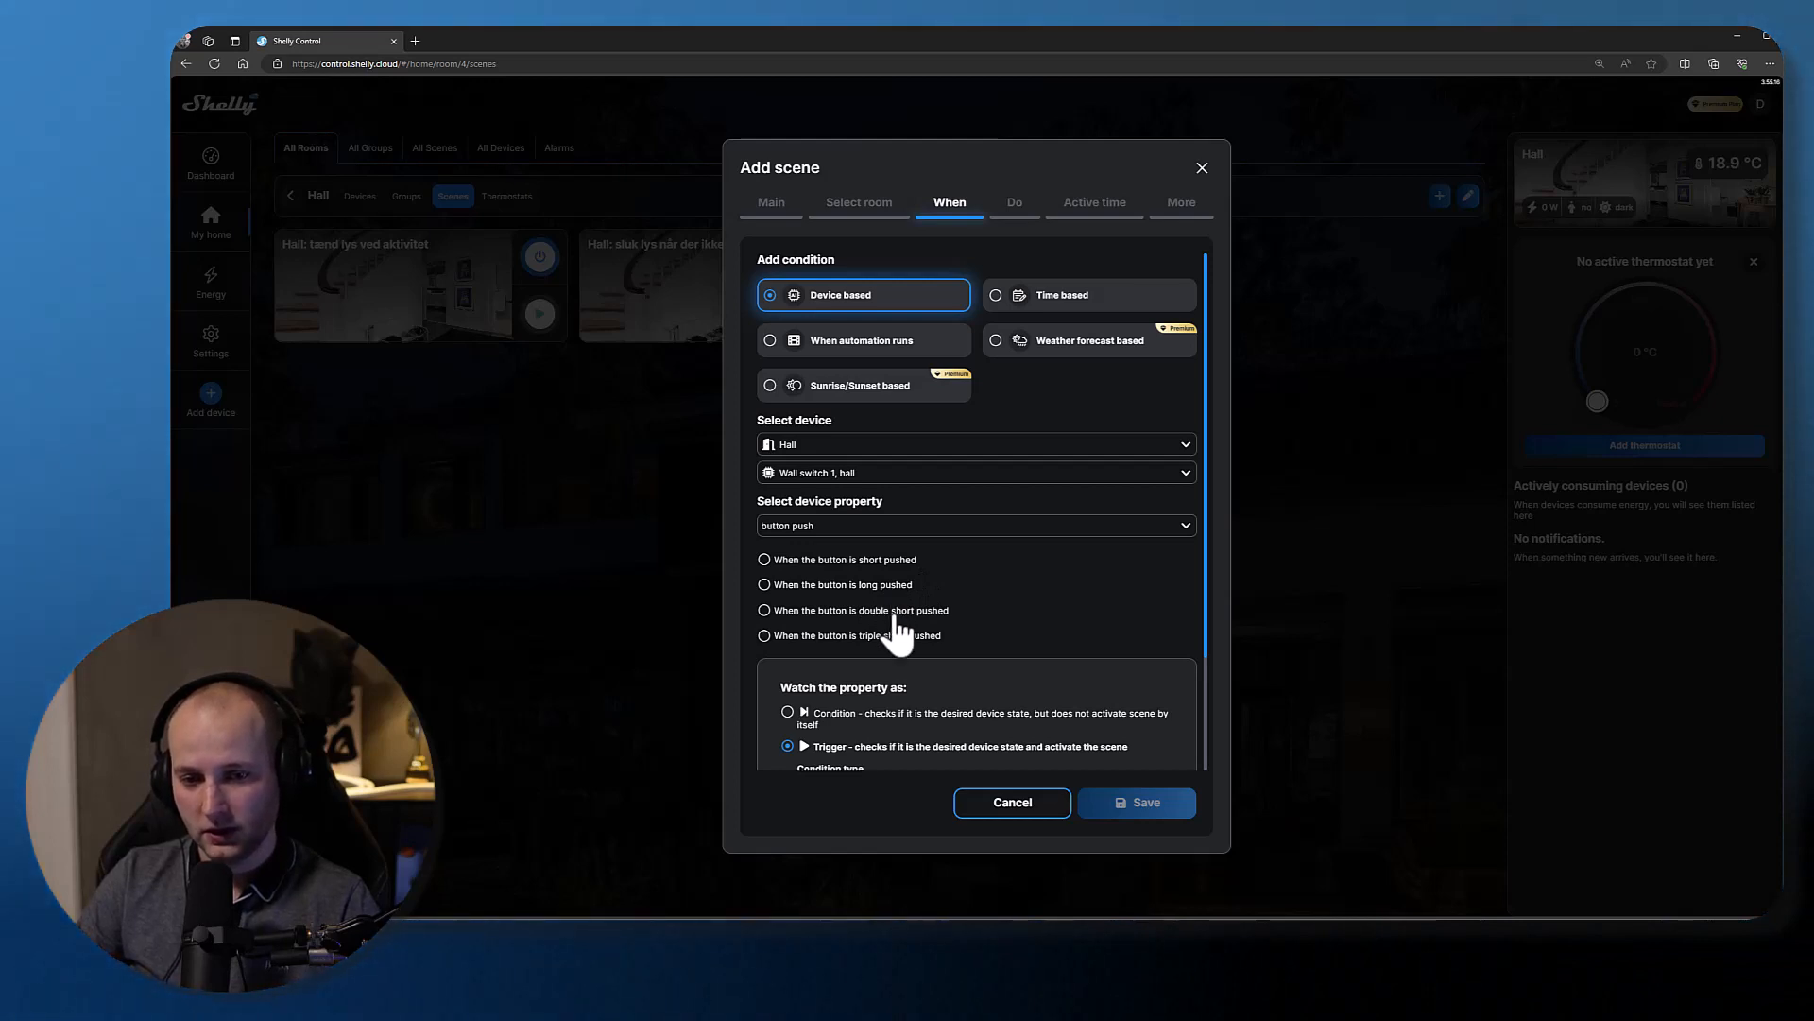
pyautogui.moveTo(934, 657)
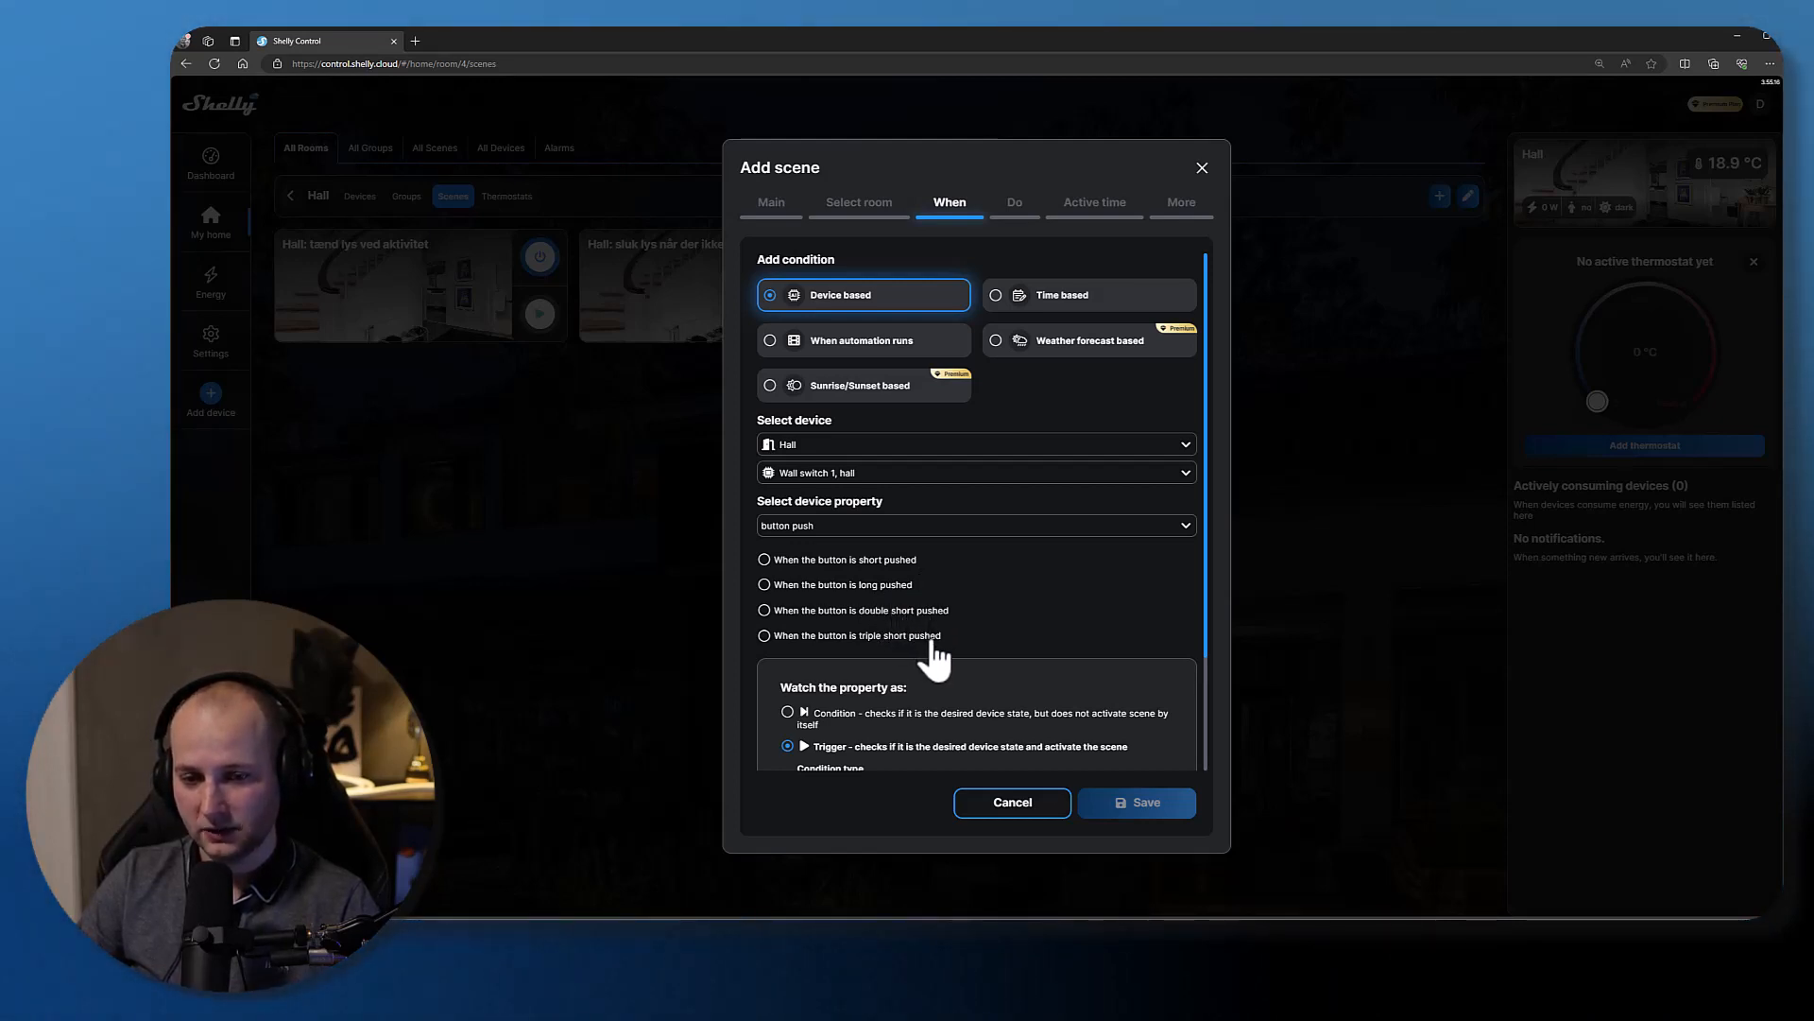
pyautogui.click(763, 559)
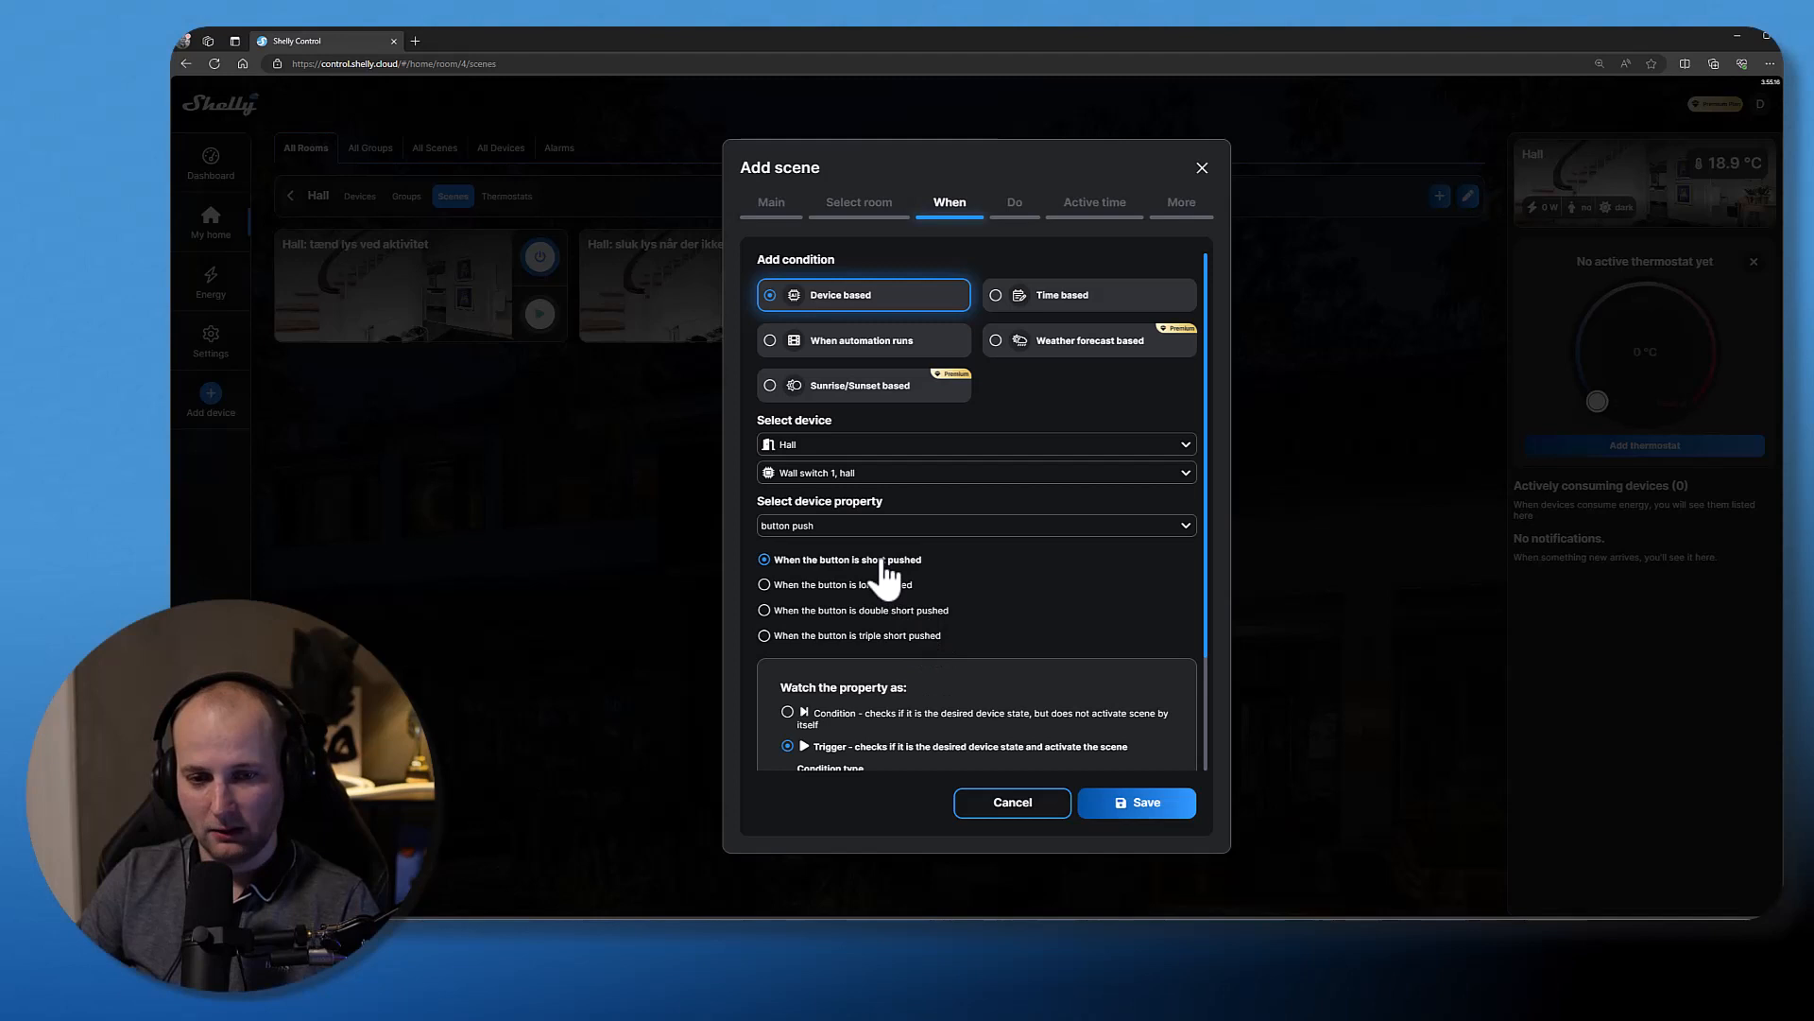
pyautogui.moveTo(959, 578)
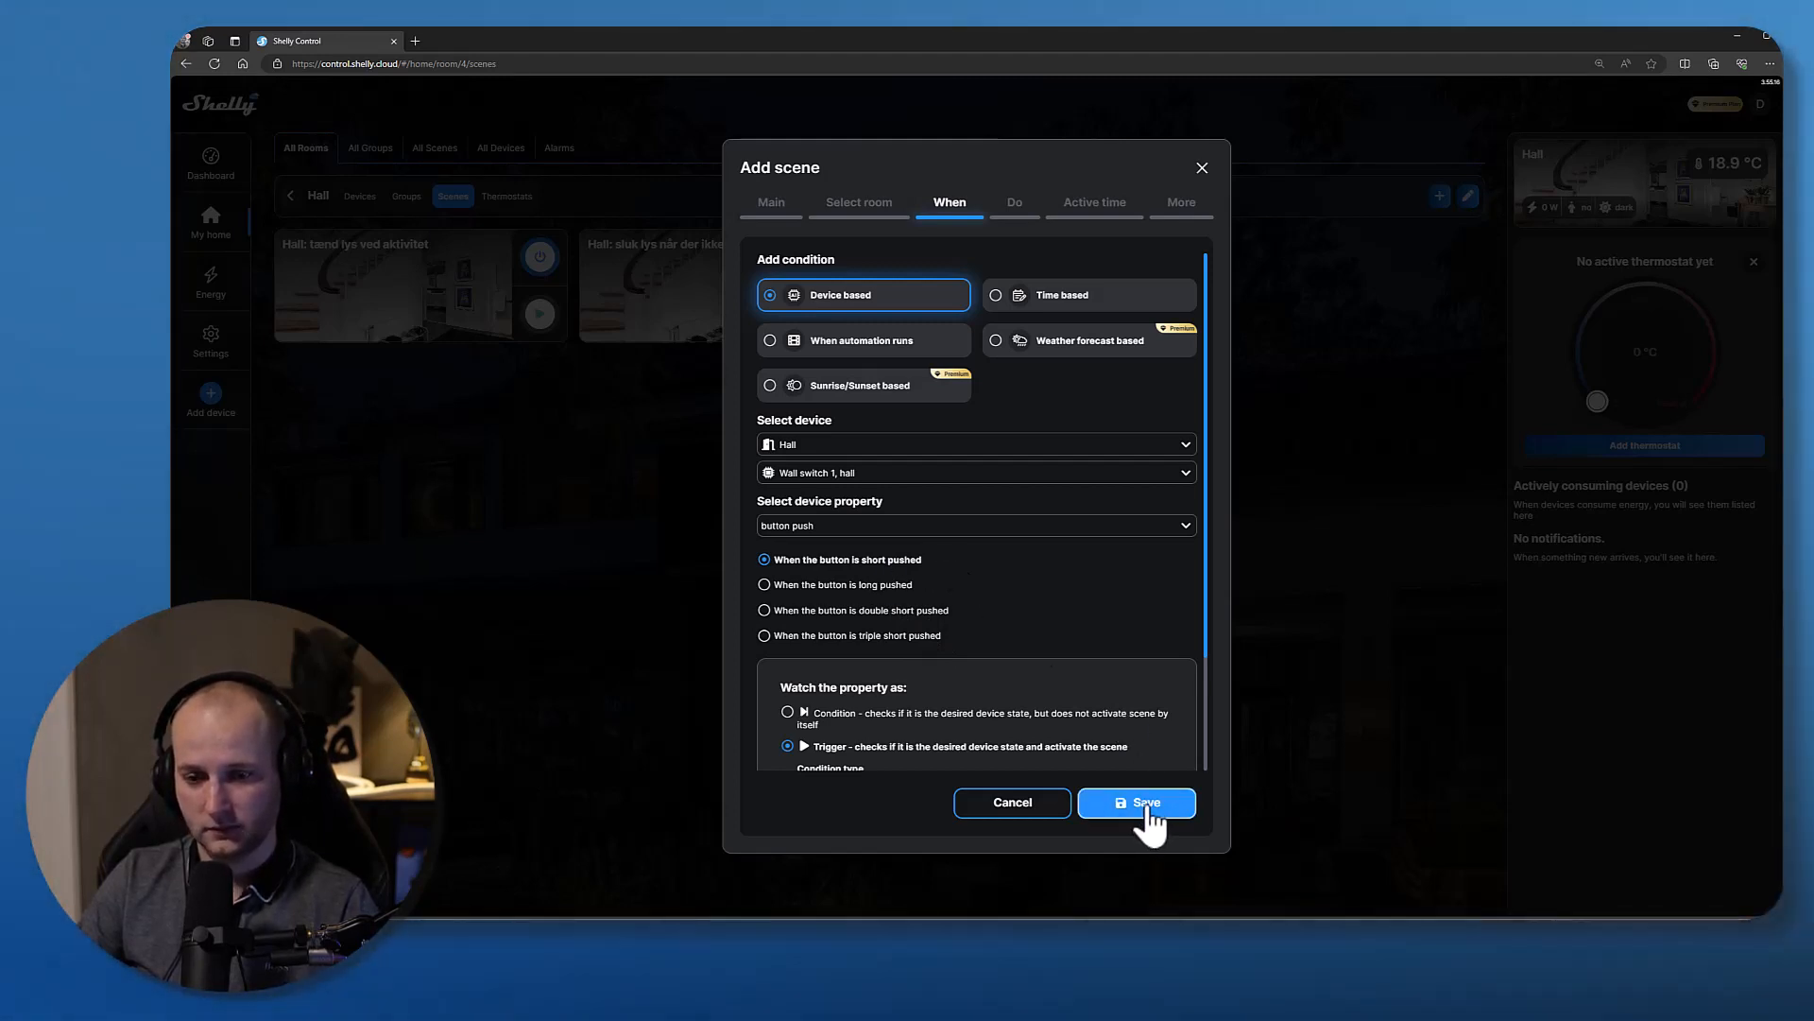
pyautogui.click(1136, 801)
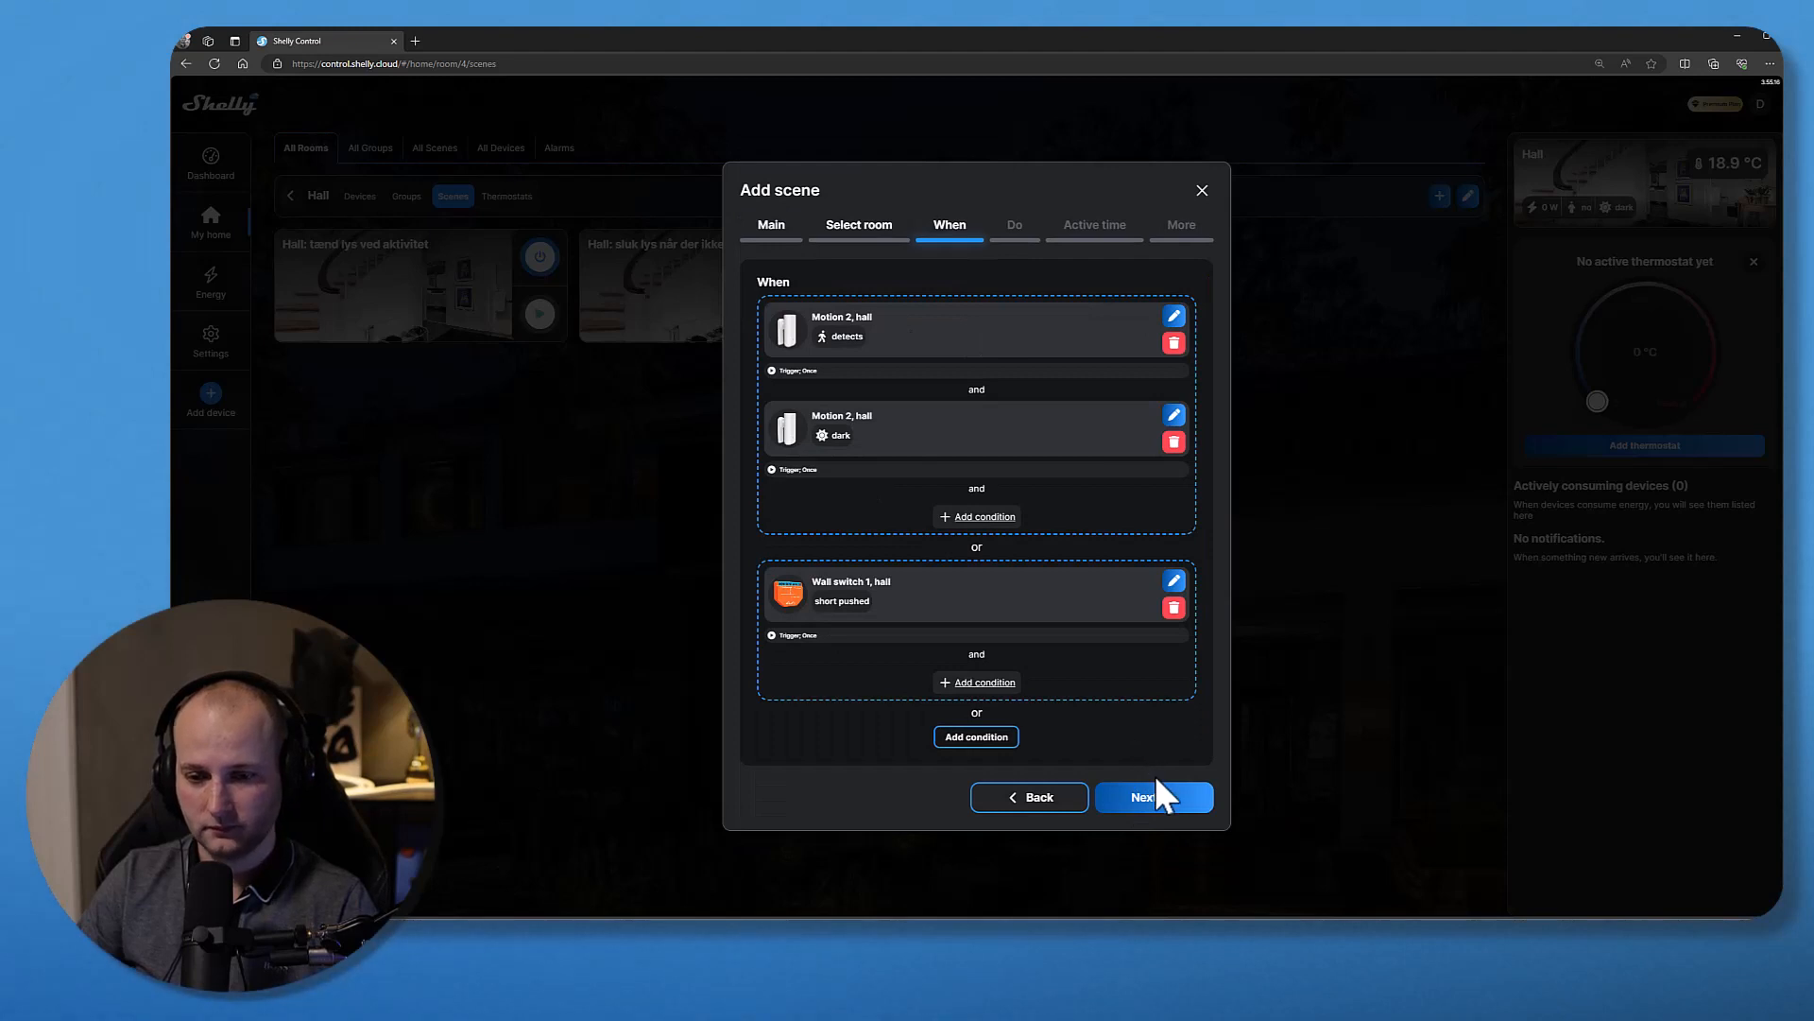
pyautogui.moveTo(990, 499)
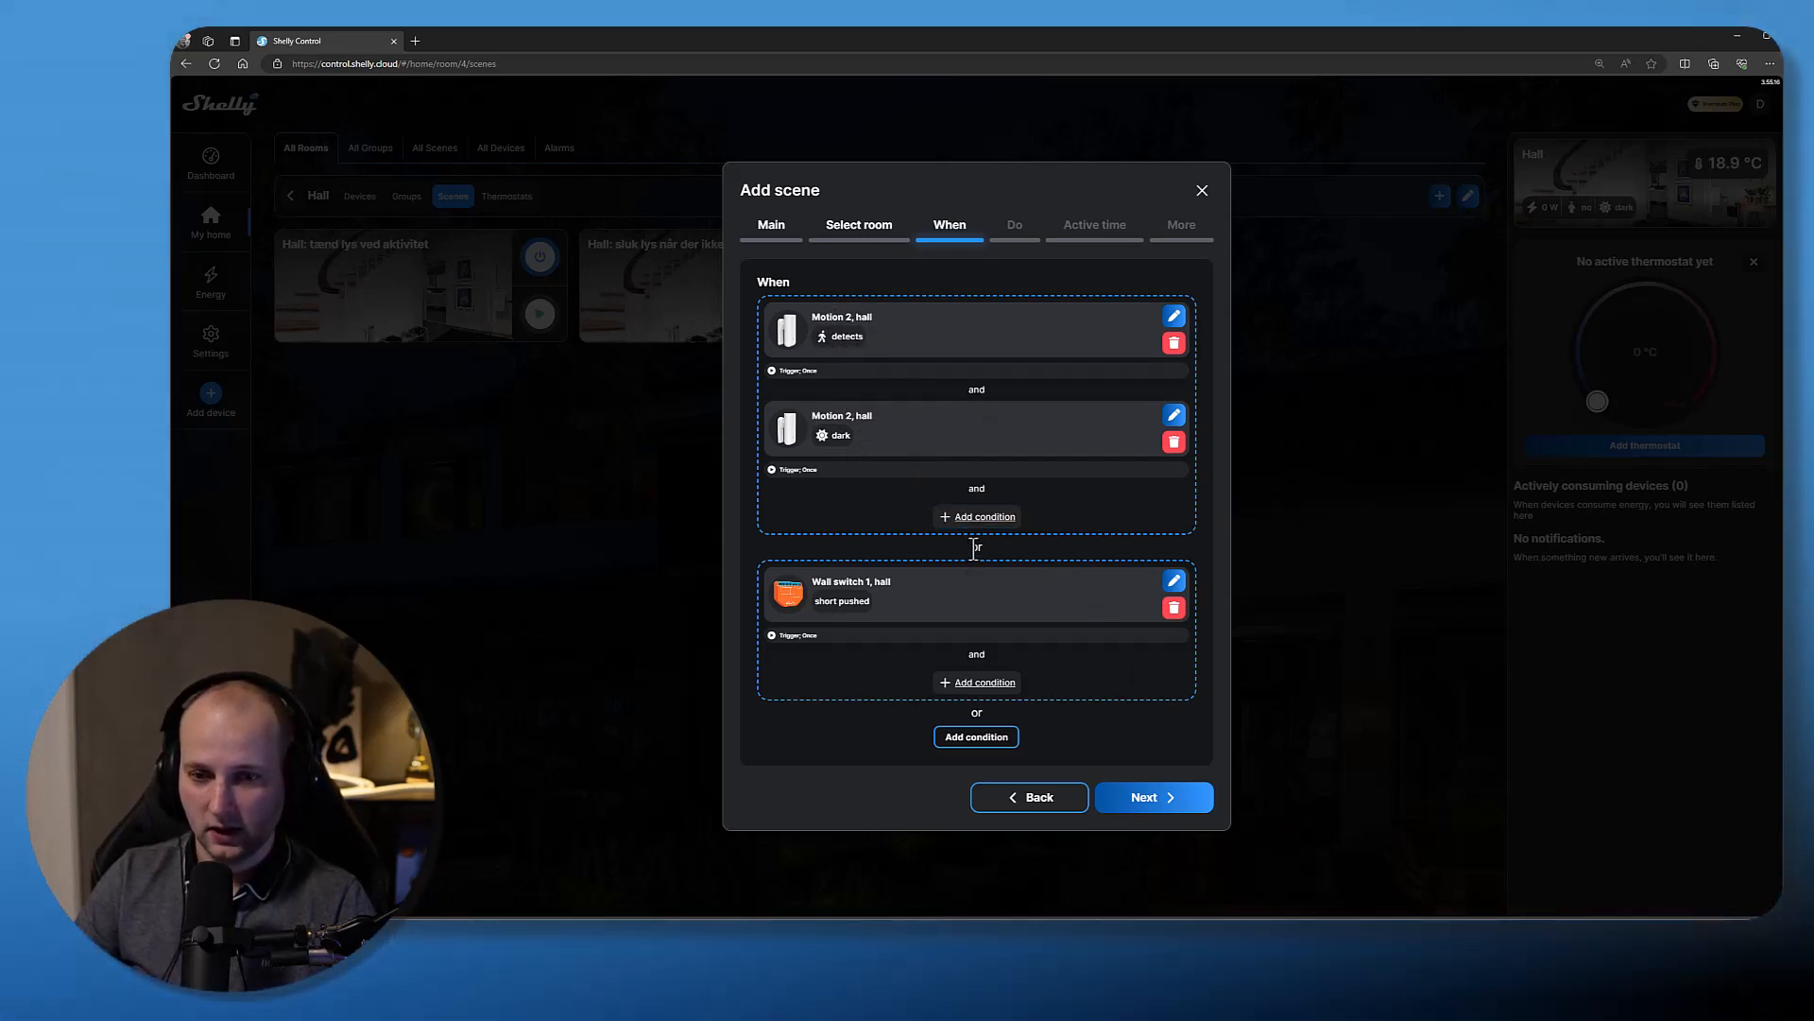
pyautogui.moveTo(906, 637)
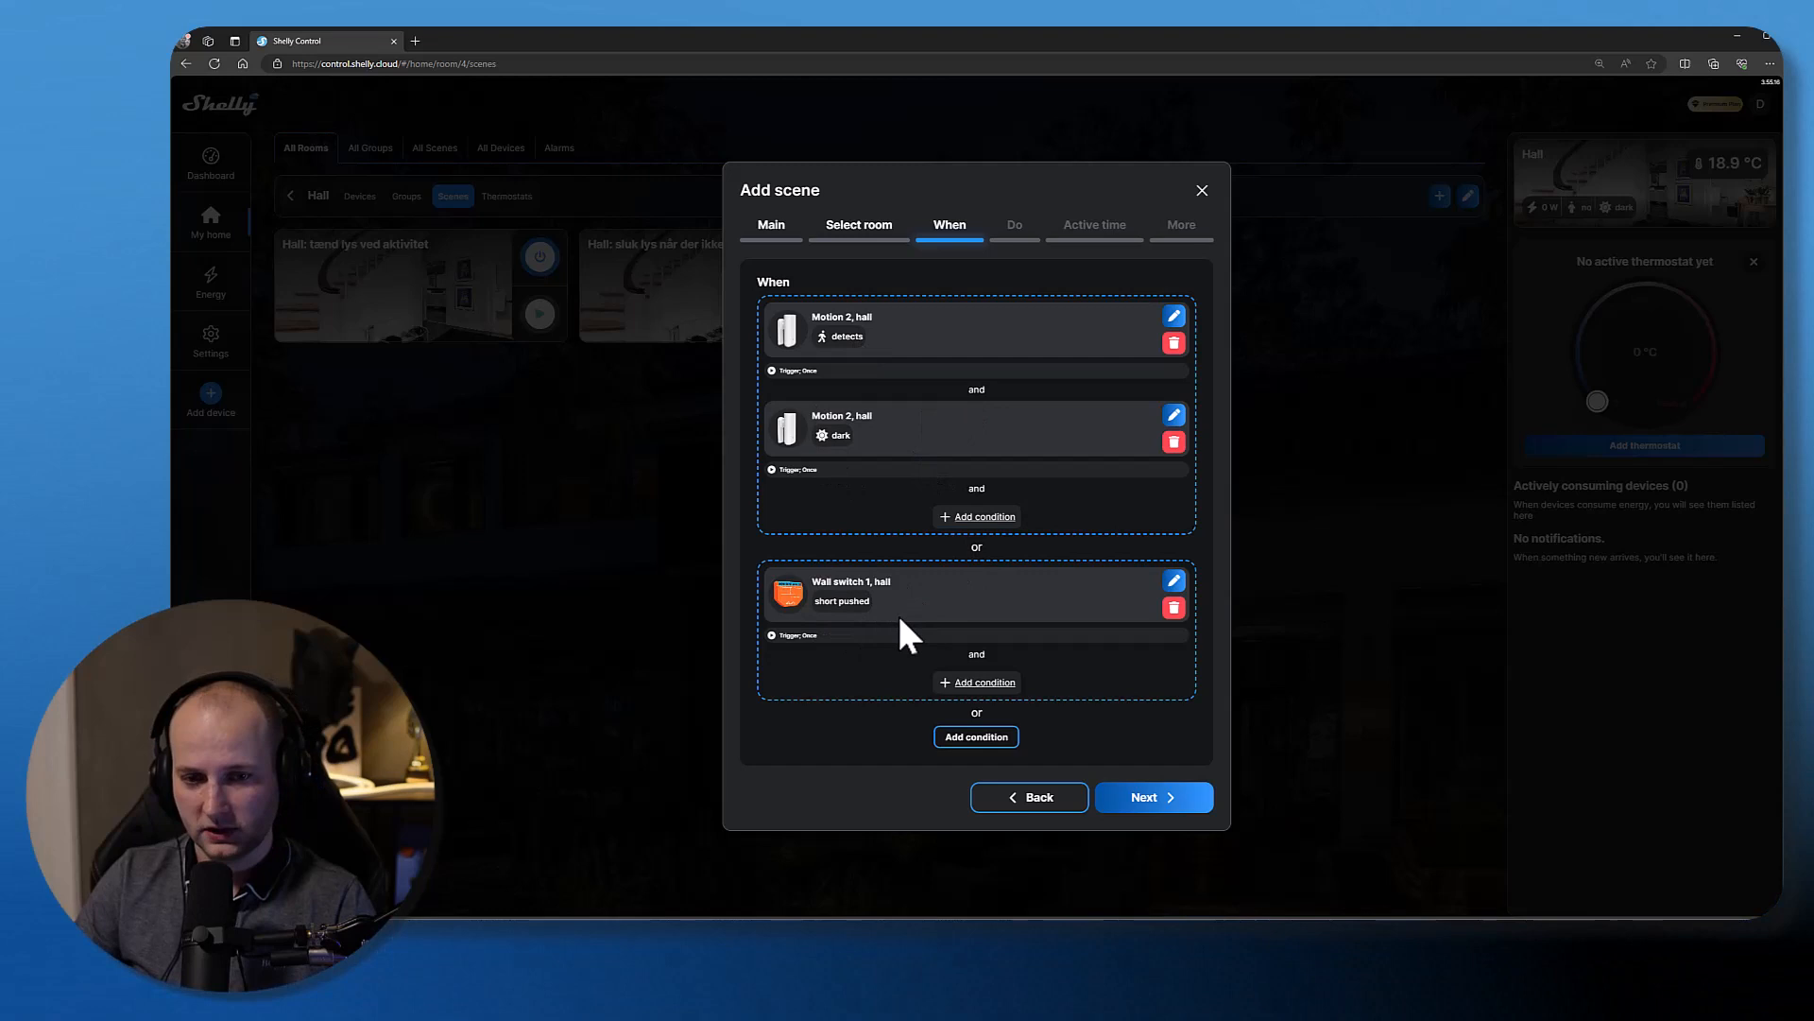
pyautogui.moveTo(1123, 760)
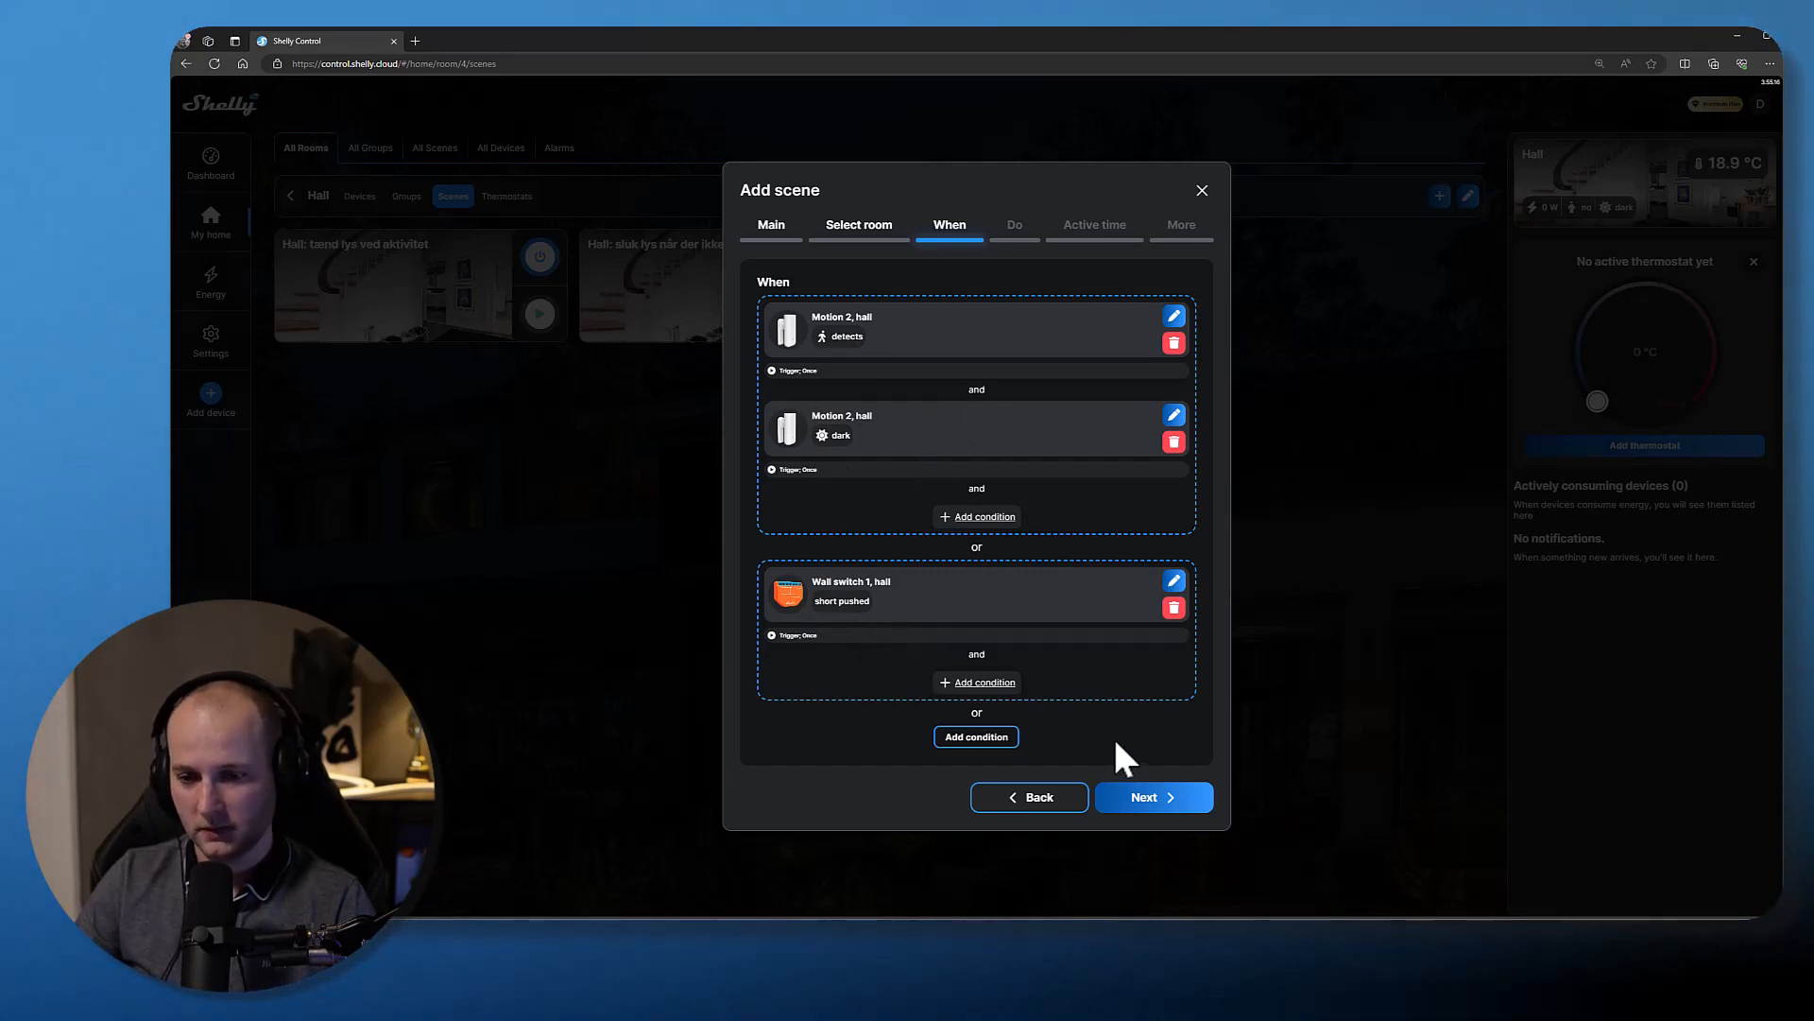
# - Proceed from the When conditions to the scene's Do step
pyautogui.click(1153, 796)
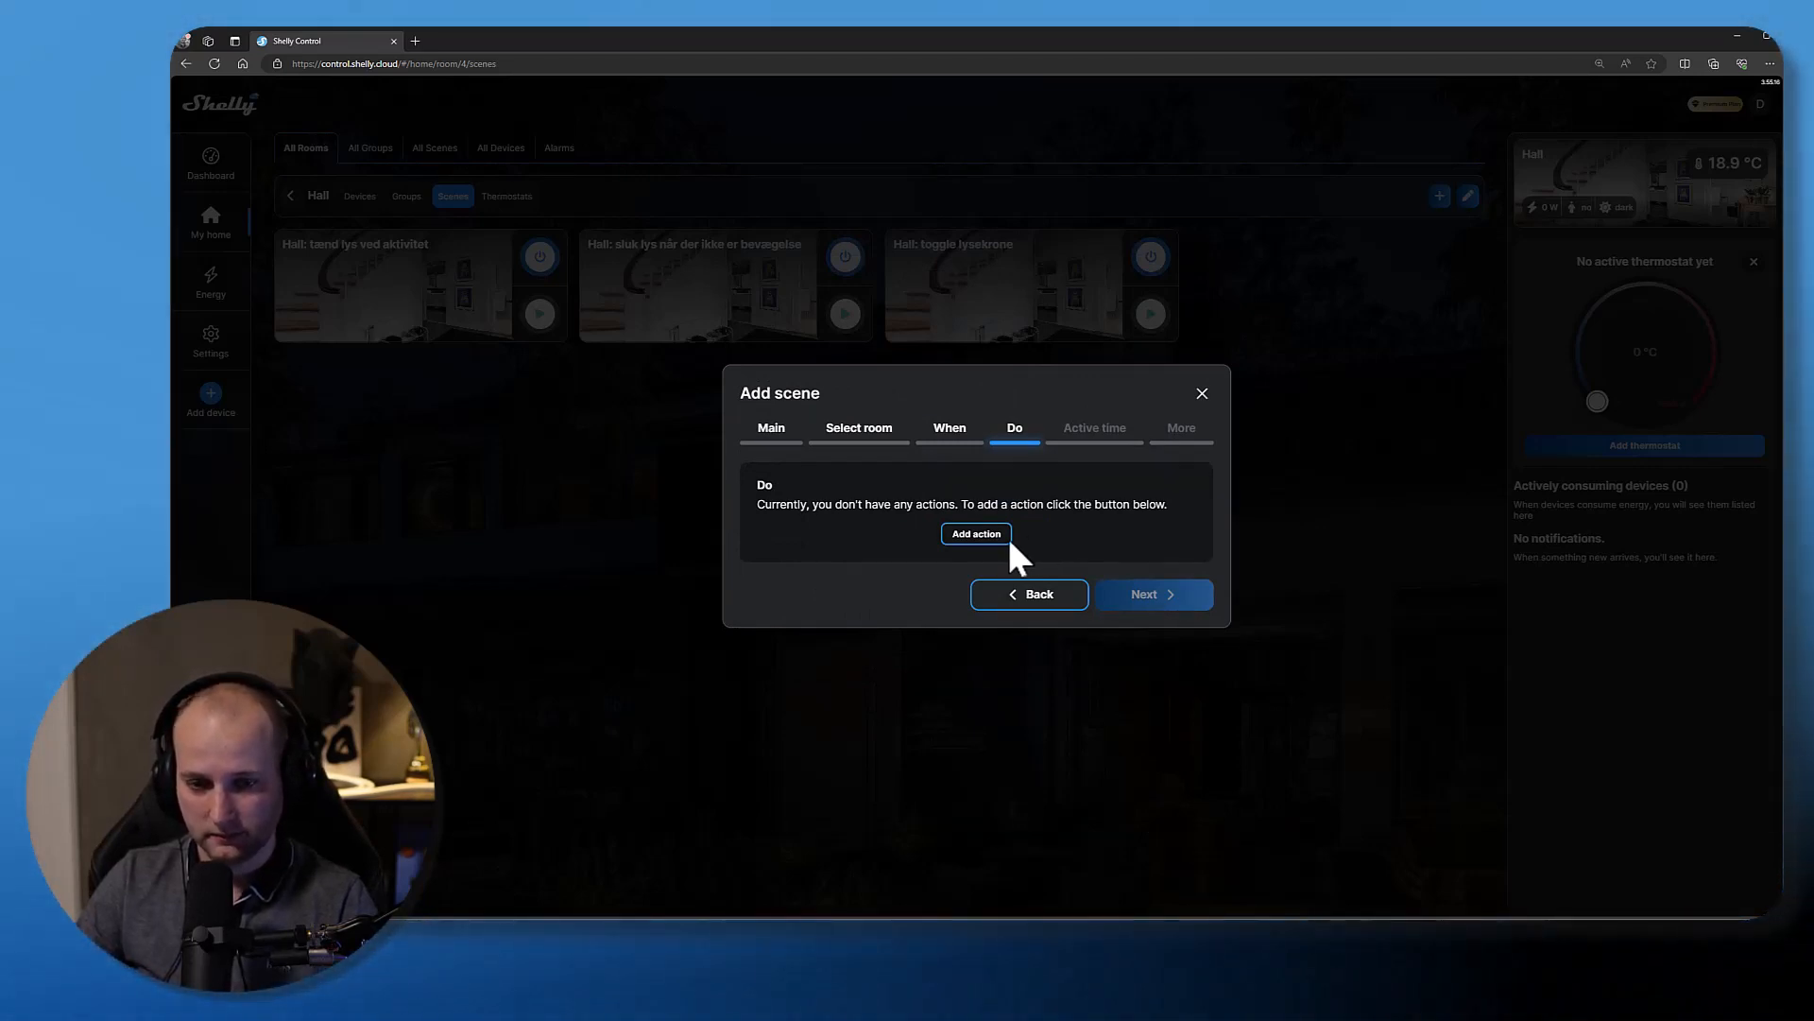
# - Add a device action to the scene and bring up its room selection
pyautogui.click(975, 533)
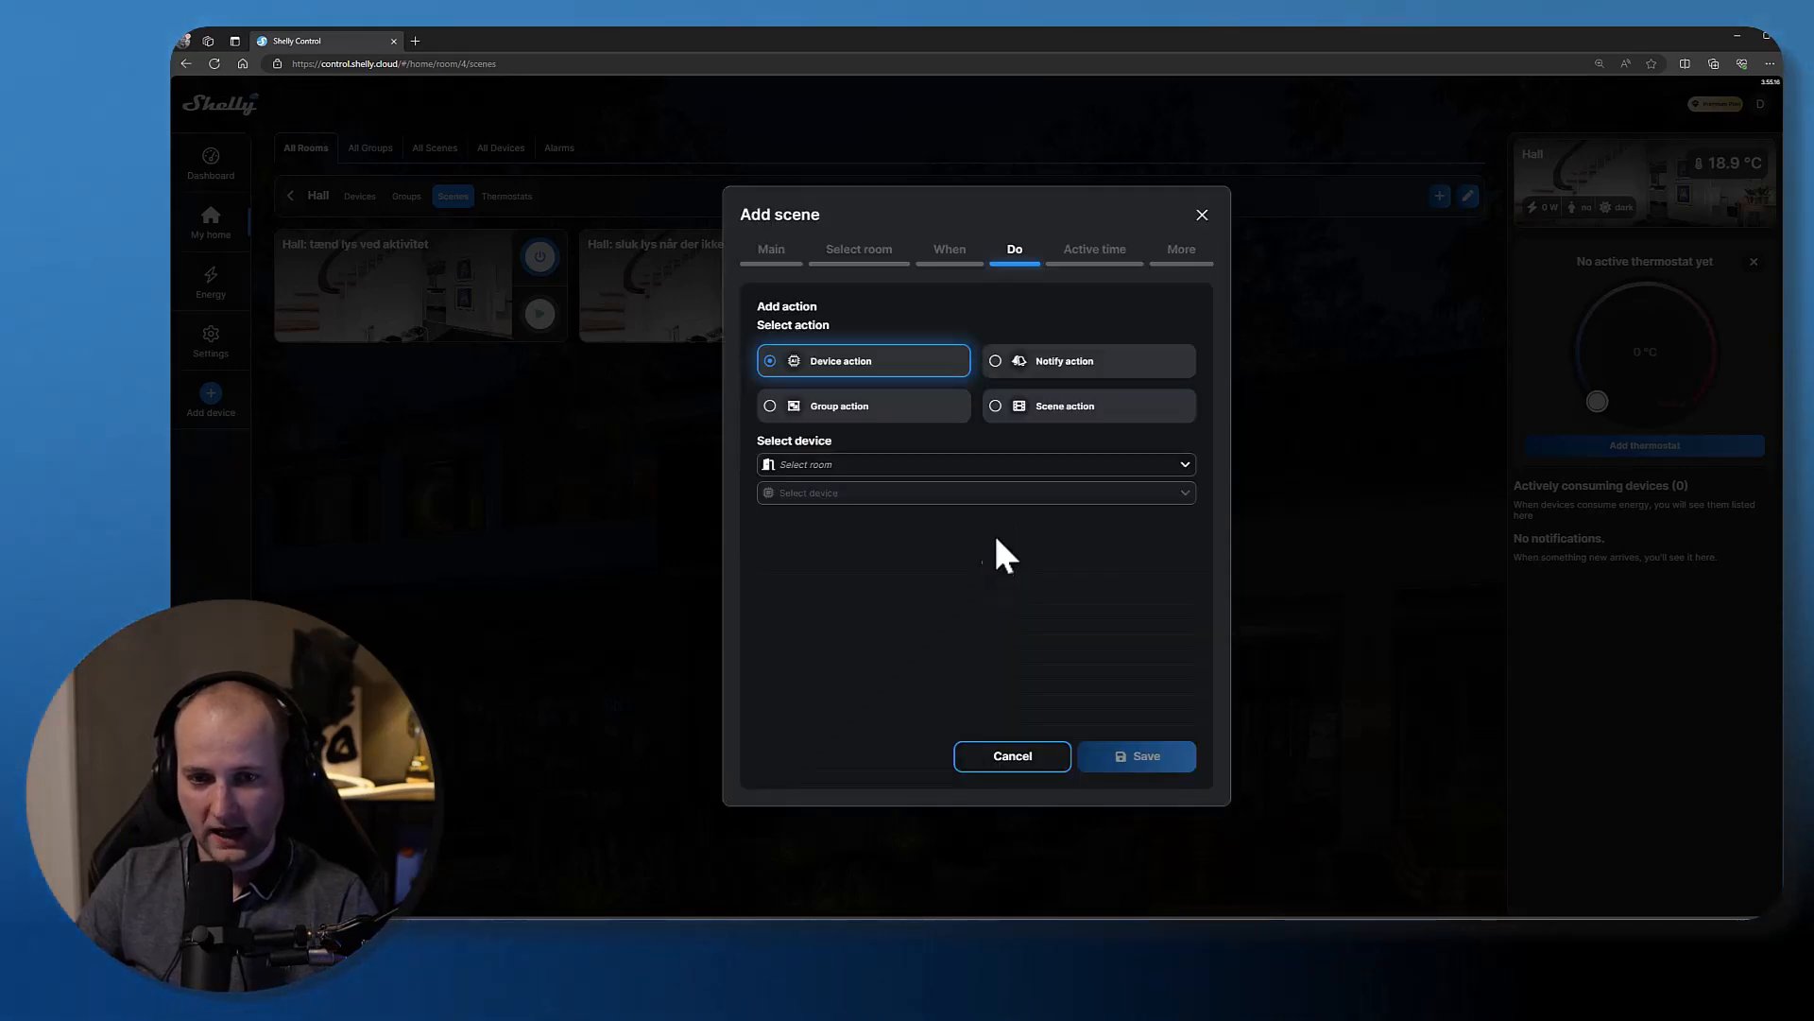
pyautogui.moveTo(911, 402)
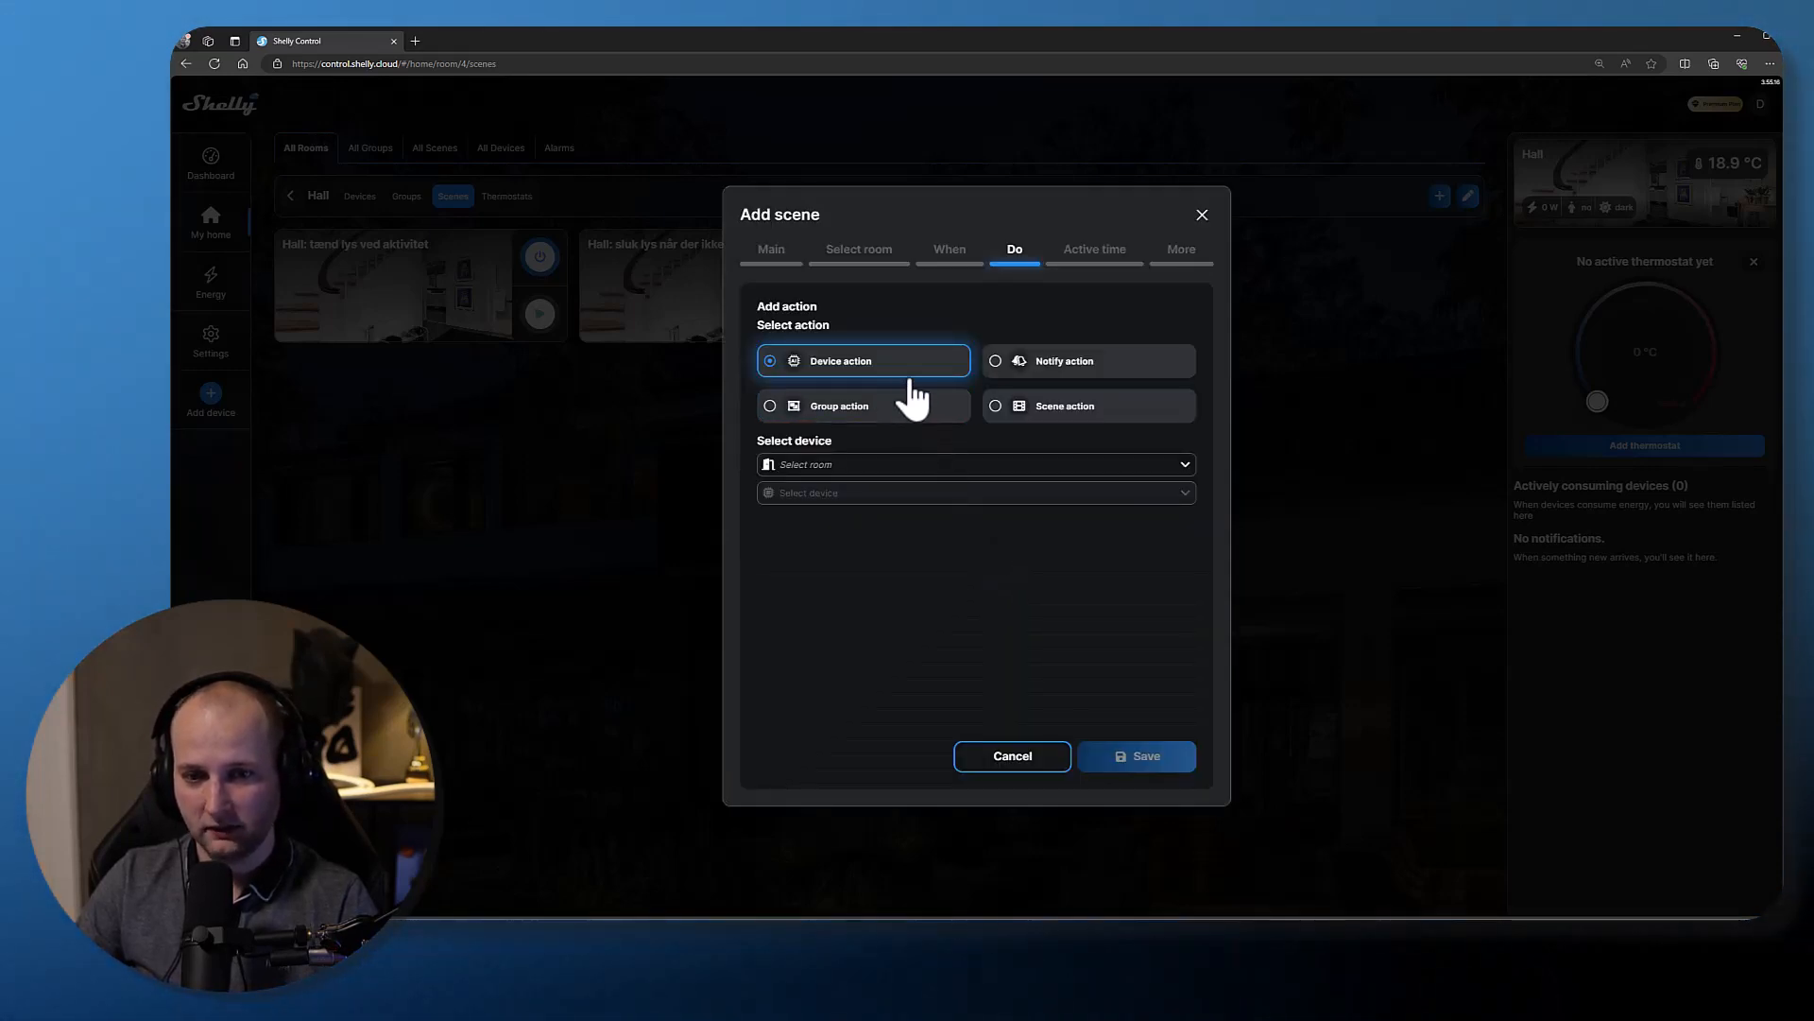
pyautogui.click(839, 405)
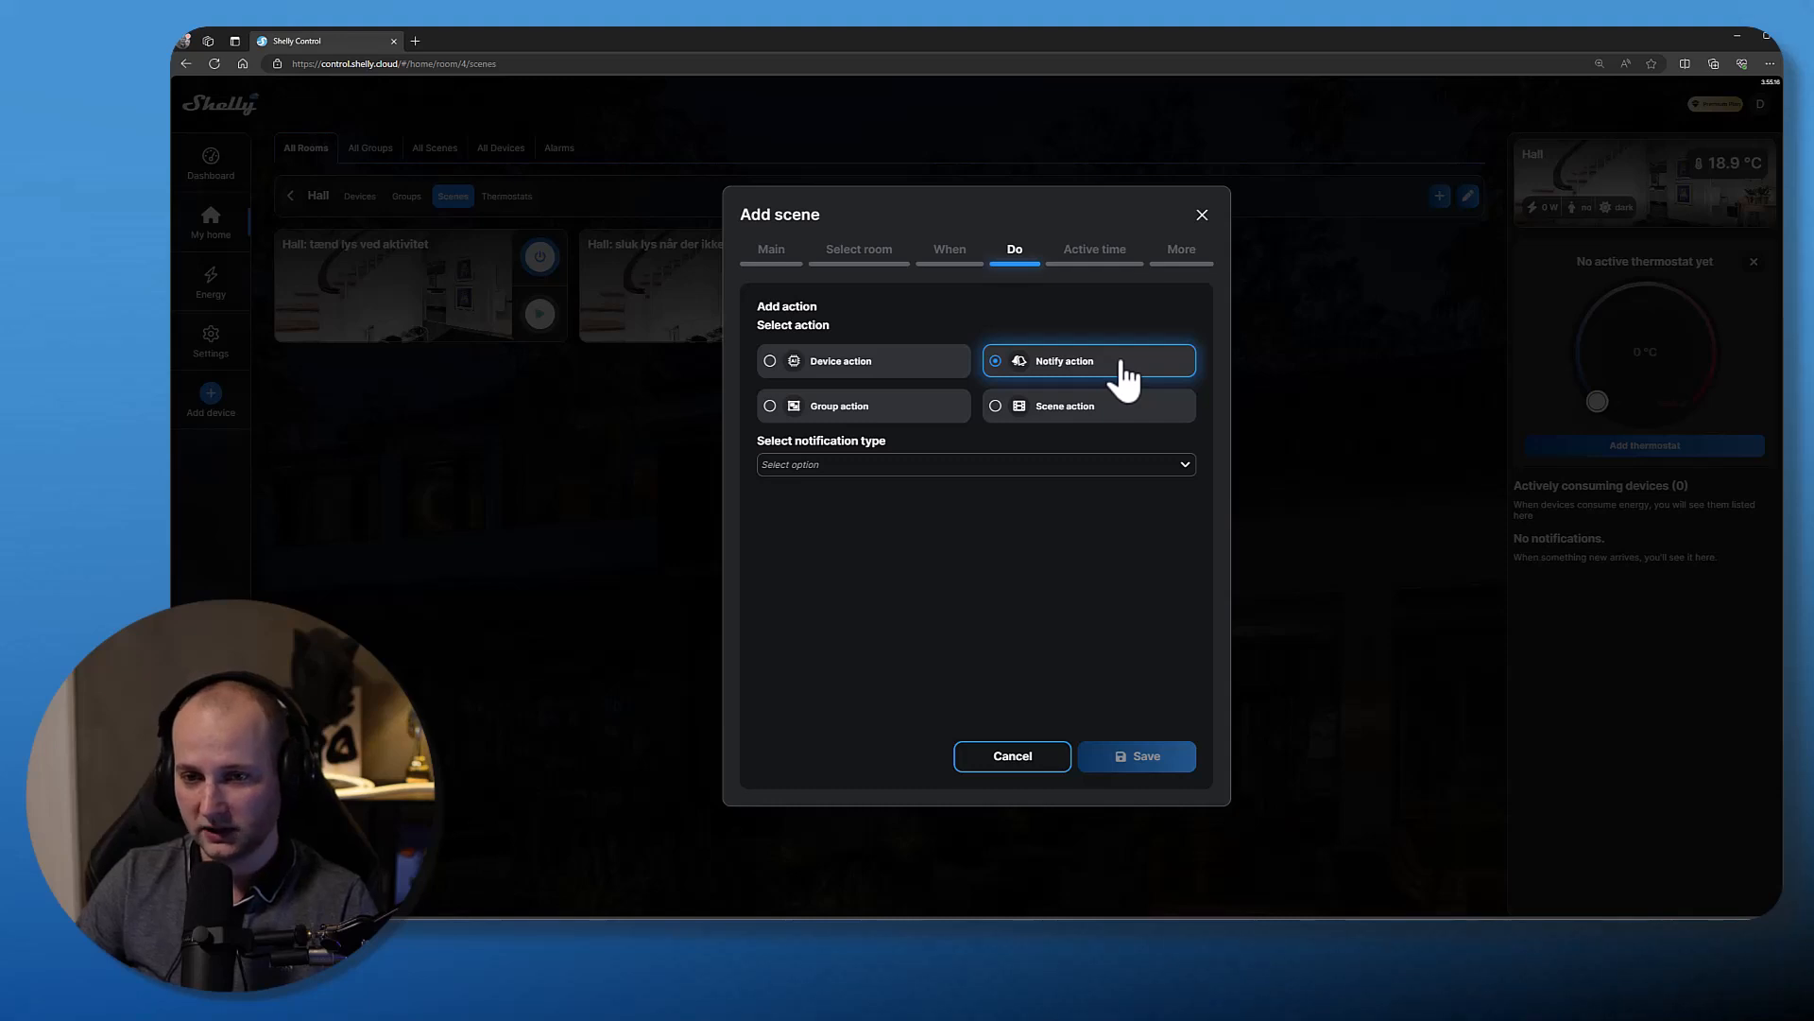
pyautogui.click(975, 465)
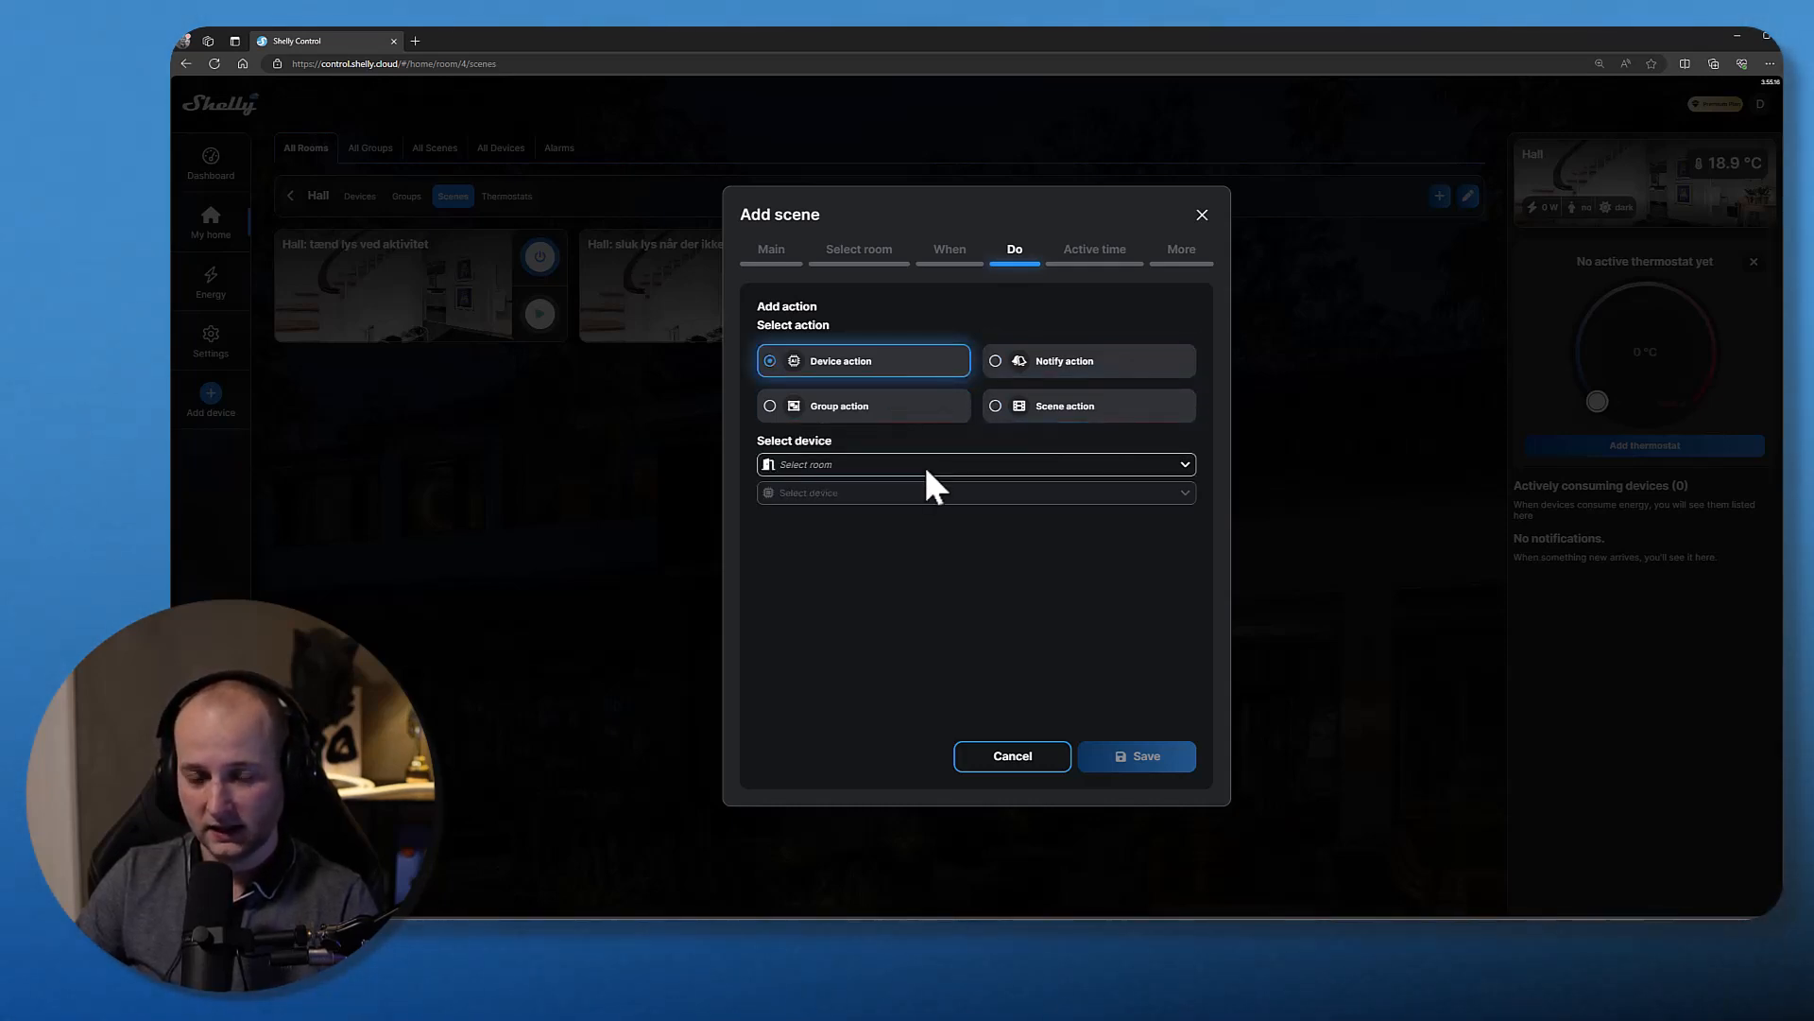
pyautogui.click(975, 465)
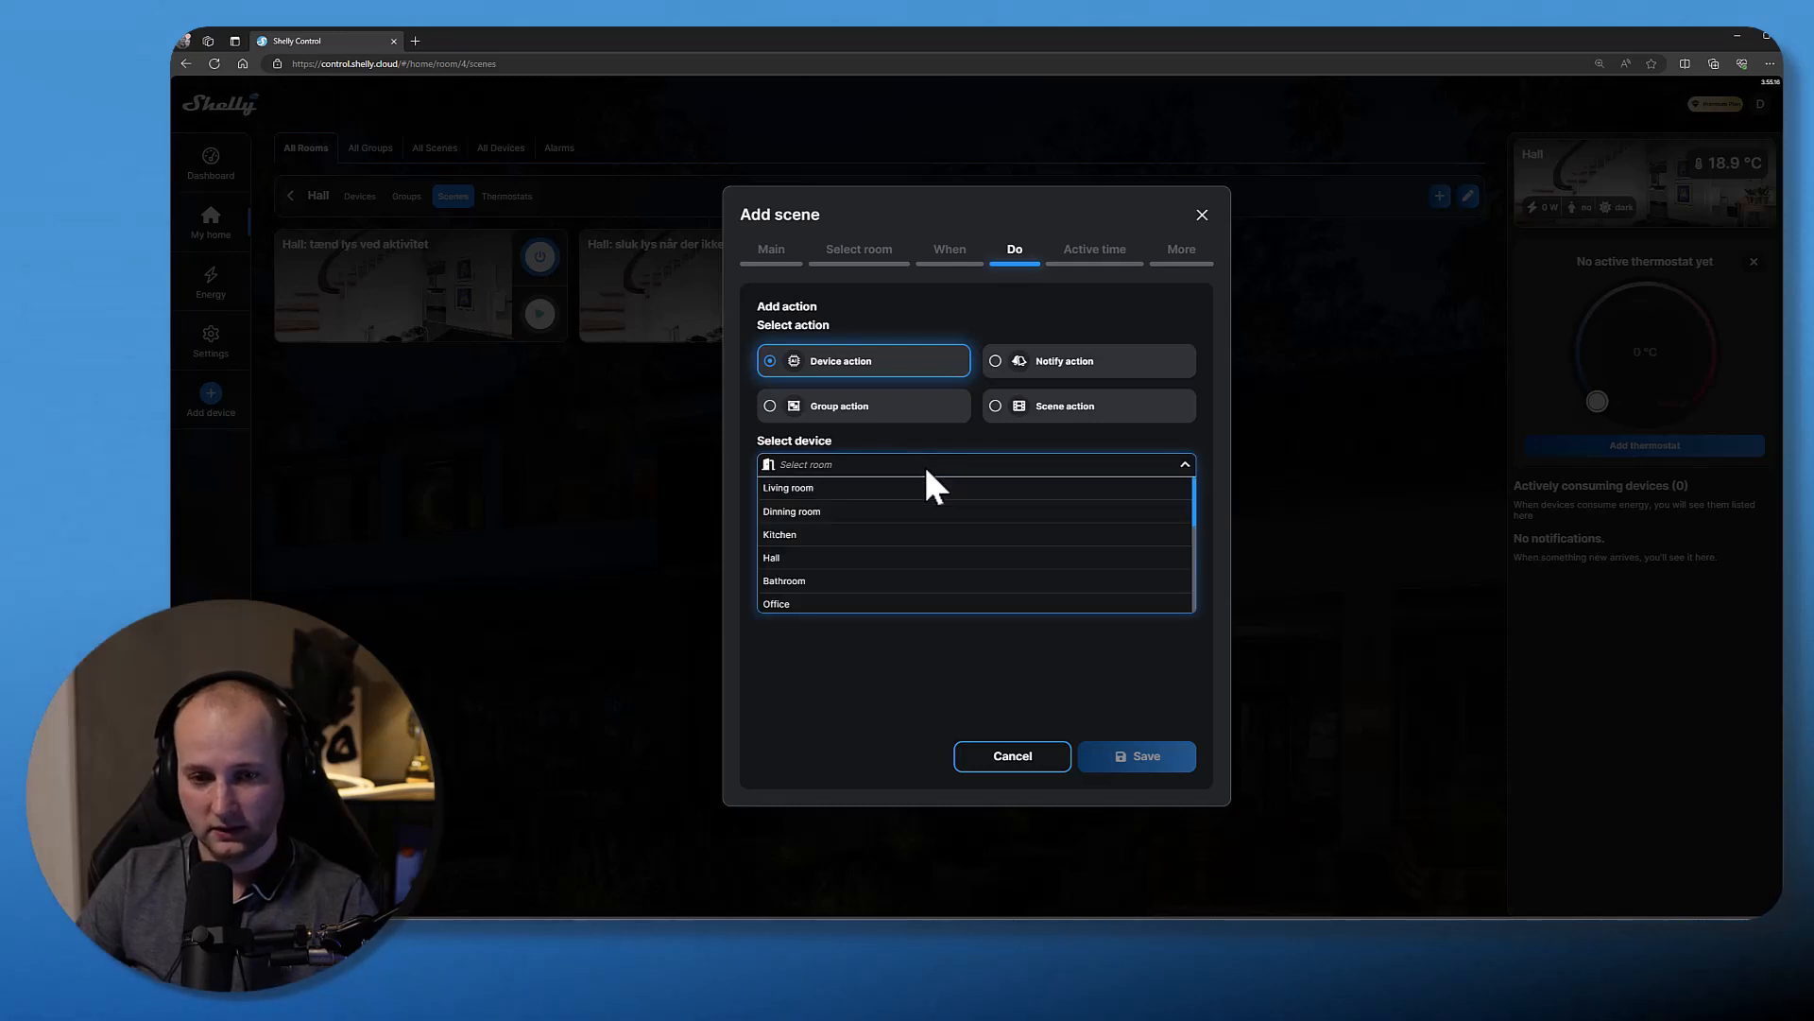
# - Save an action changing 'Chandelier hall' in the Hall room to turned on
pyautogui.click(772, 557)
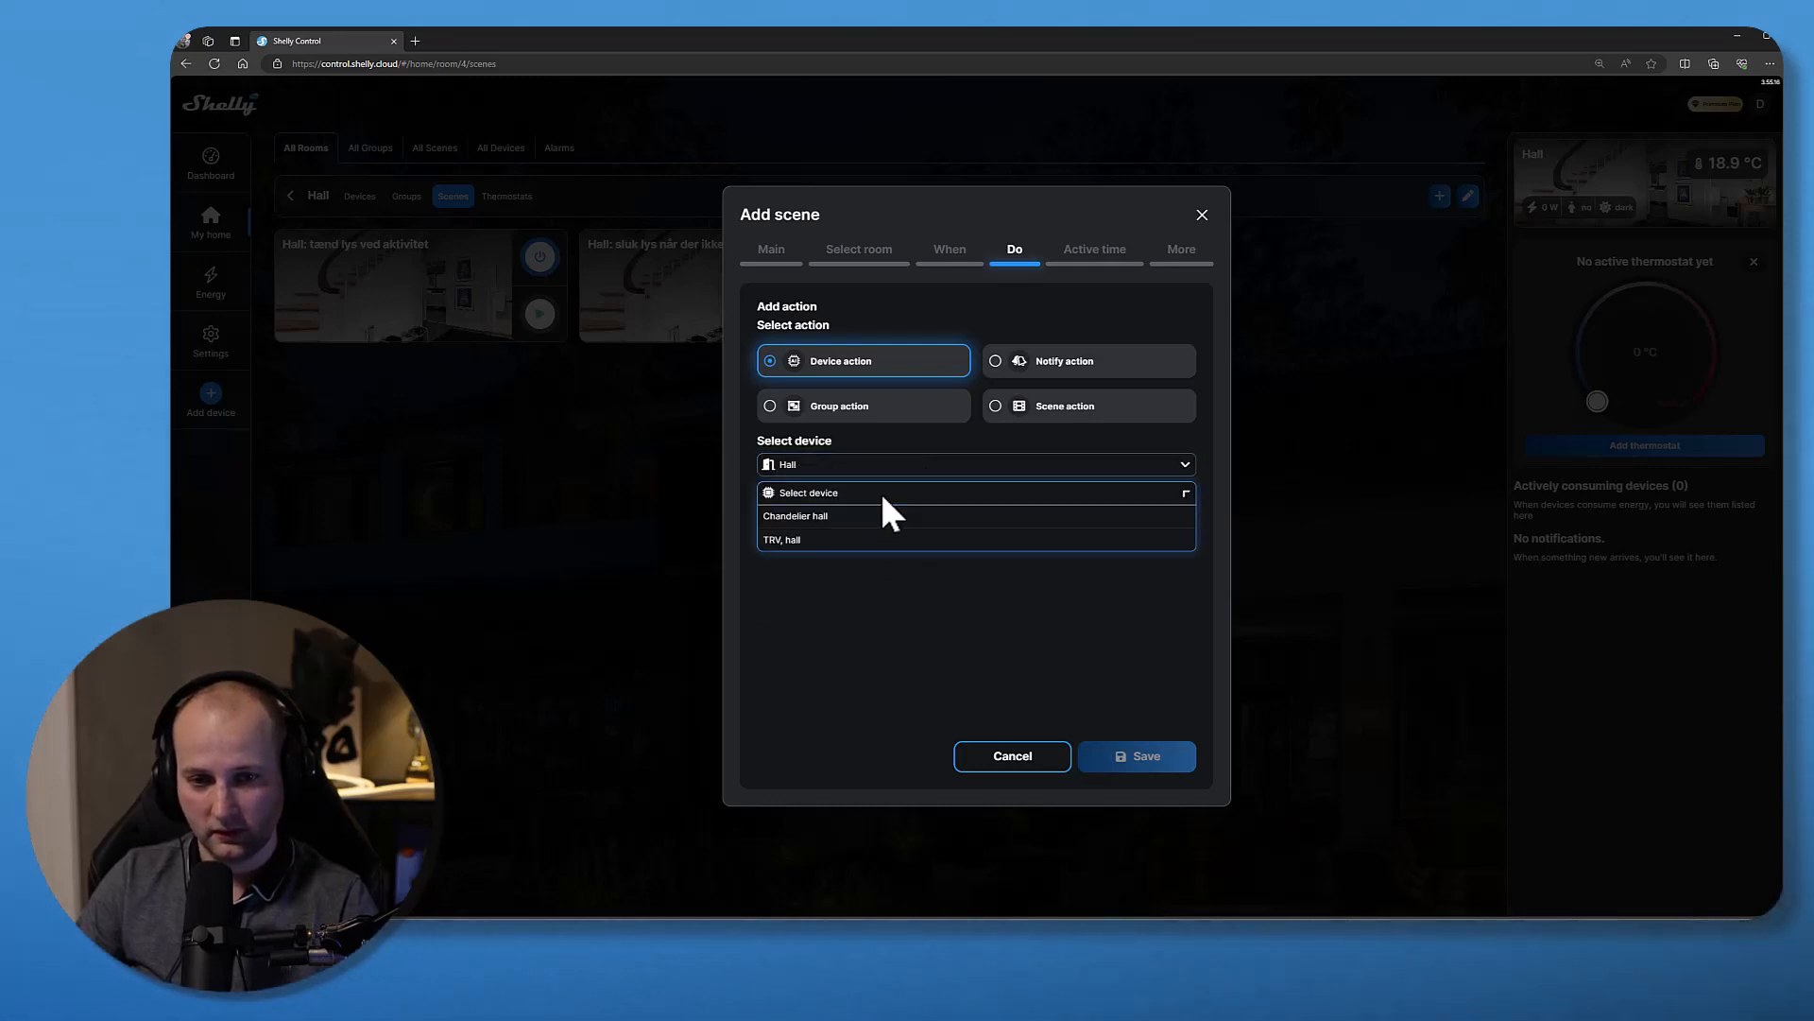
pyautogui.click(794, 514)
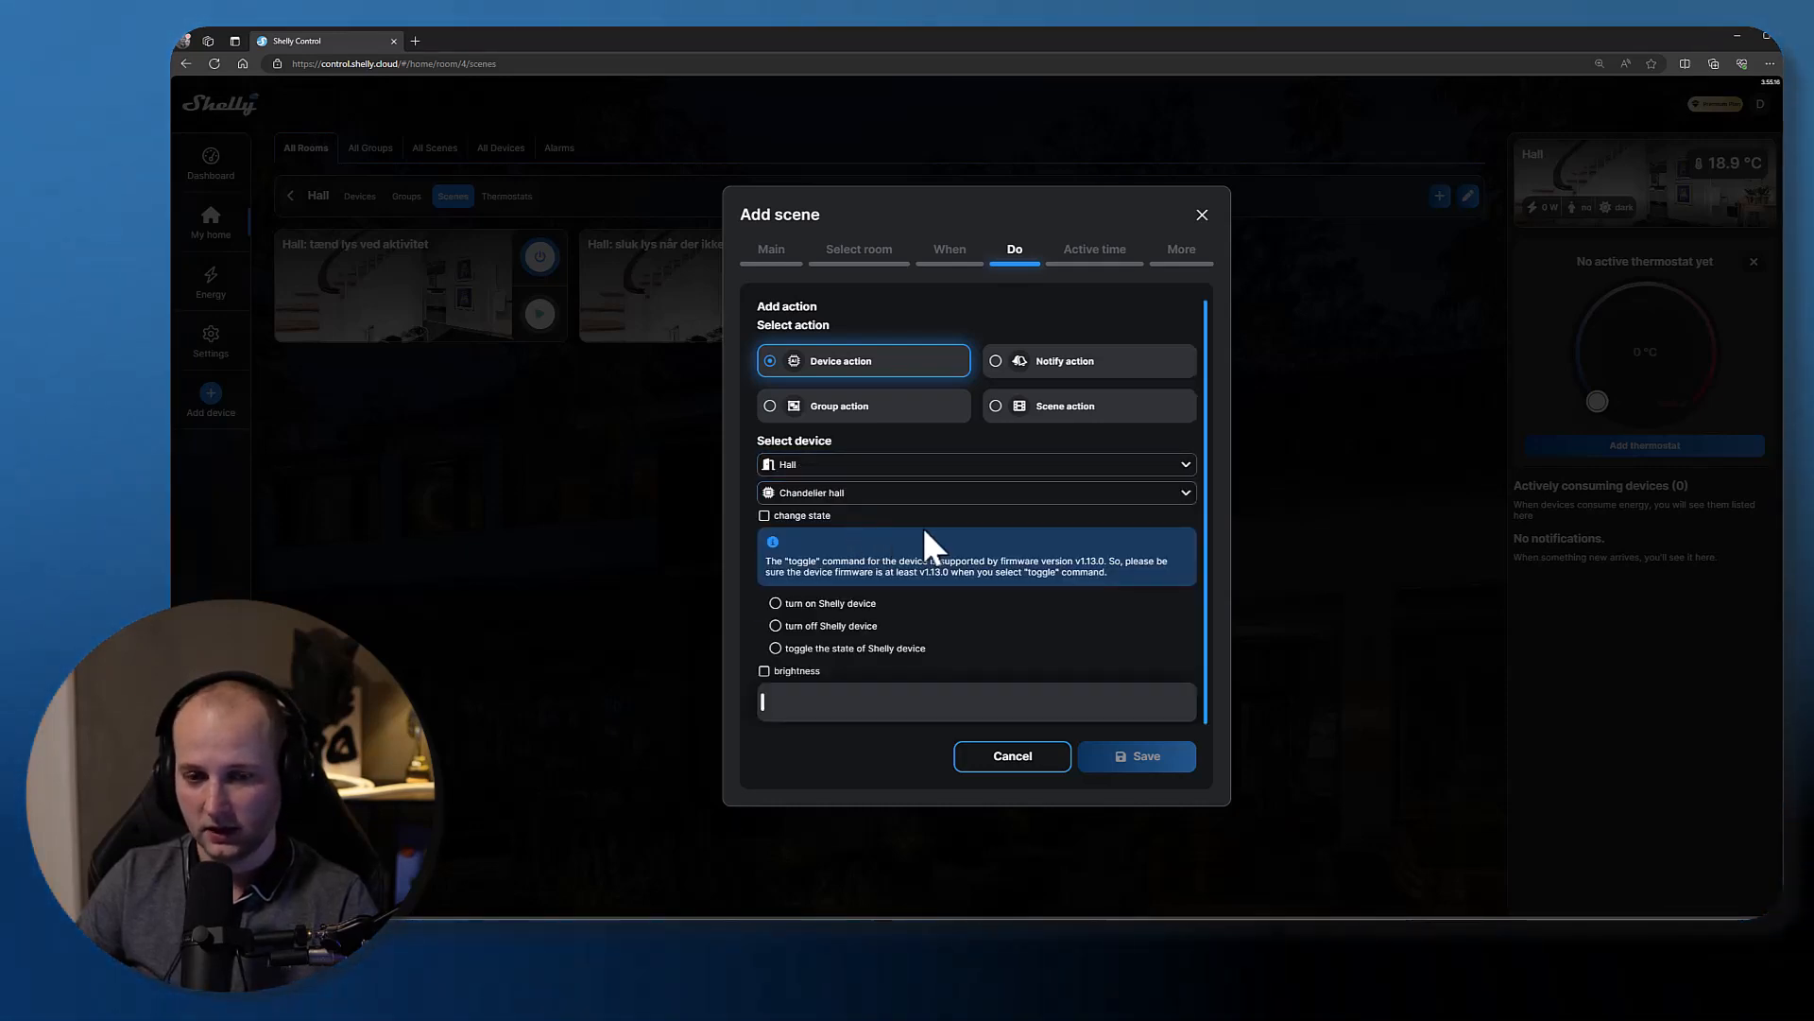
pyautogui.click(764, 514)
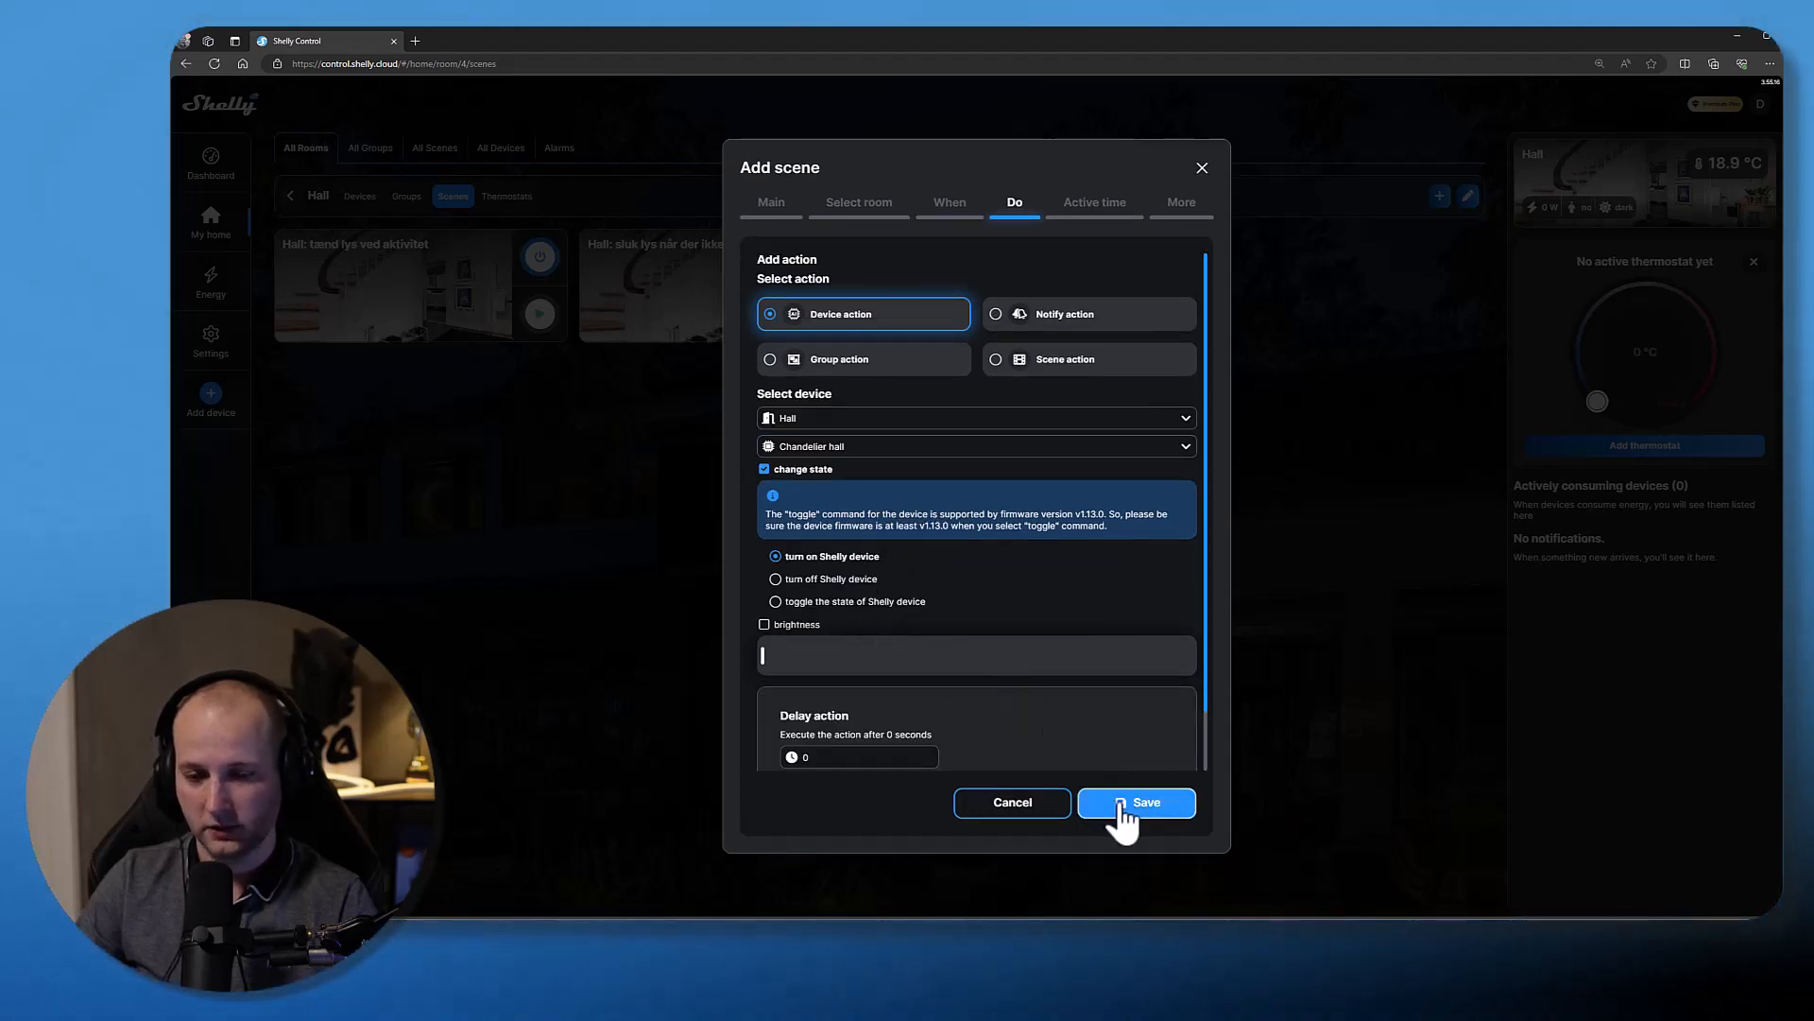
pyautogui.click(1136, 801)
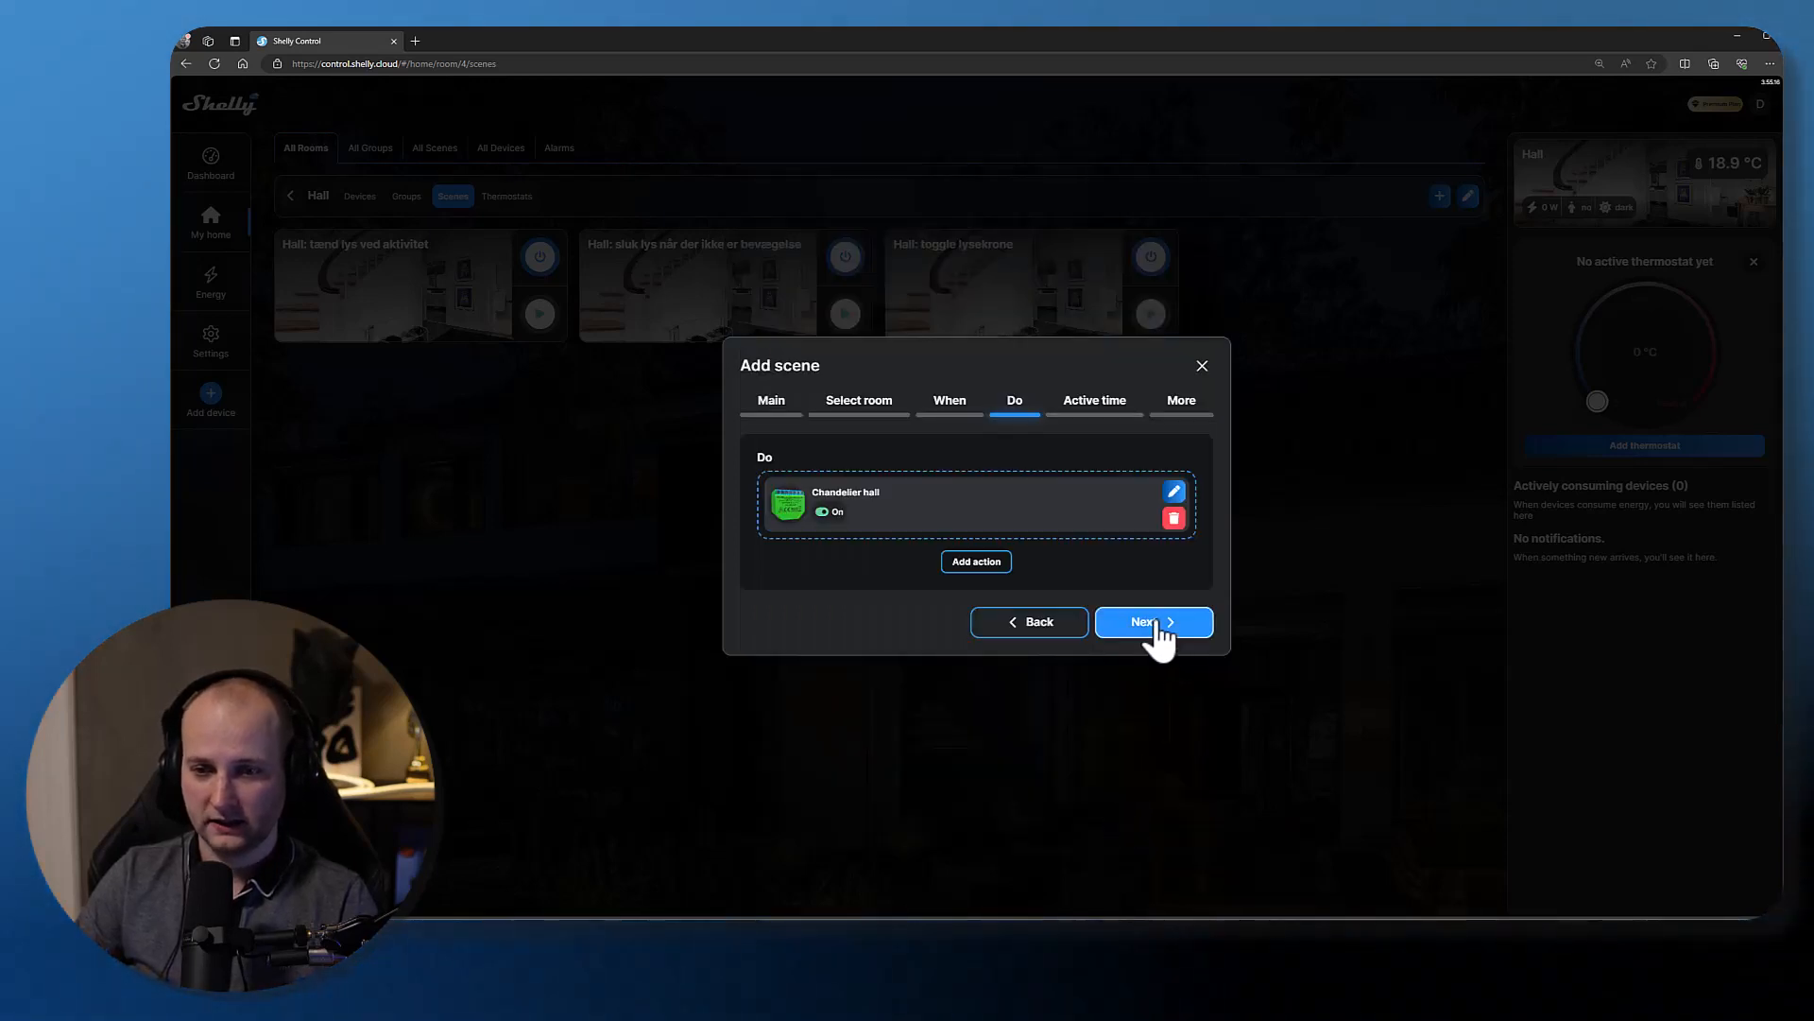
# - Keep the default all-day active time, untick 'Execute the scene on save or edit' and save the scene
pyautogui.click(1153, 620)
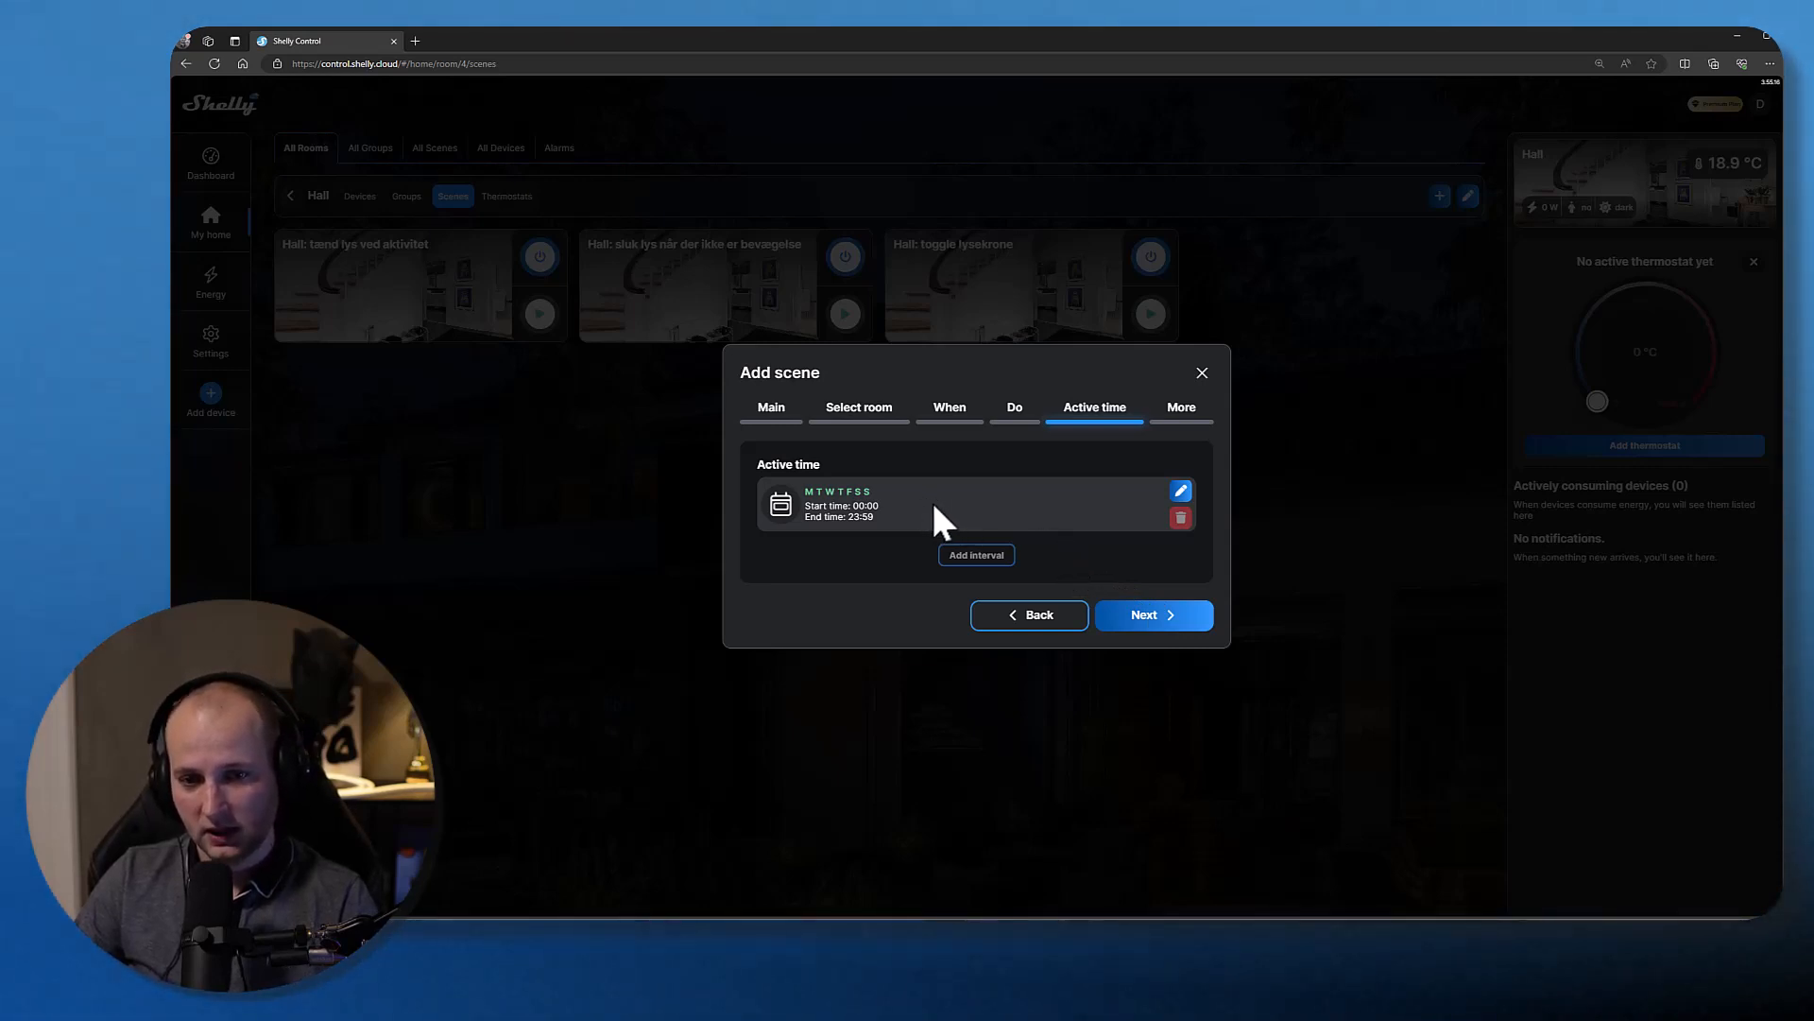
pyautogui.moveTo(951, 548)
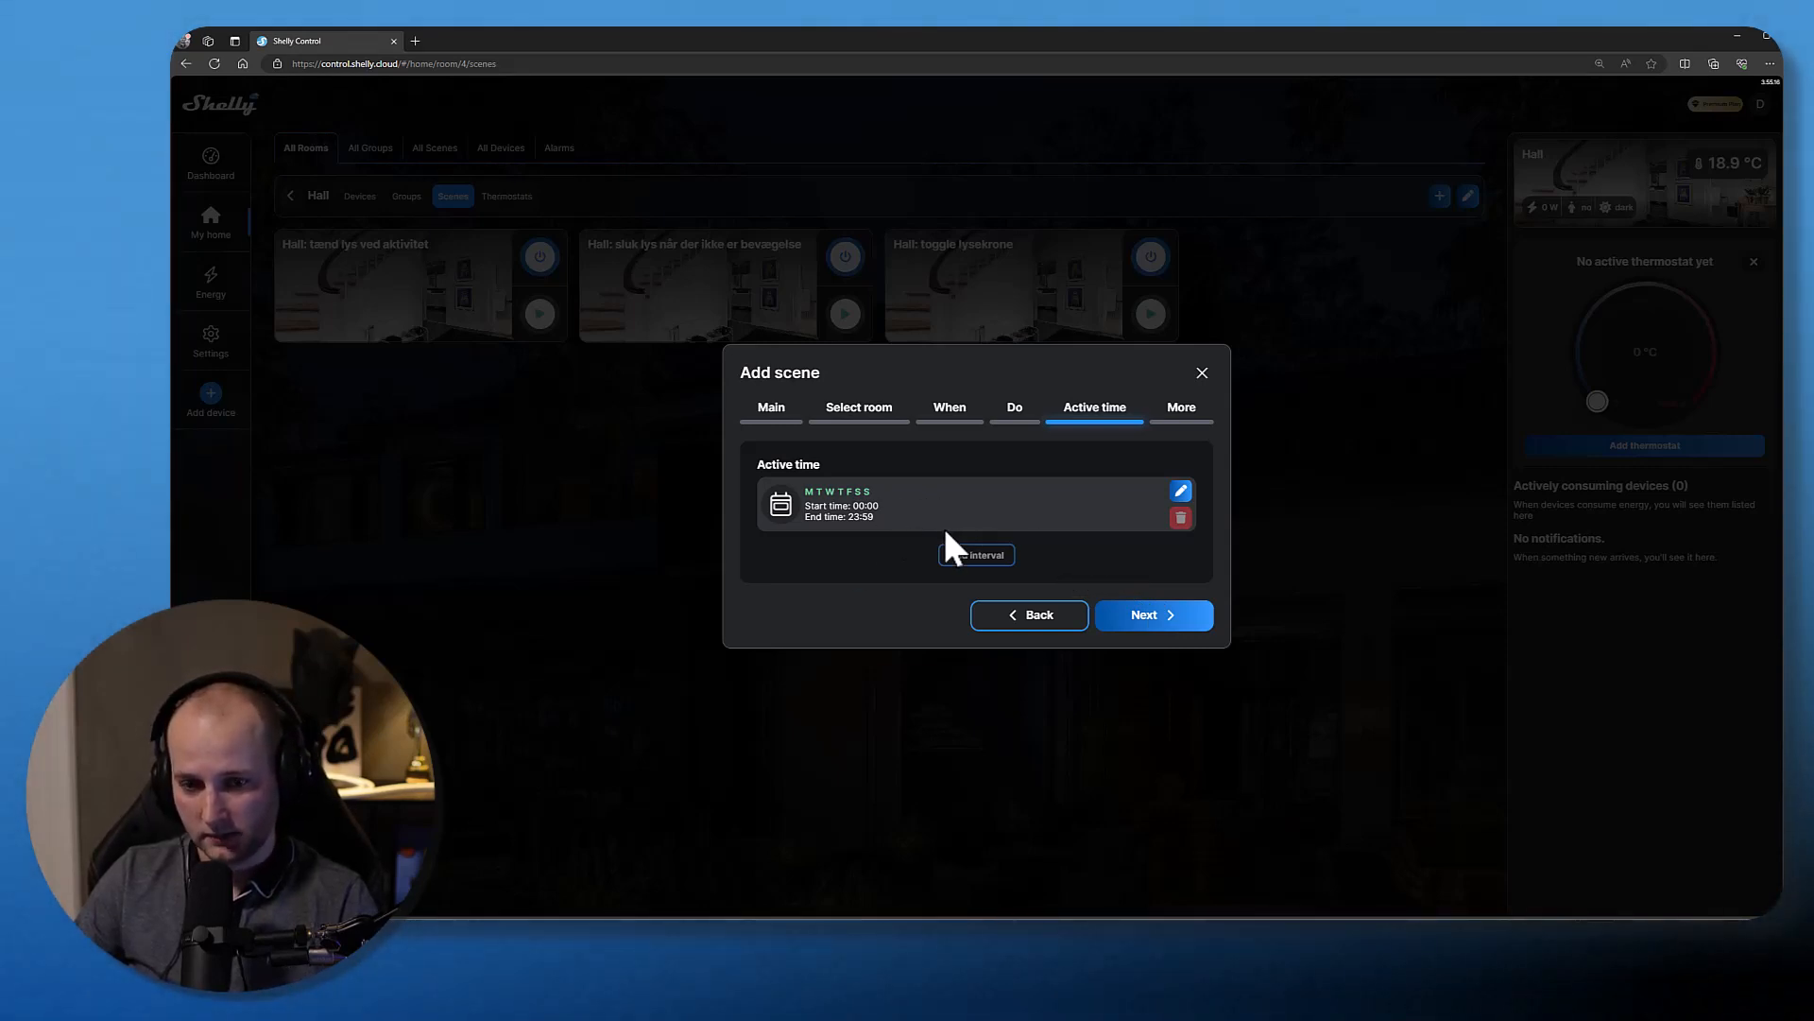
pyautogui.click(1153, 615)
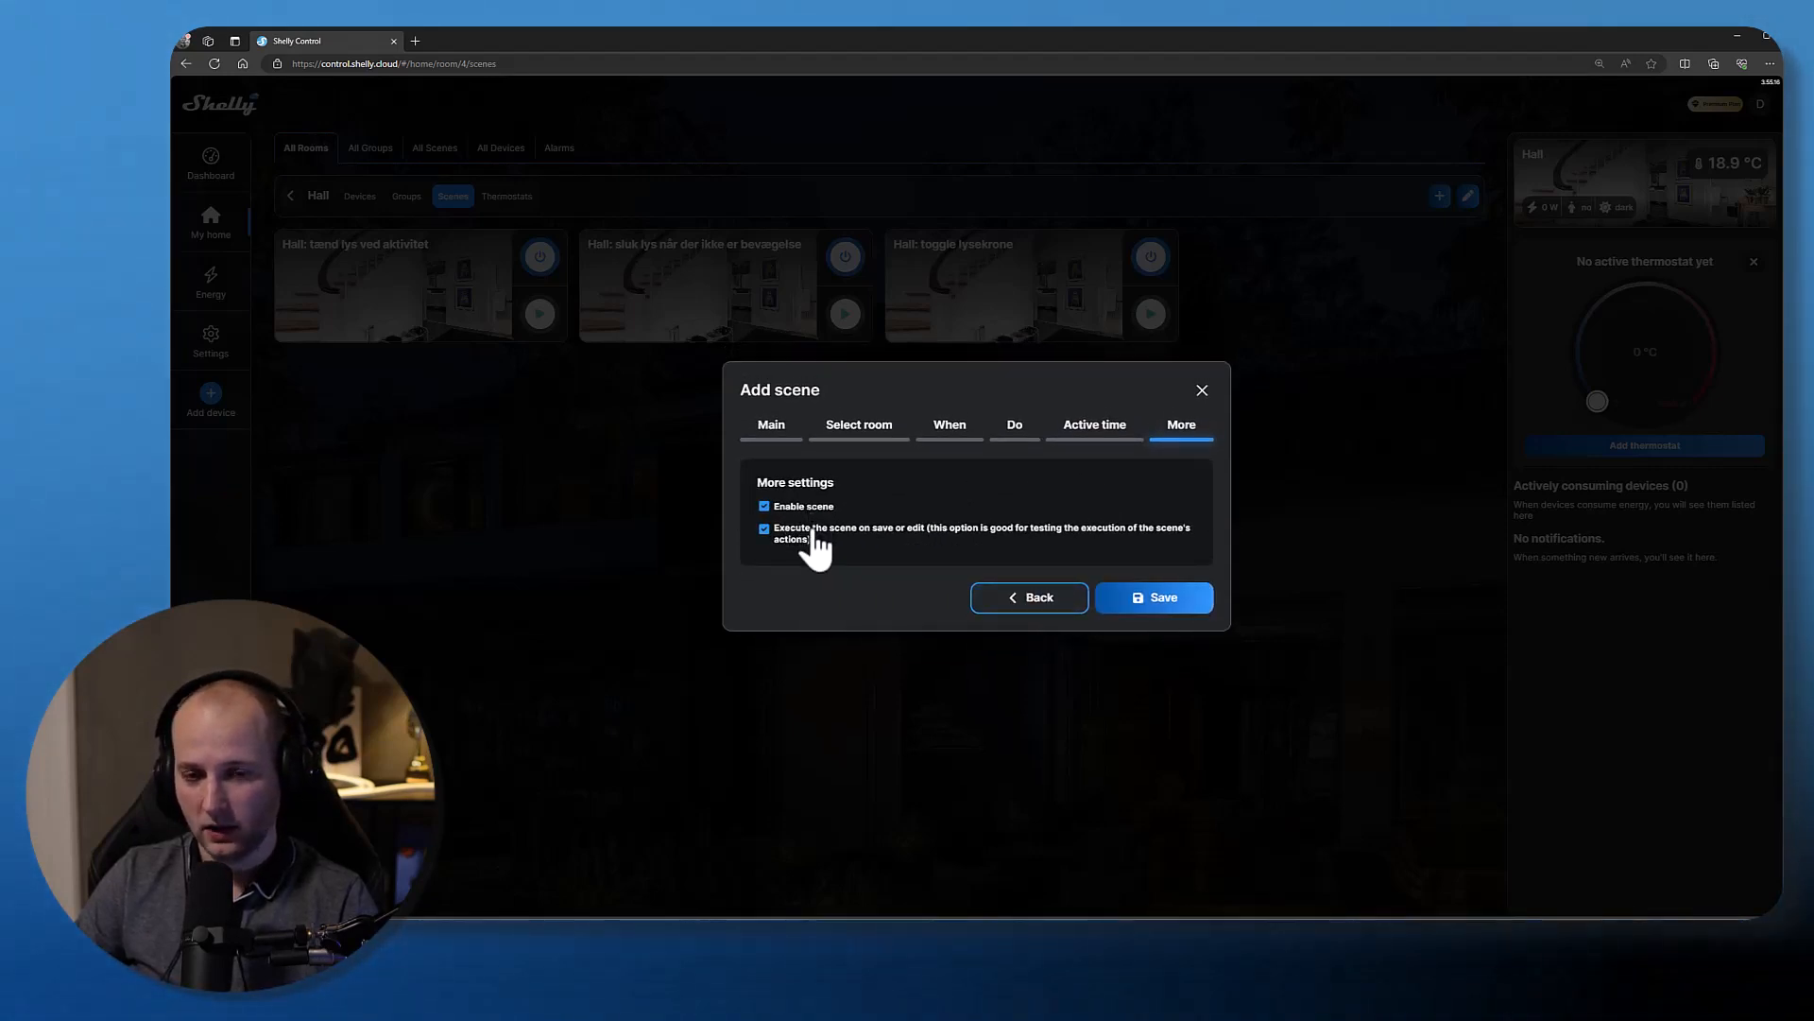
pyautogui.click(764, 527)
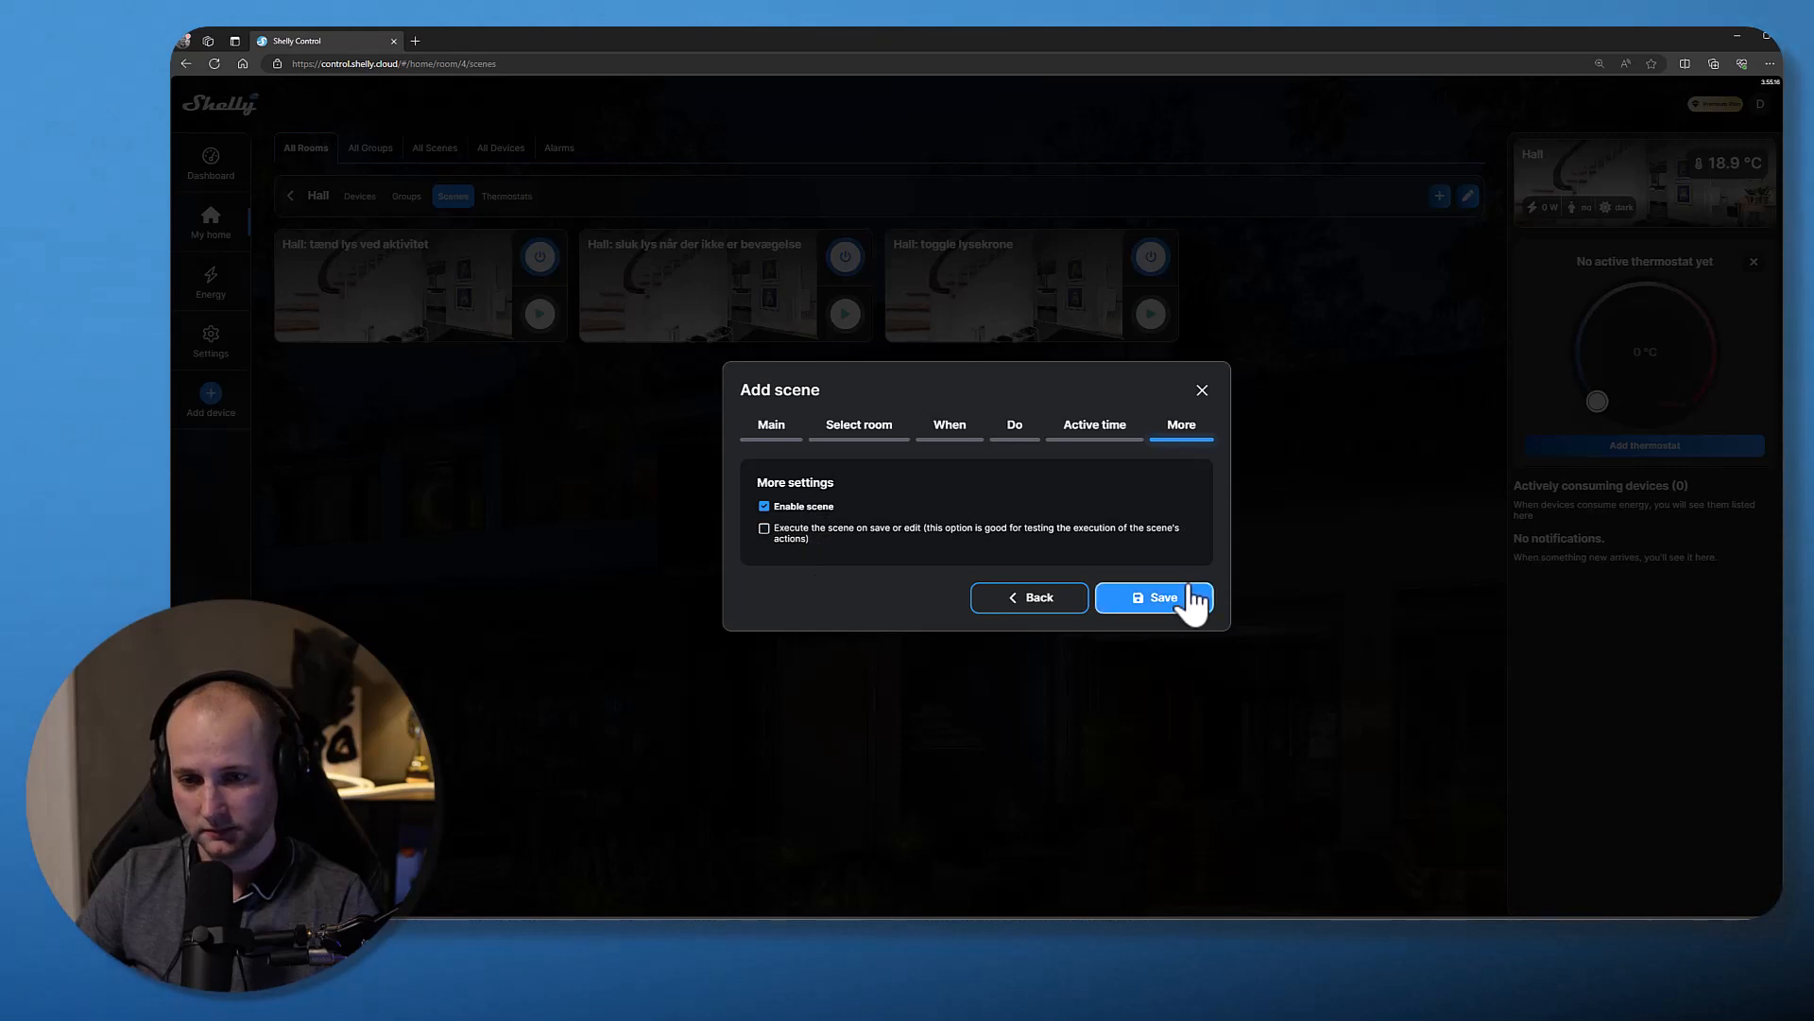
pyautogui.click(1157, 597)
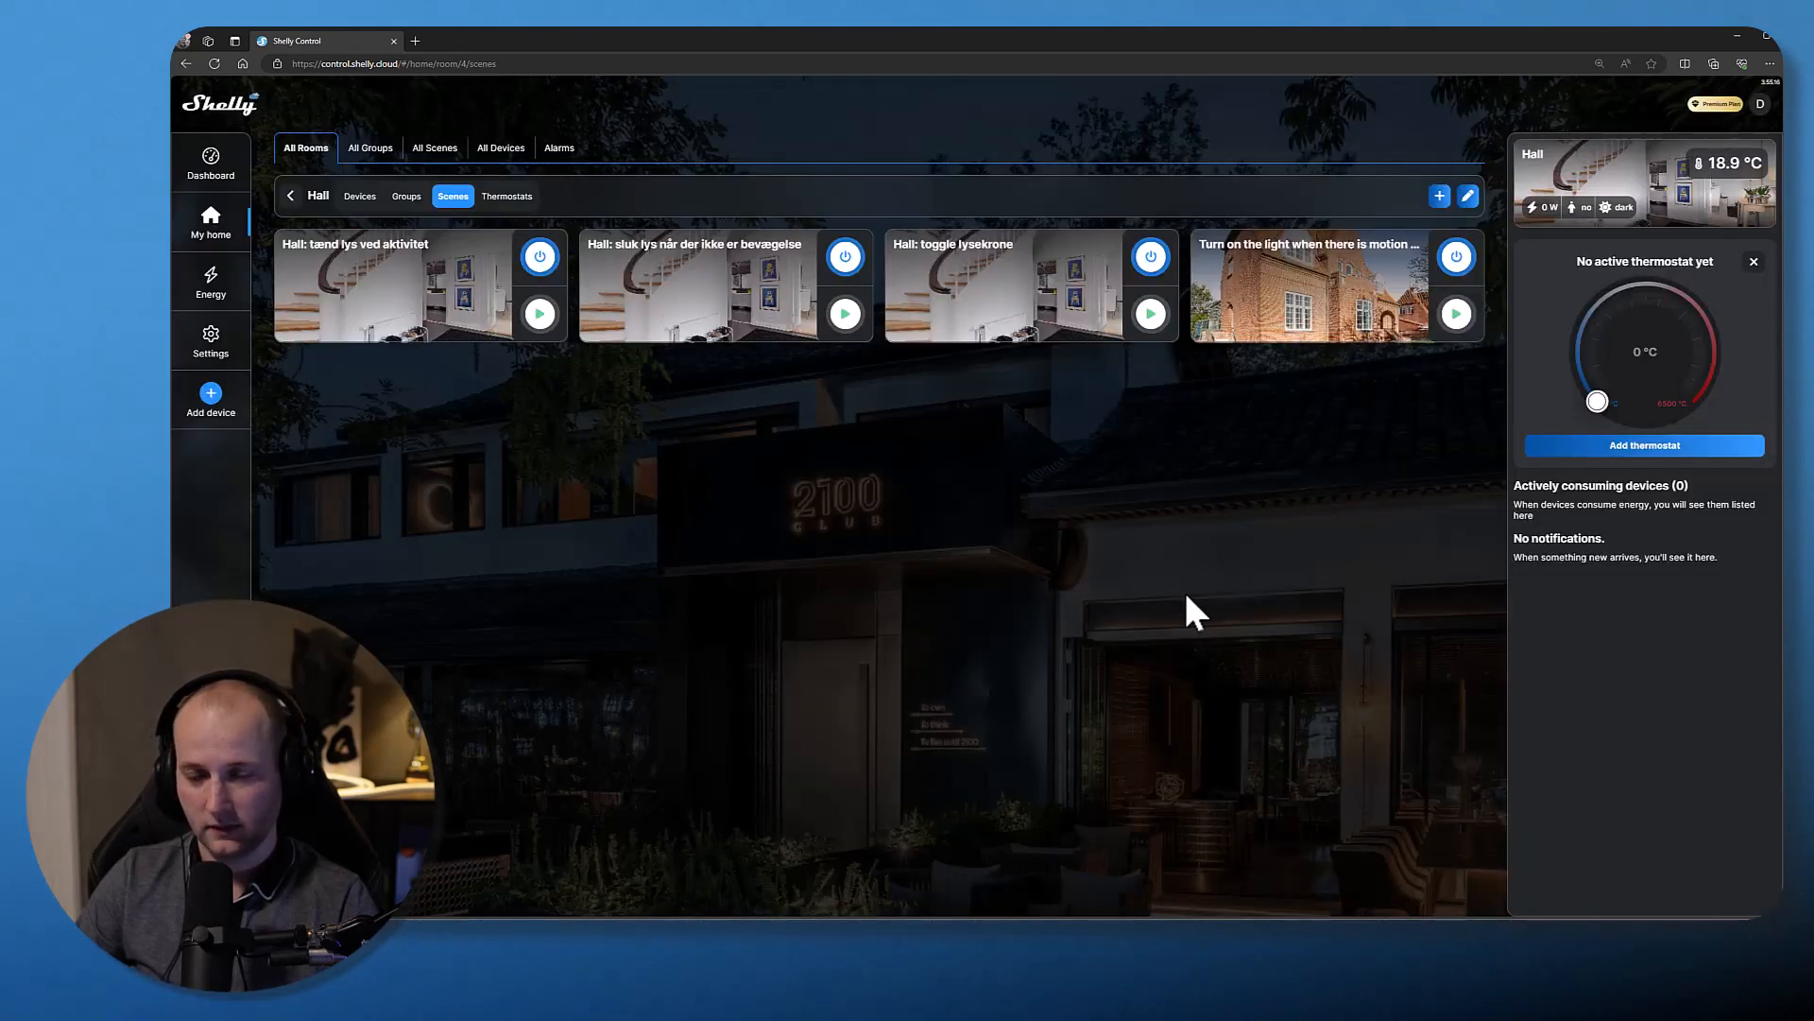
pyautogui.moveTo(1395, 265)
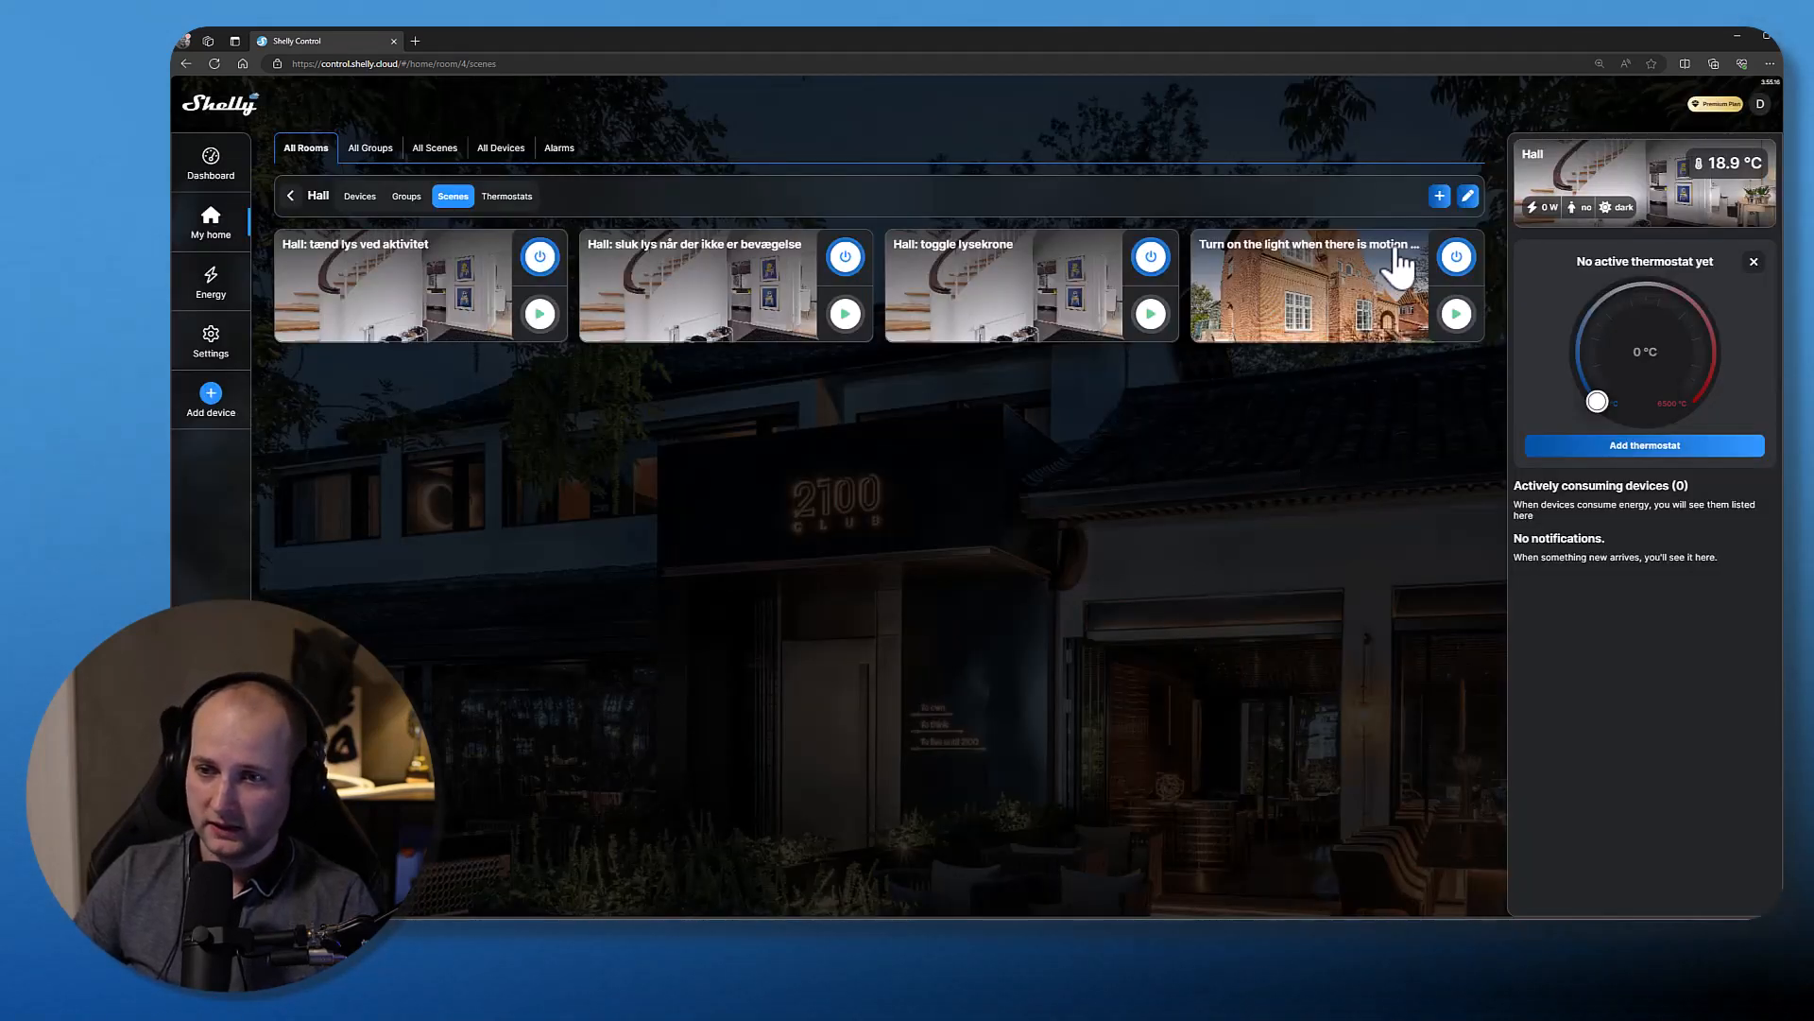
pyautogui.moveTo(1272, 439)
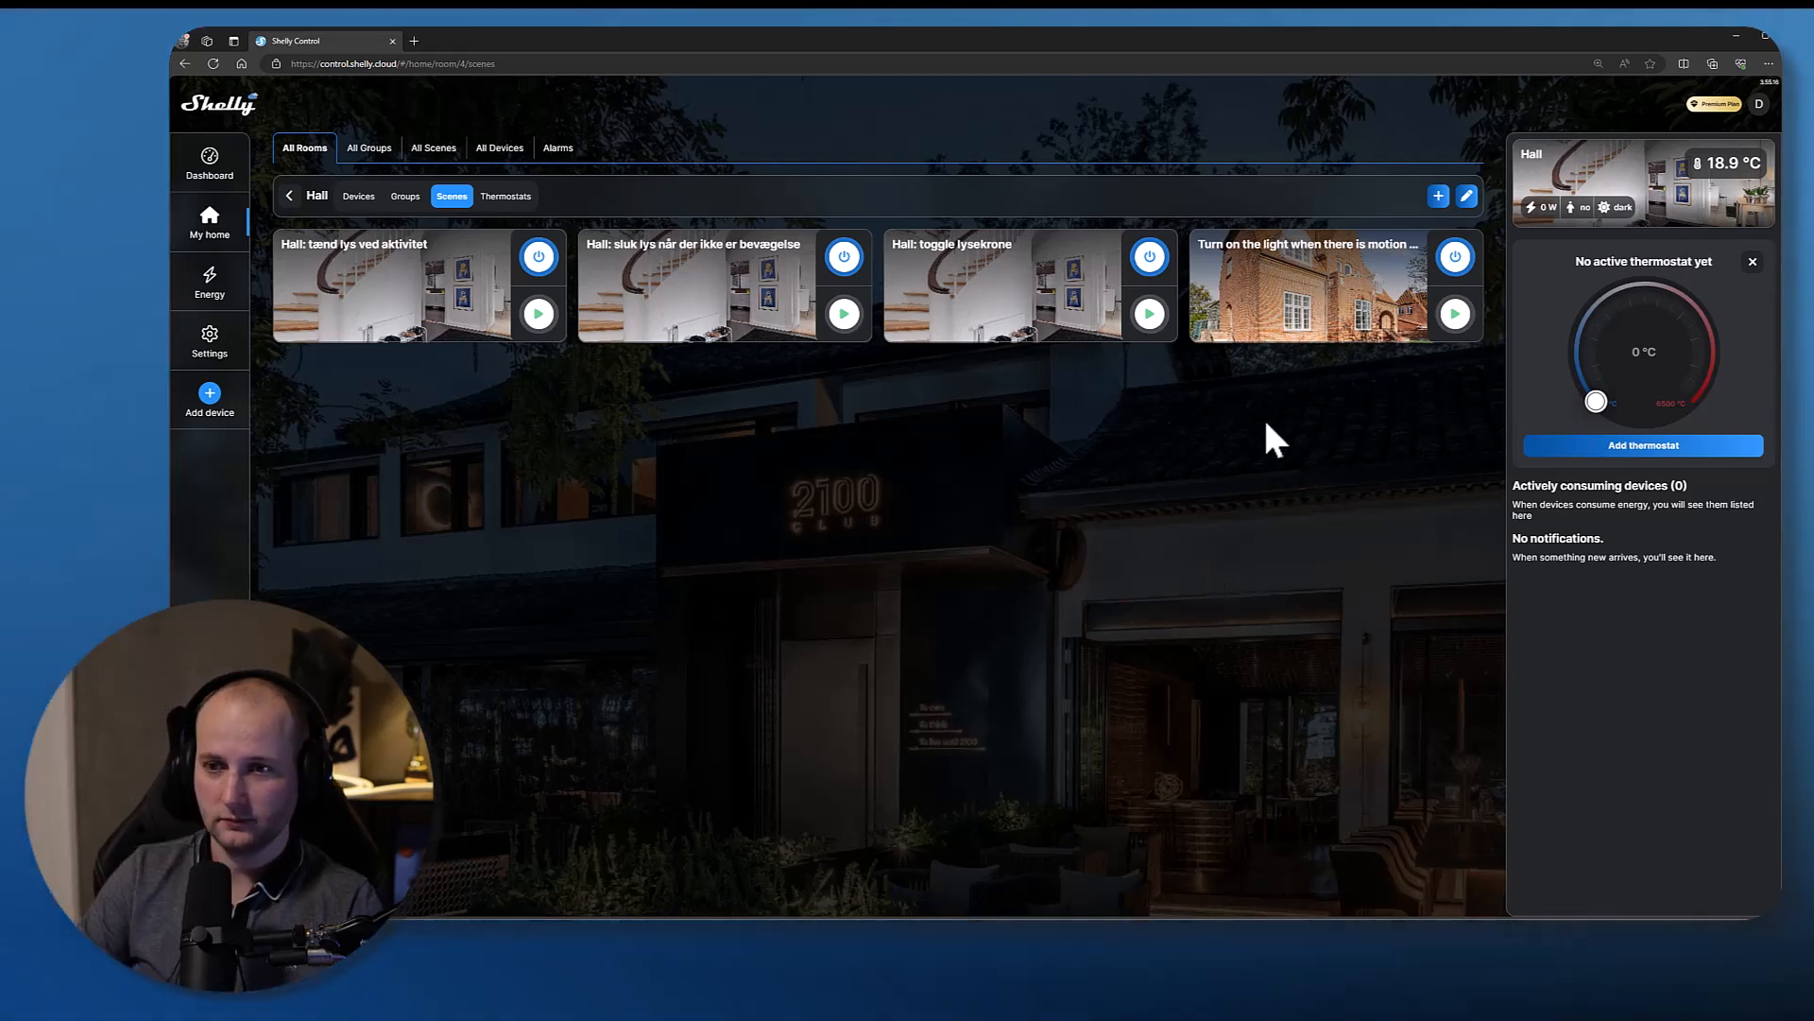
# - View the details of the newly saved 'Turn on the light when there is motion…' scene card
pyautogui.click(1308, 299)
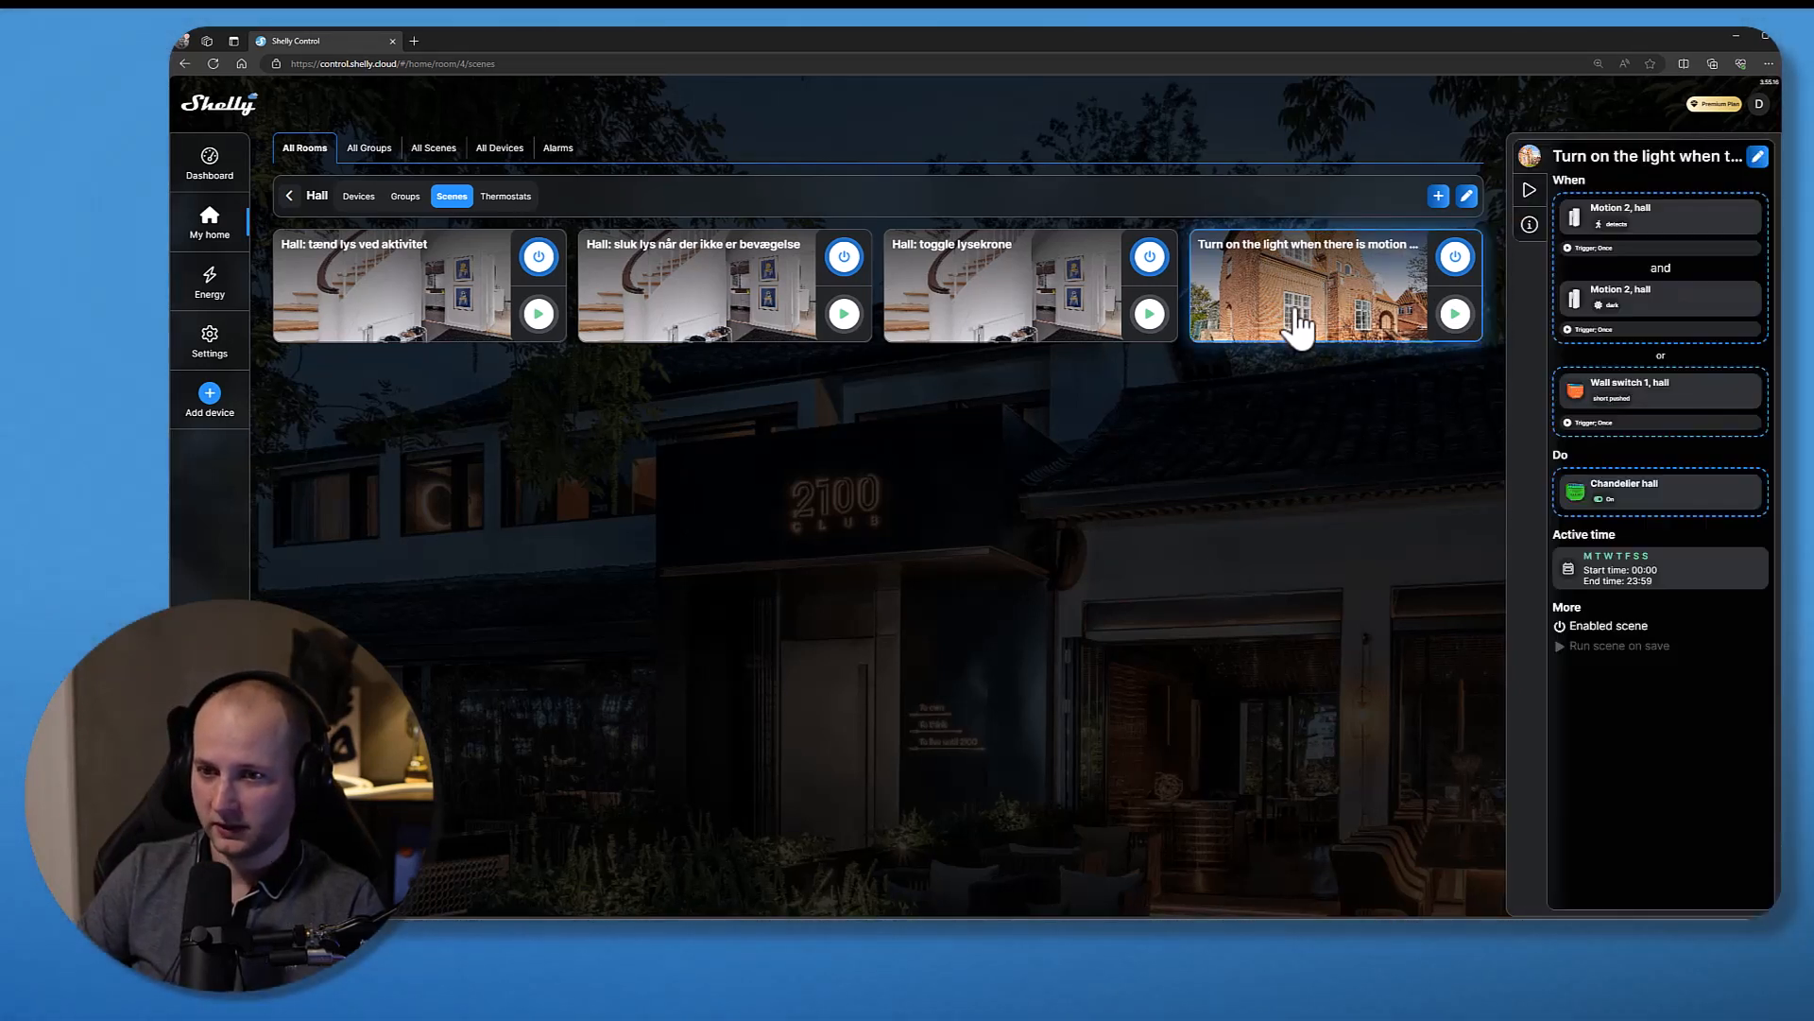